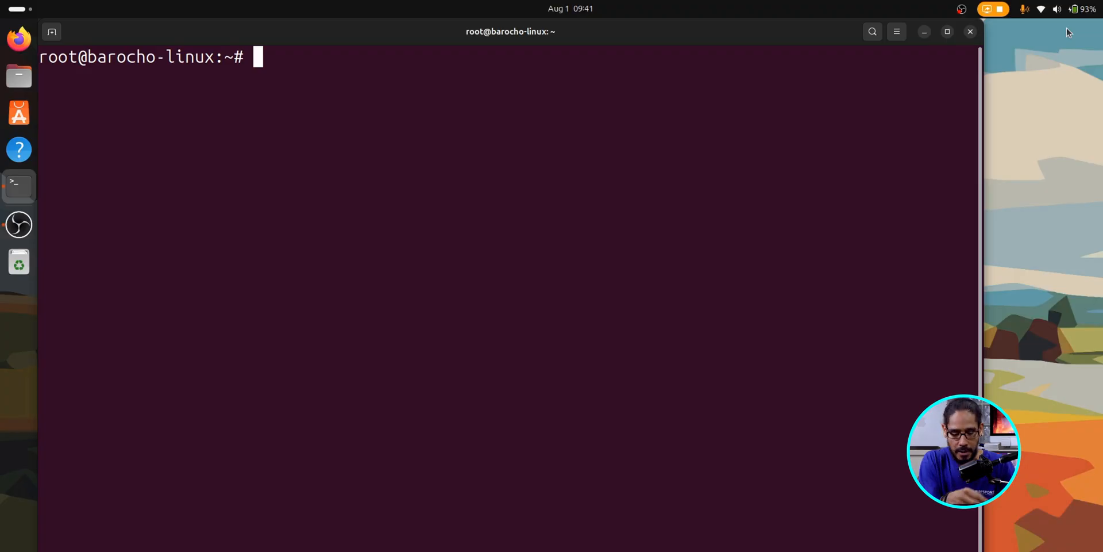
Run dmesg with readable timestamps to print hardware, Bluetooth, network and GPU kernel messages
type("dm")
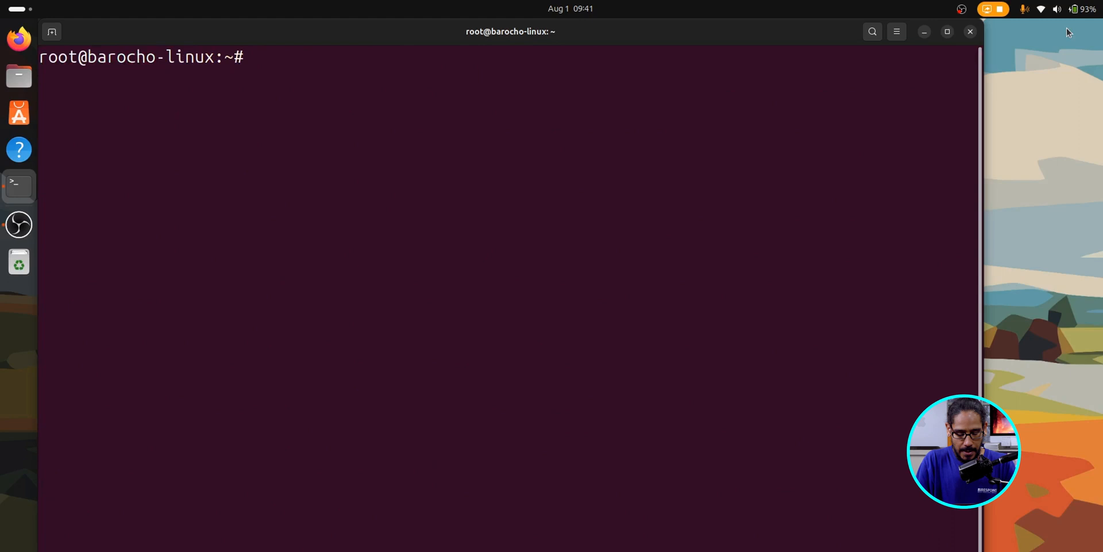
type("dm")
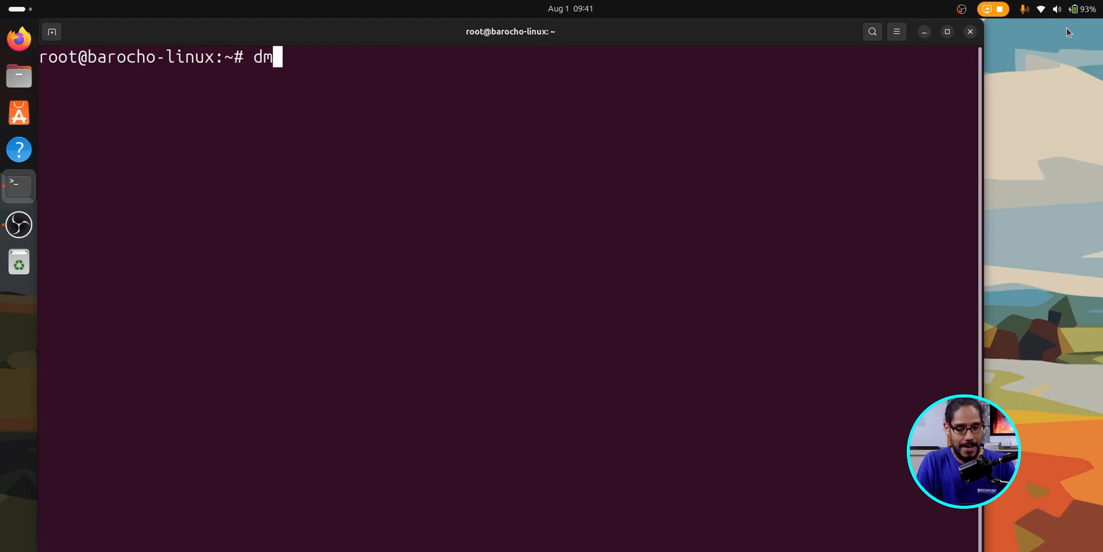
type("esg -")
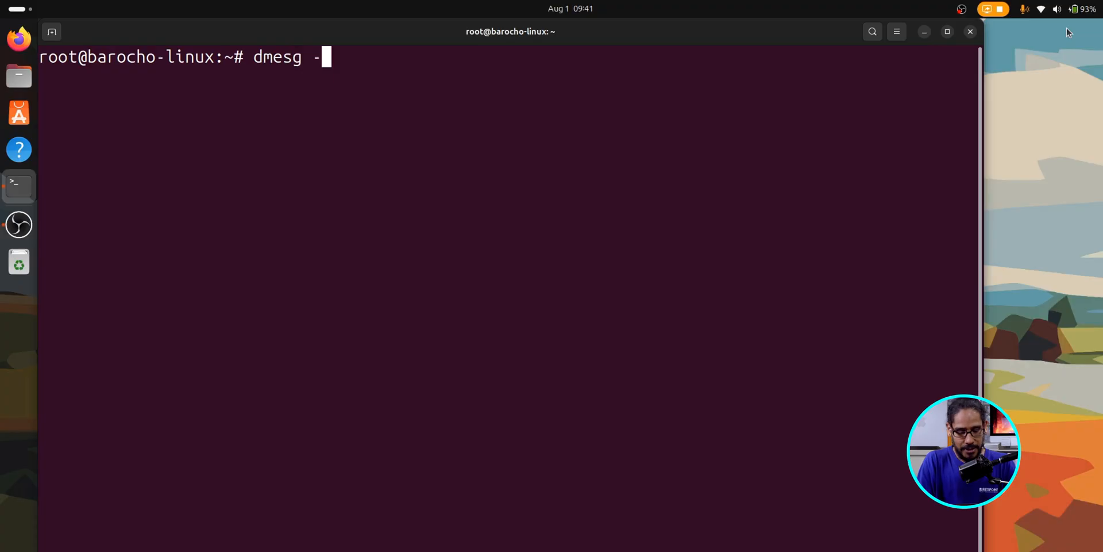
key("Return")
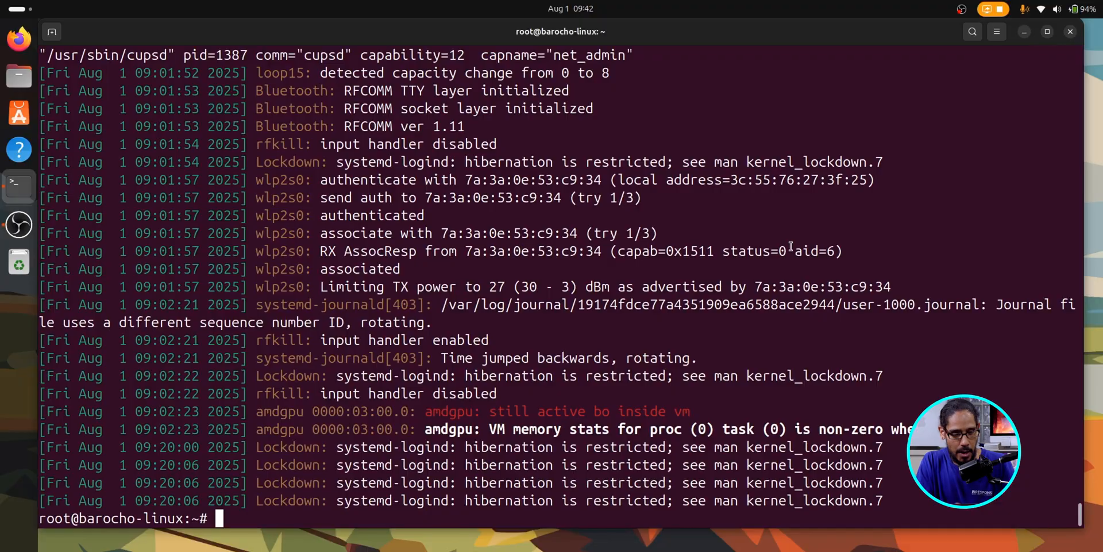
Run systemctl to list all system units, then exit the pager
type("cl")
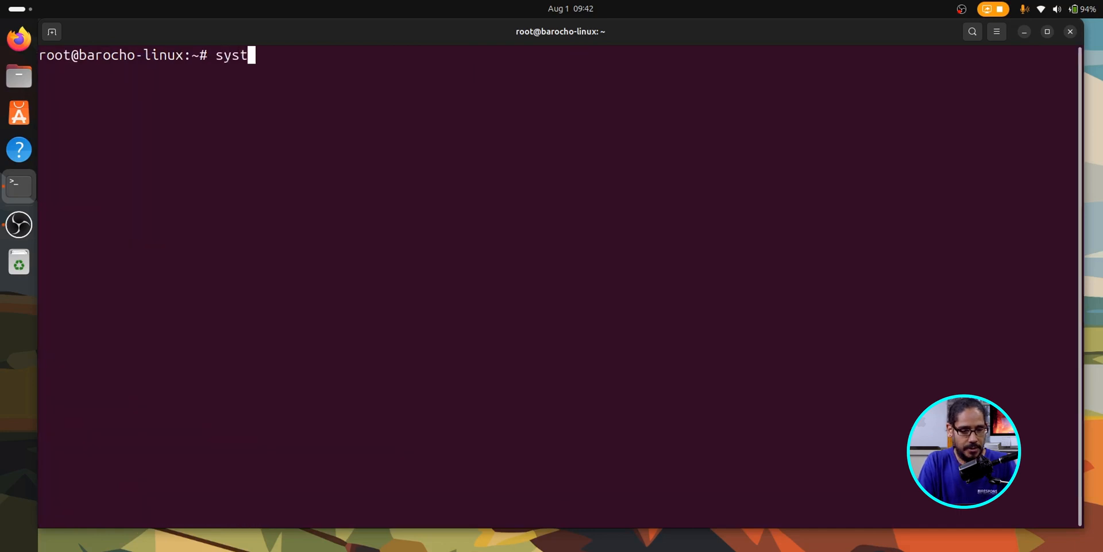
type("em")
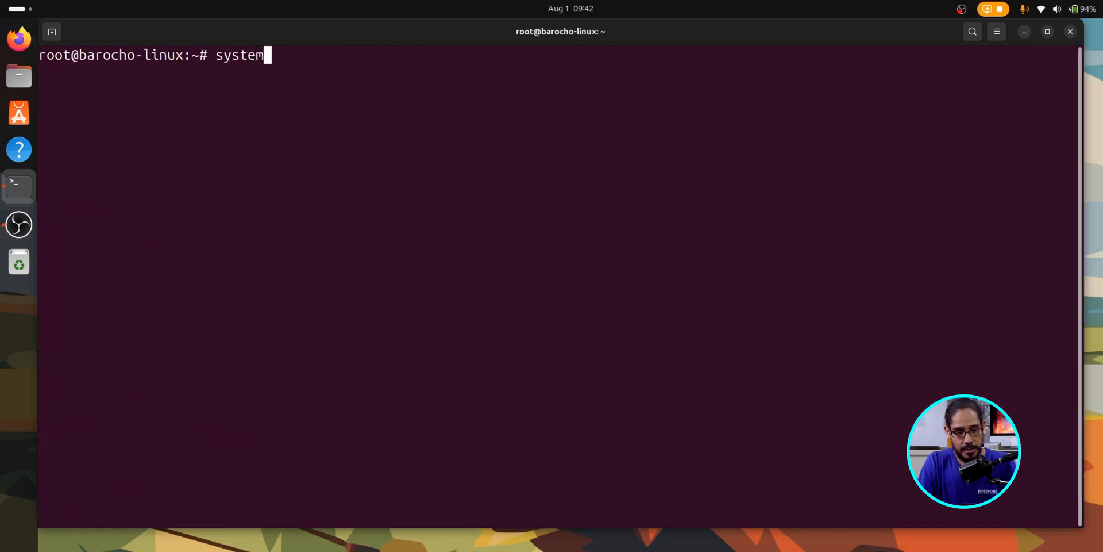
type("ctl")
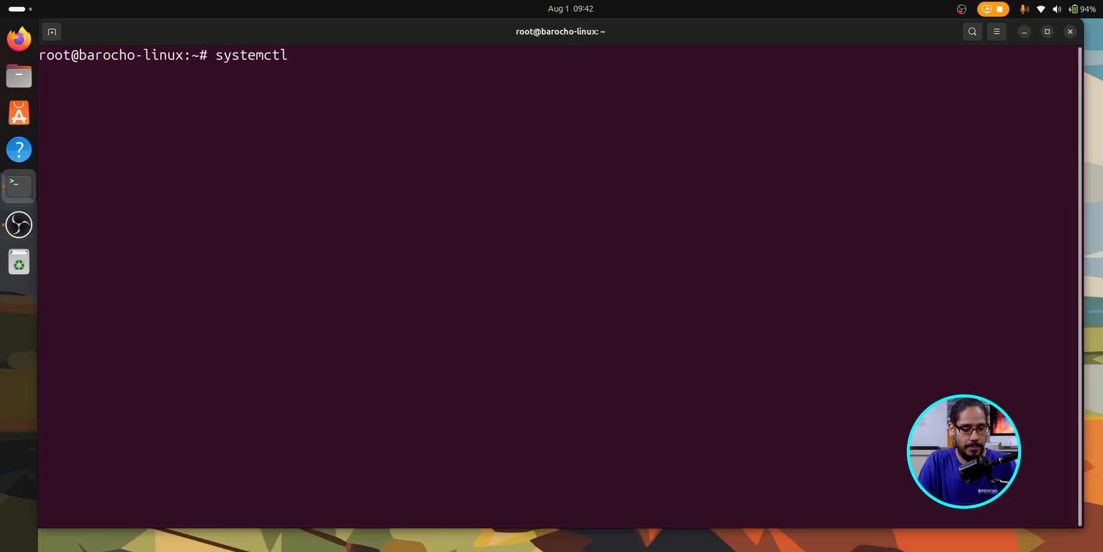
key("Return")
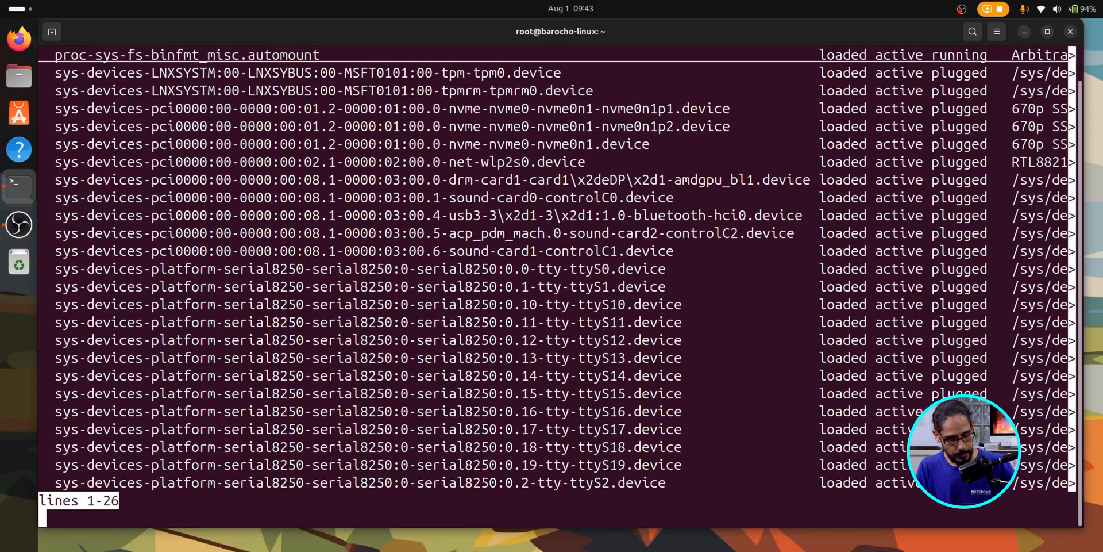
key("ctrl+c")
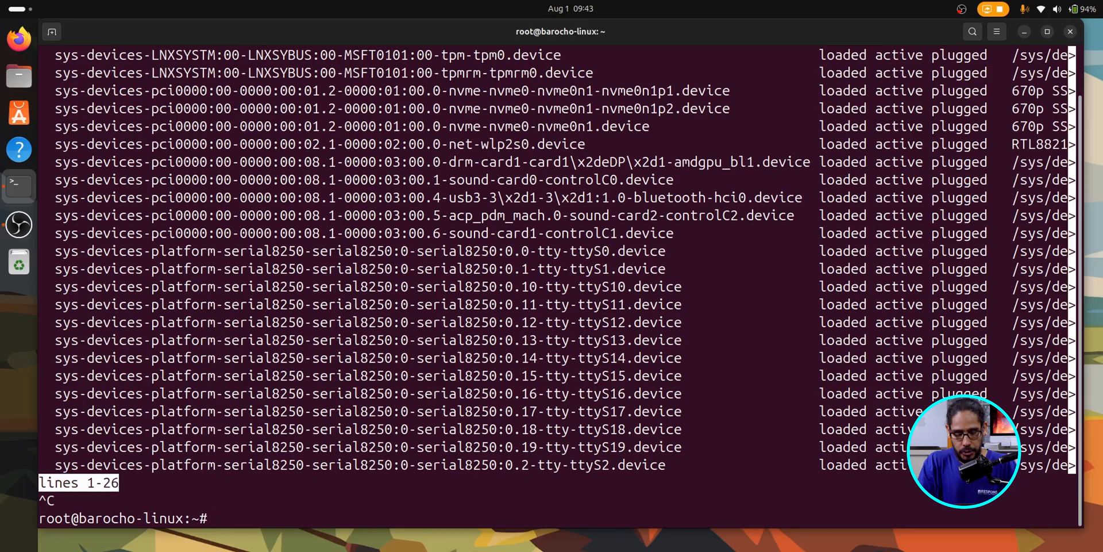
Enter systemctl --type=service --state=running to show only running services
type("systemctl --")
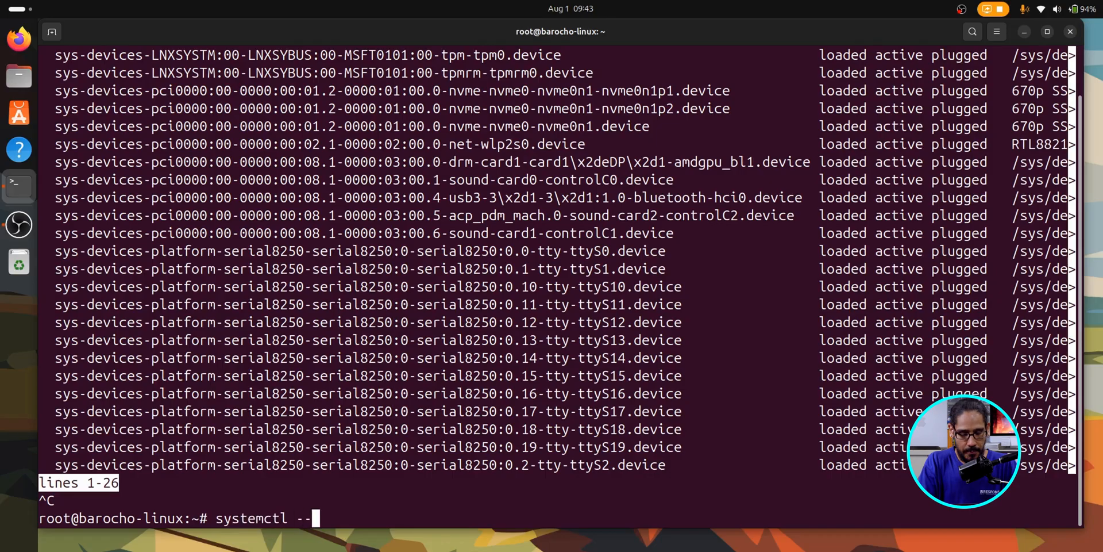
type("type=")
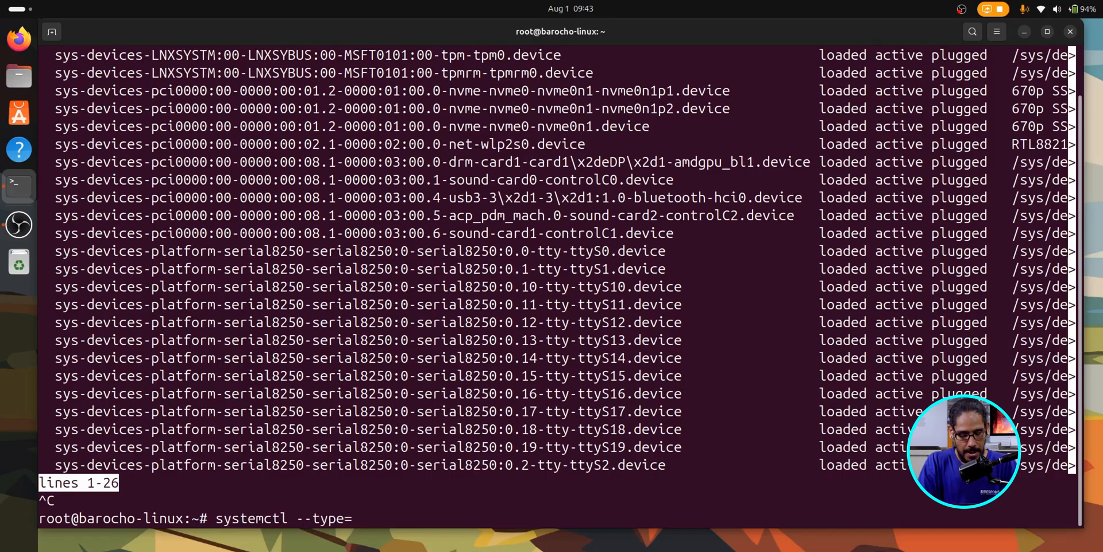
type("service")
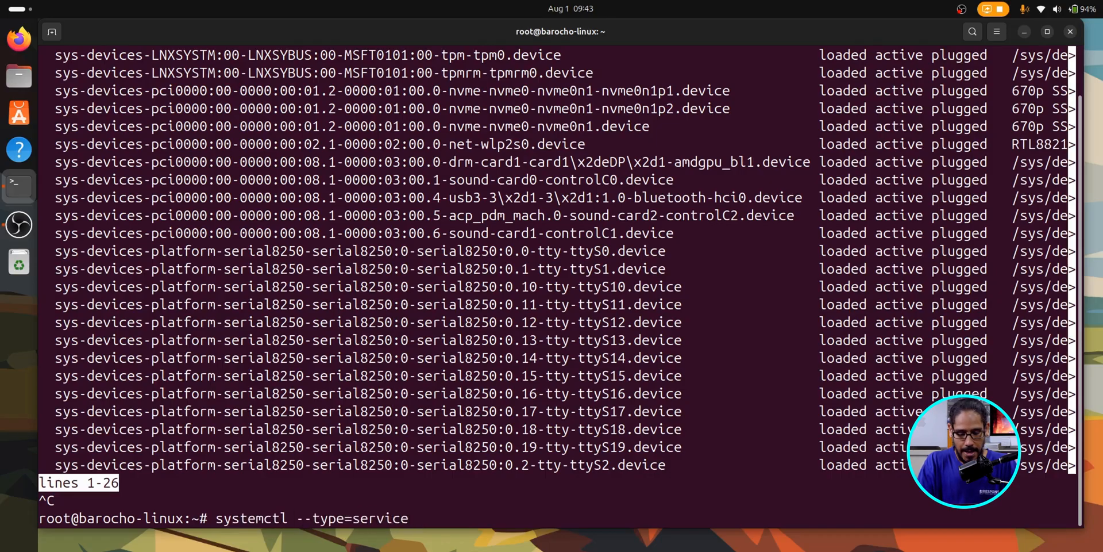
type("--state")
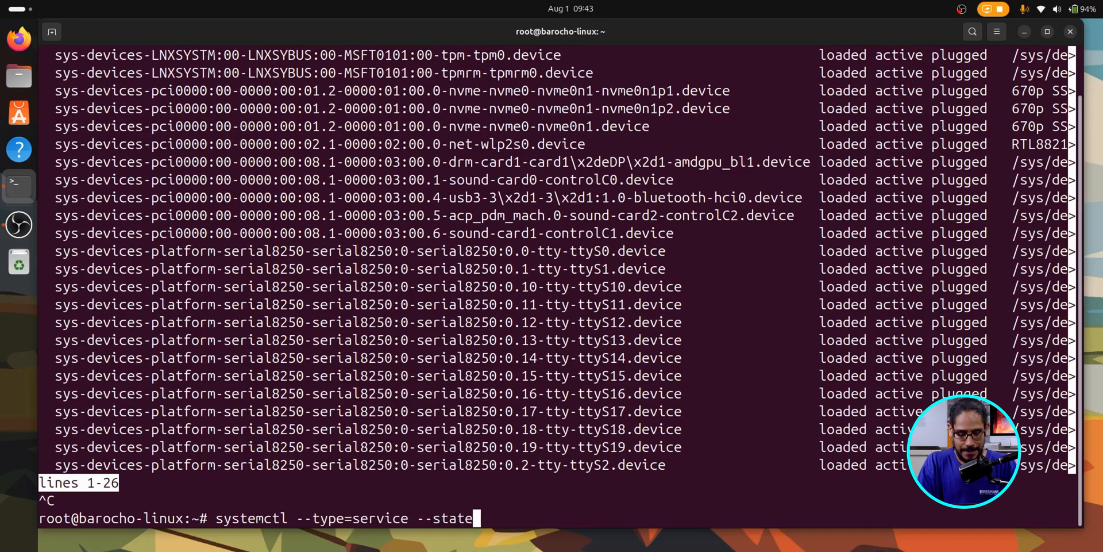
type("=running")
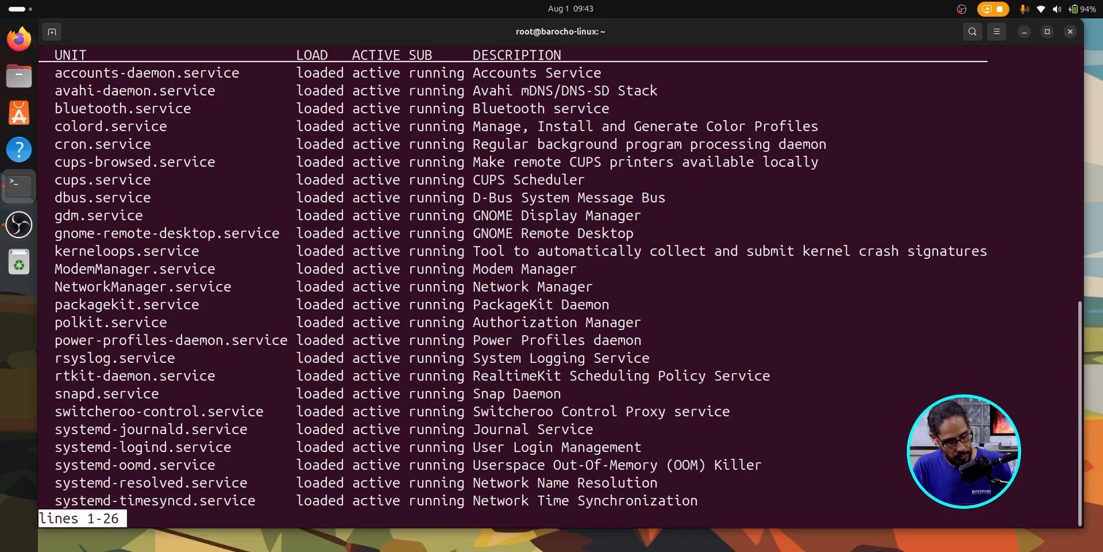
Leave the running-services list and check cups.service status with systemctl
key("q")
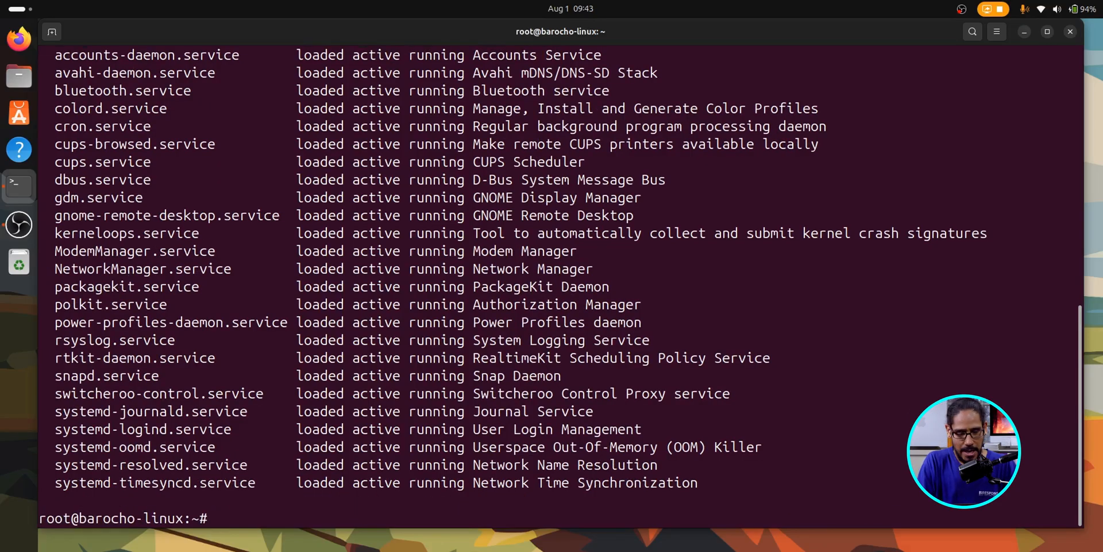
type("systemctl")
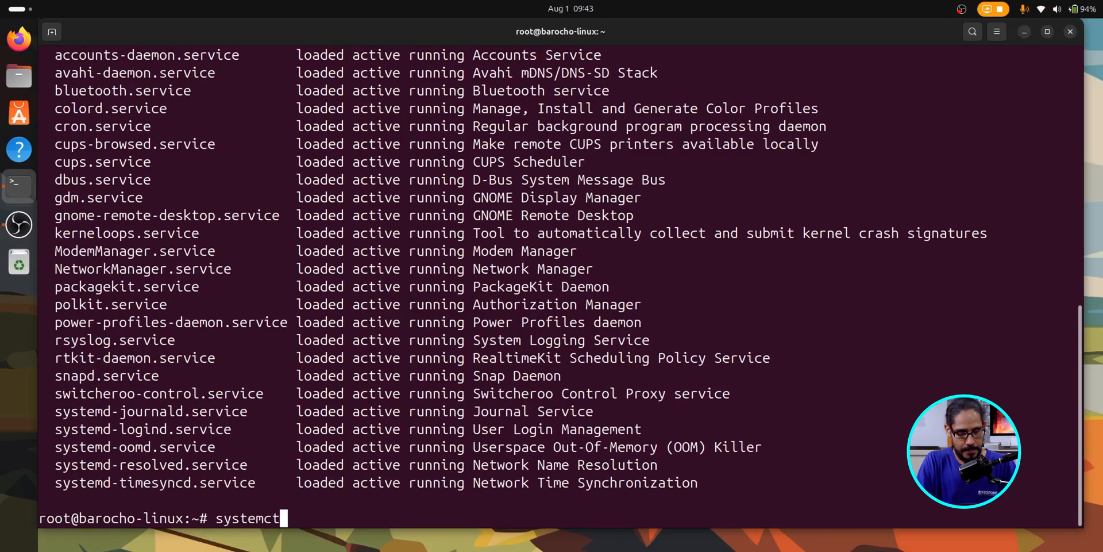
type("l")
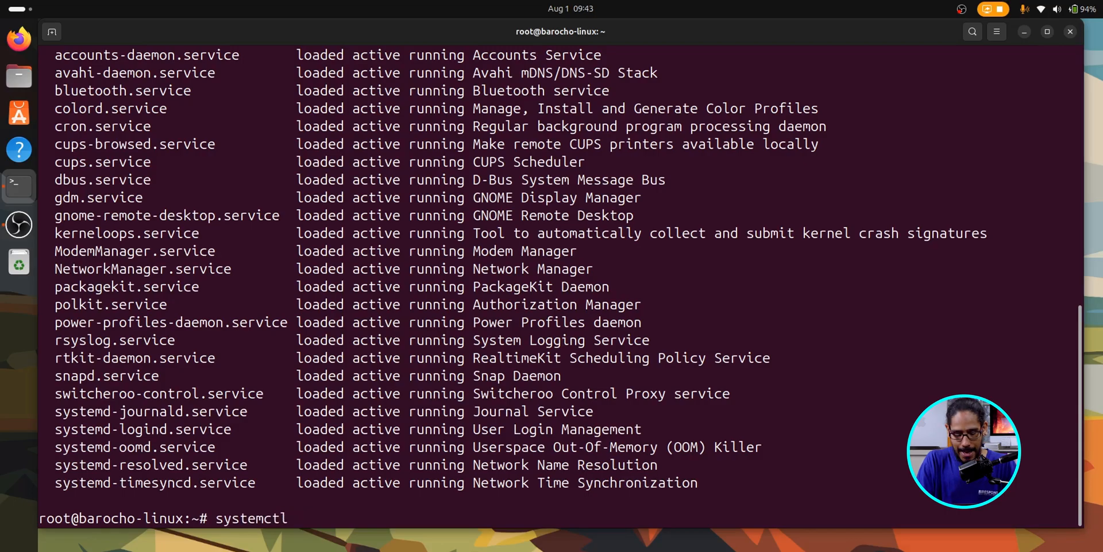
type("status cups.service")
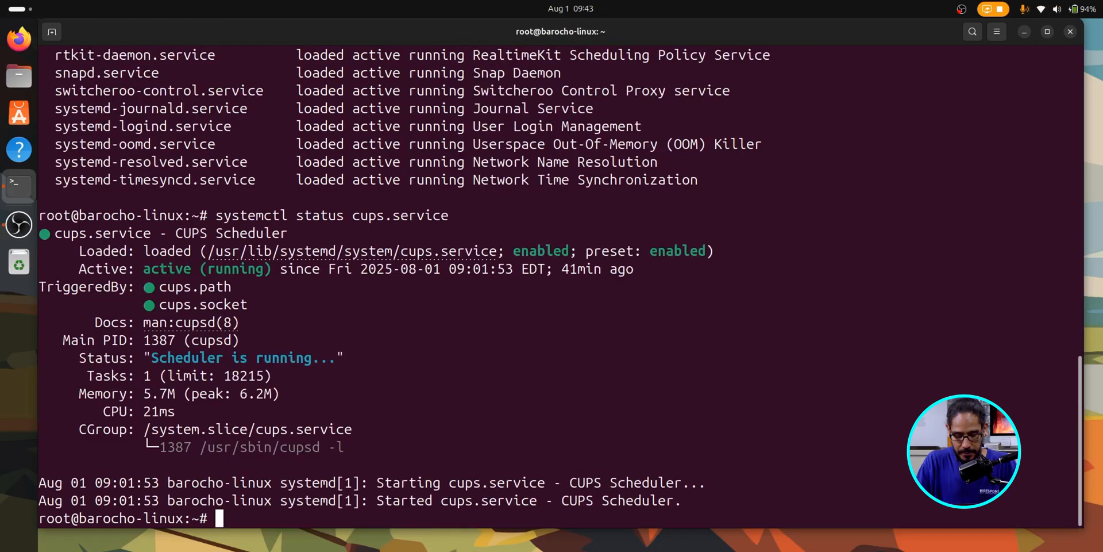
type("systemctl status cups.service")
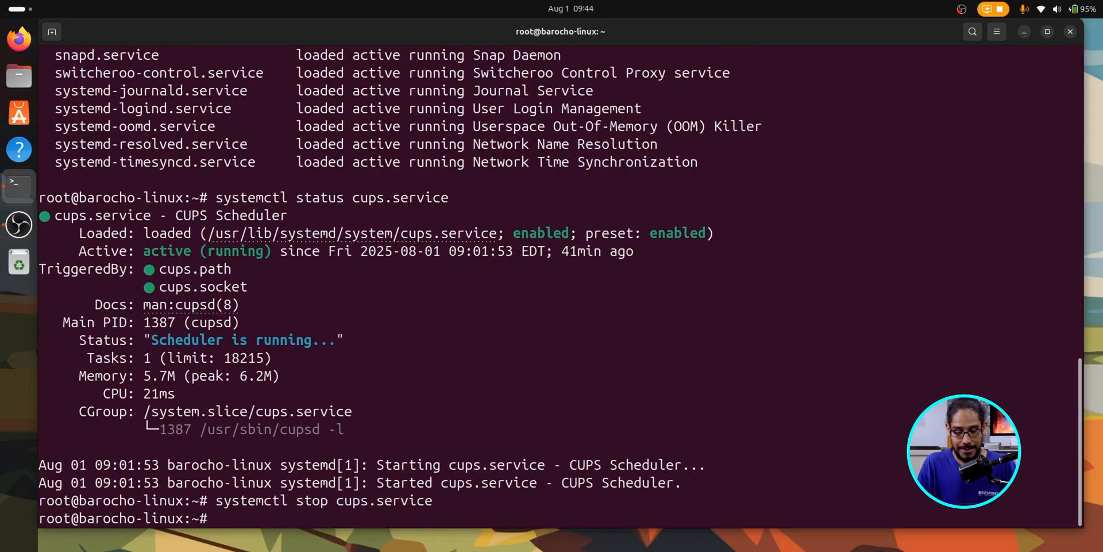
Stop cups.service, confirm it is inactive, then start it again
type("systemctl status cups.service")
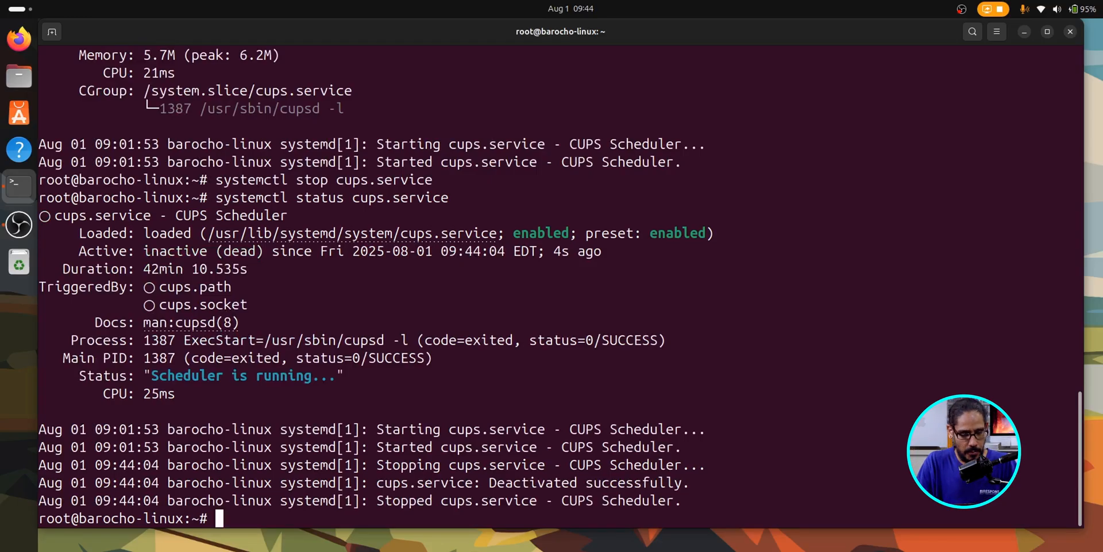
type("systemctl status cups.service")
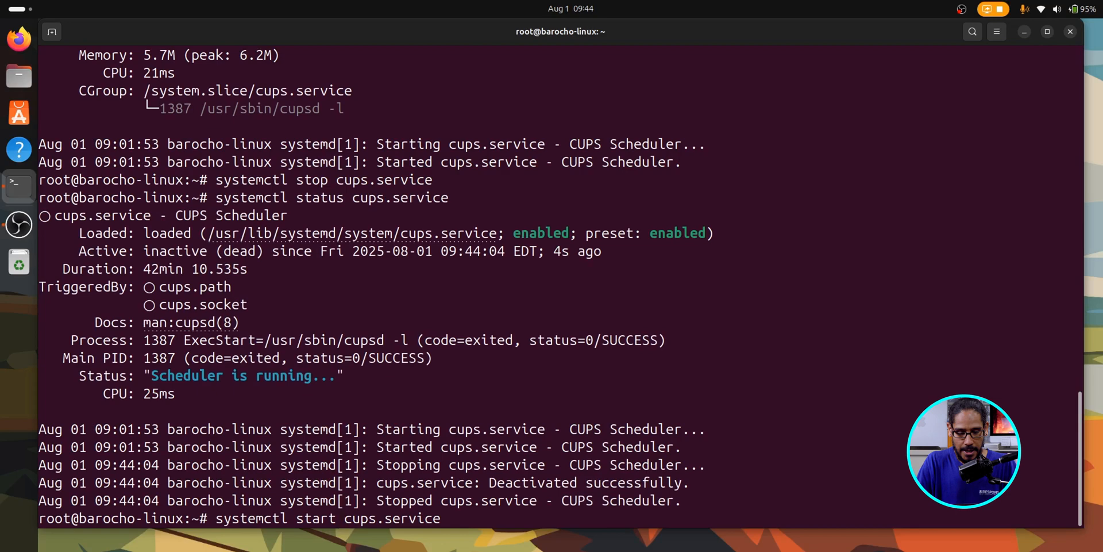
key("Return")
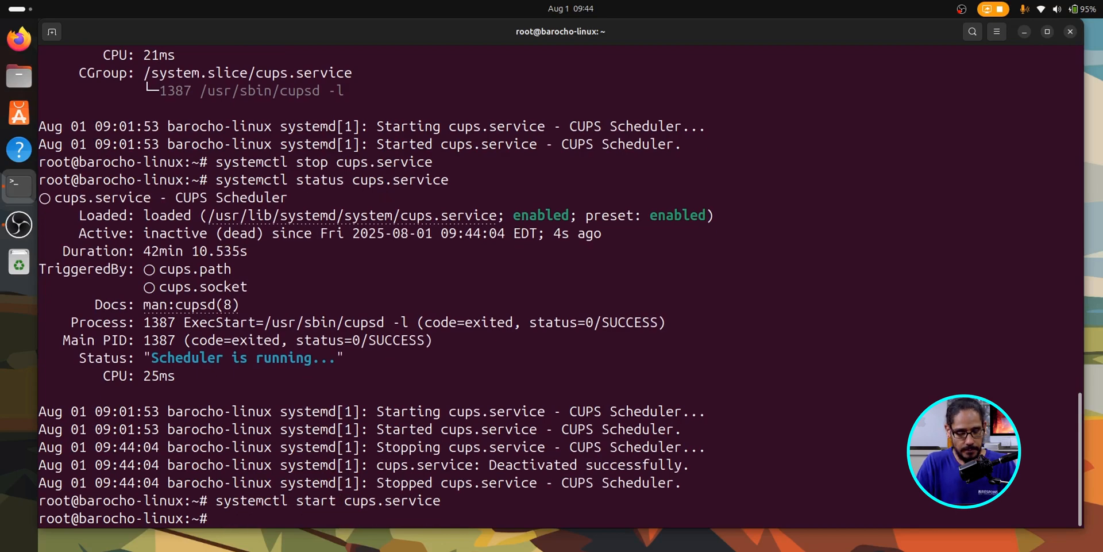
type("systemctl status cups.service")
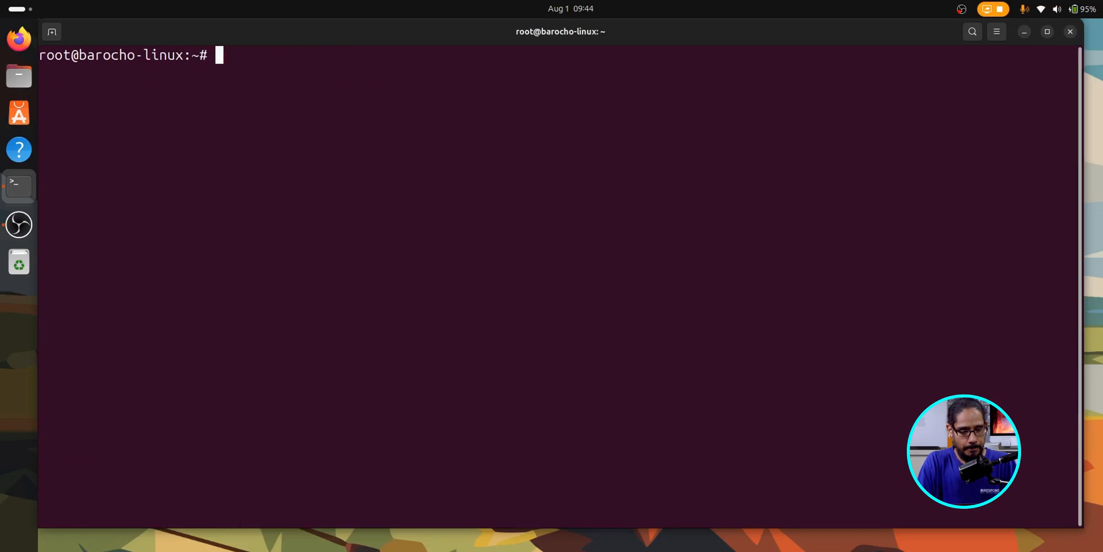
Restart cups.service and run systemctl status cups.service to verify it
type("systemctl reta")
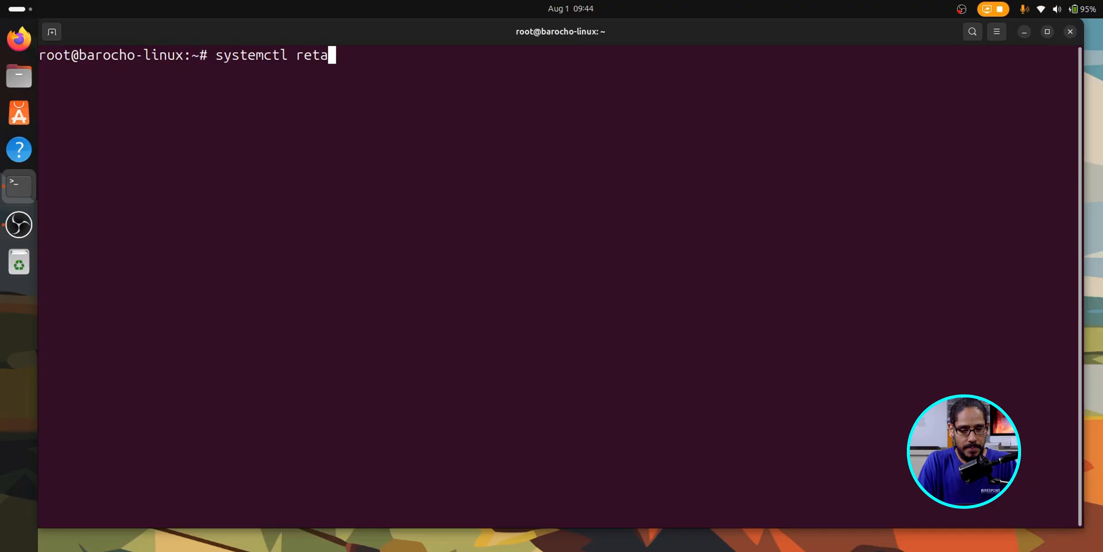
type("rt cups.service")
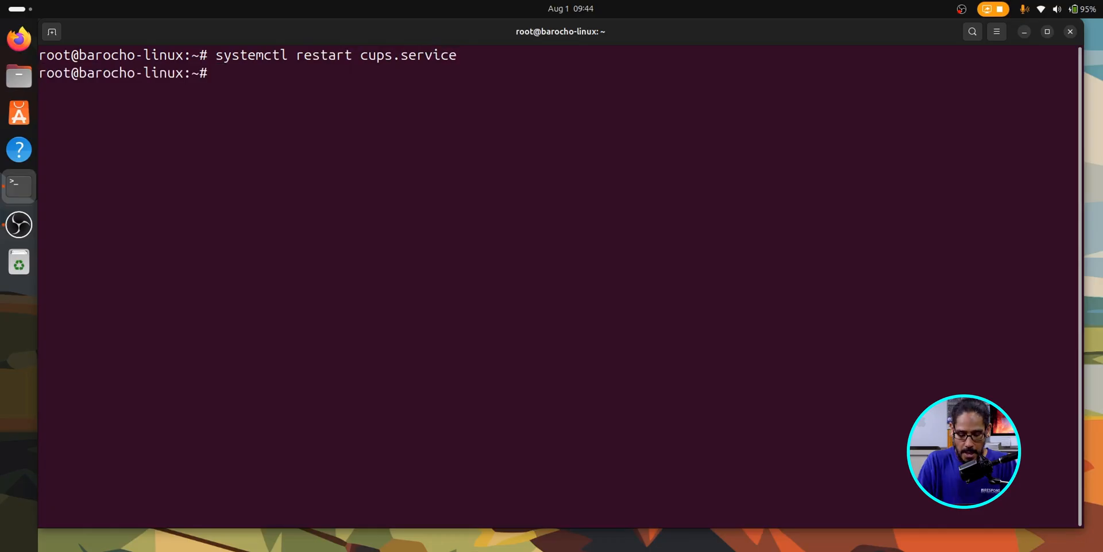
type("systemctl status cups.service")
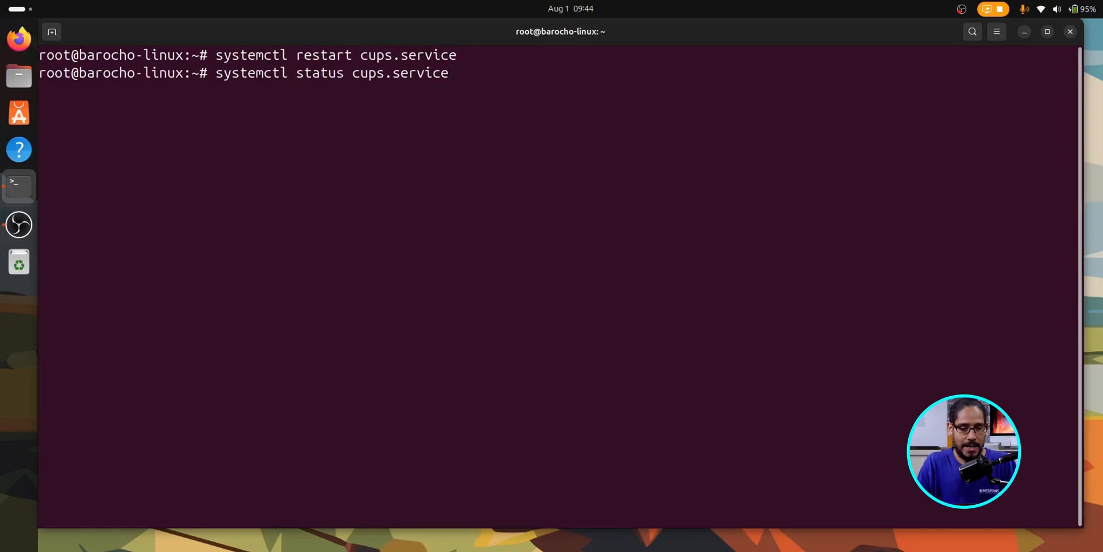
key("Return")
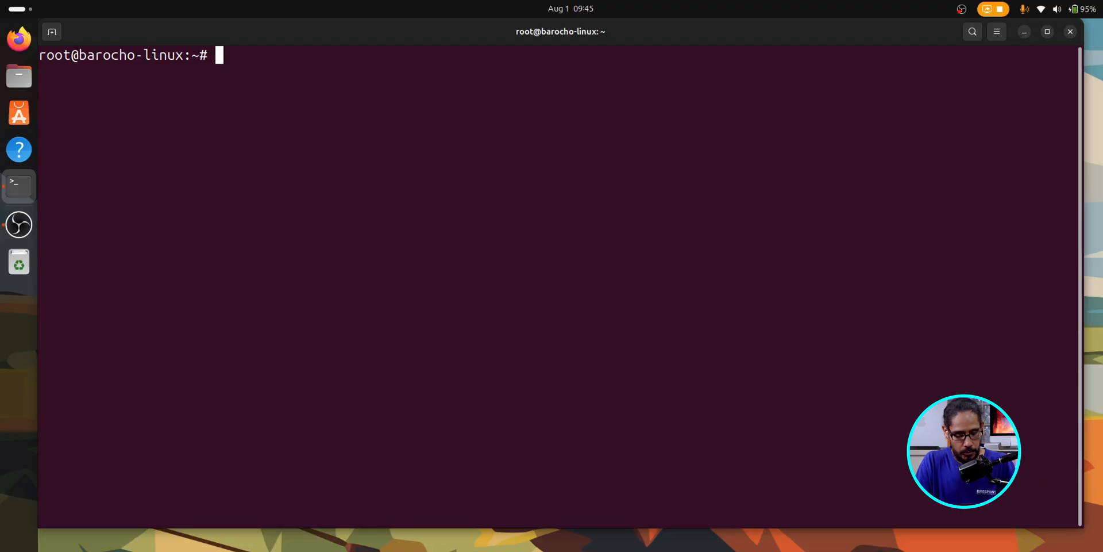
Run ps, then ps aux, clear, then ps -He and scroll the process tree
type("ps")
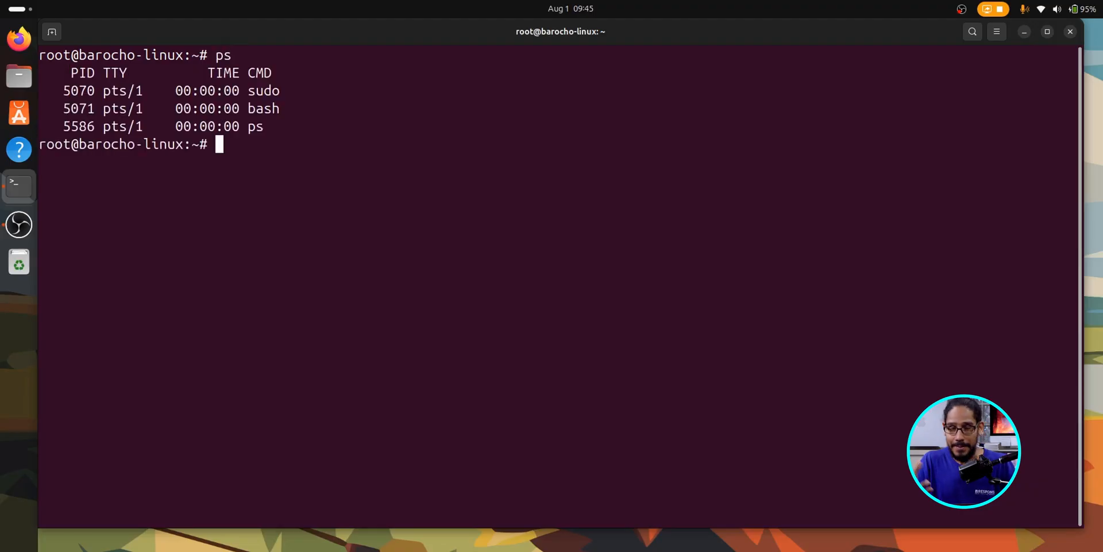
type("ps")
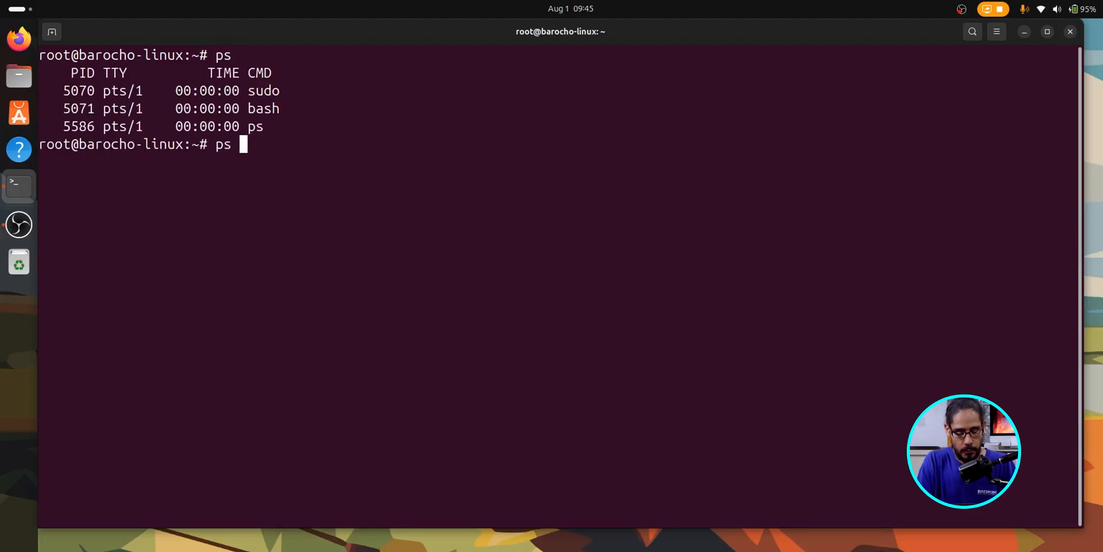
type("aux")
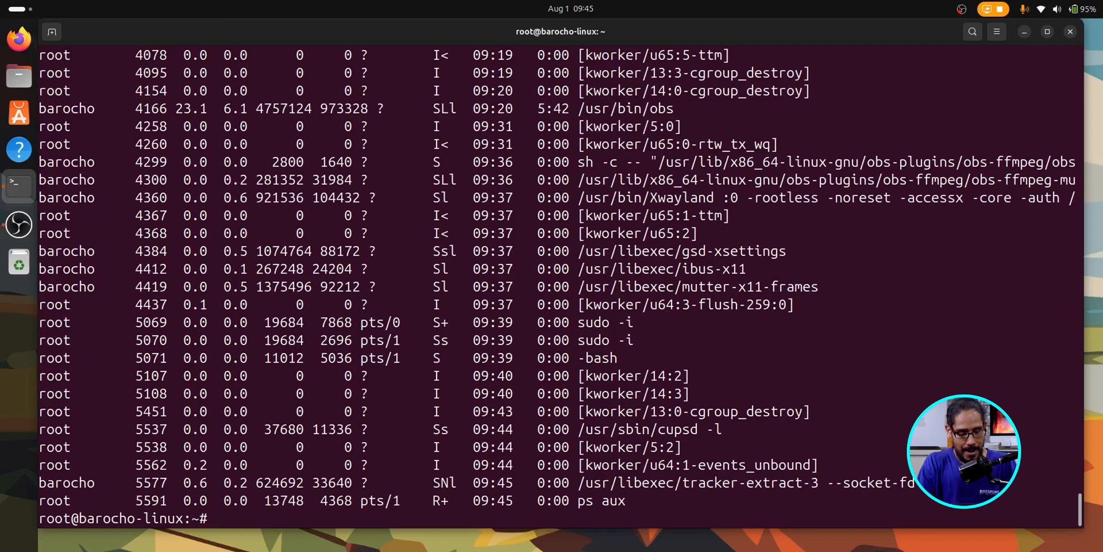
type("c")
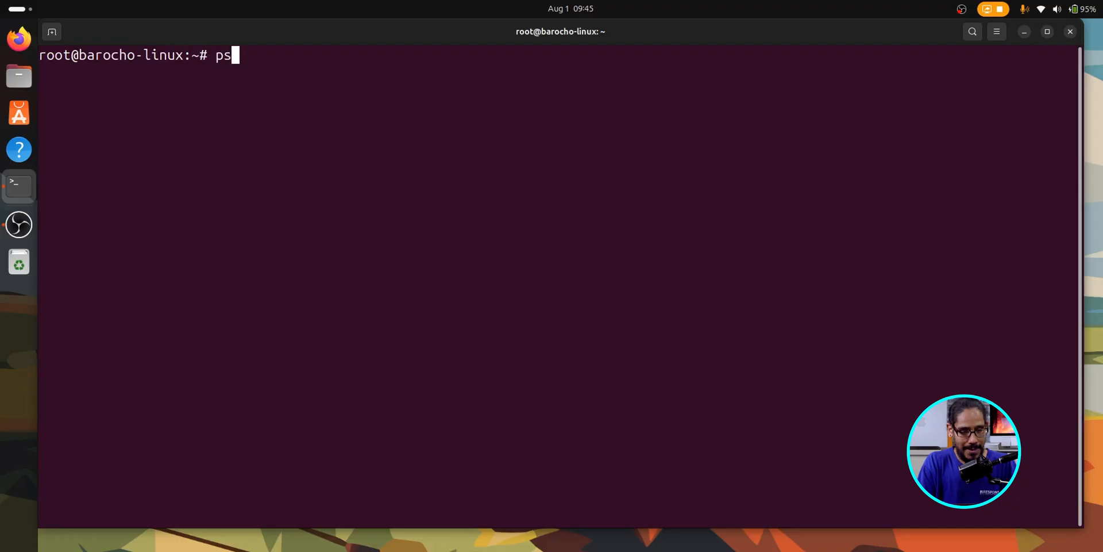
type("-H")
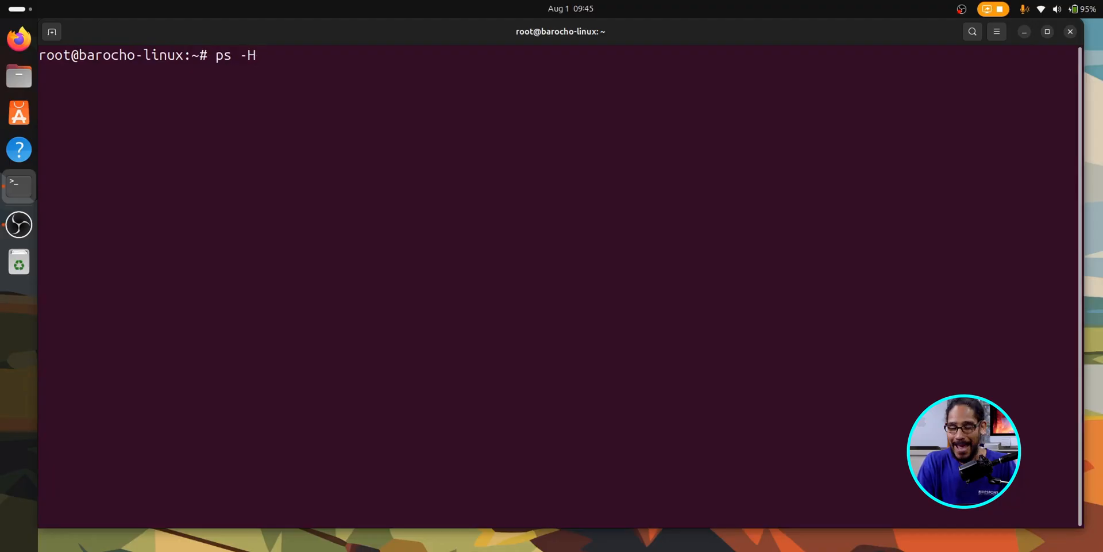
key("Return")
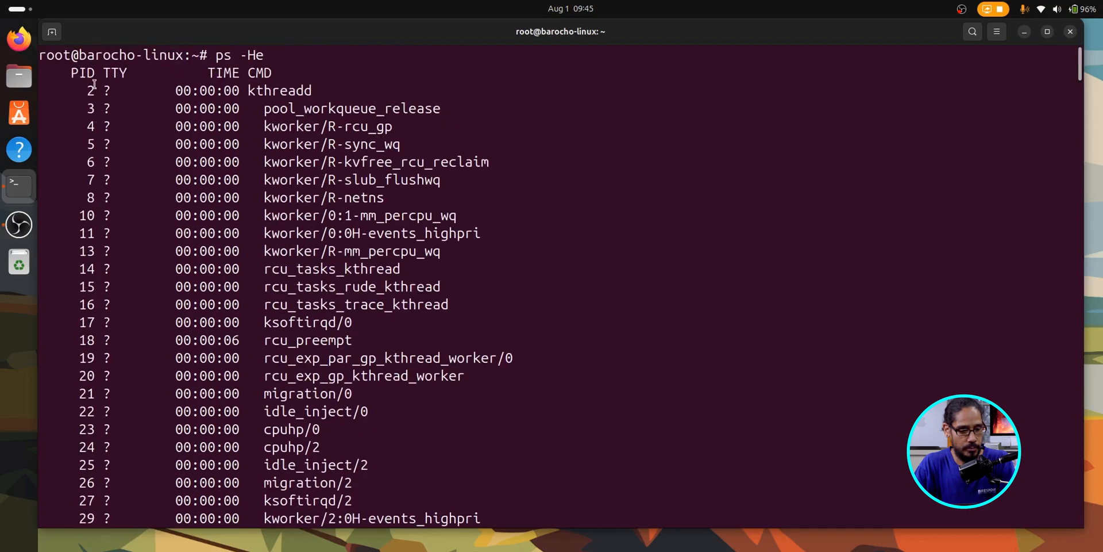
mouse_move(100, 106)
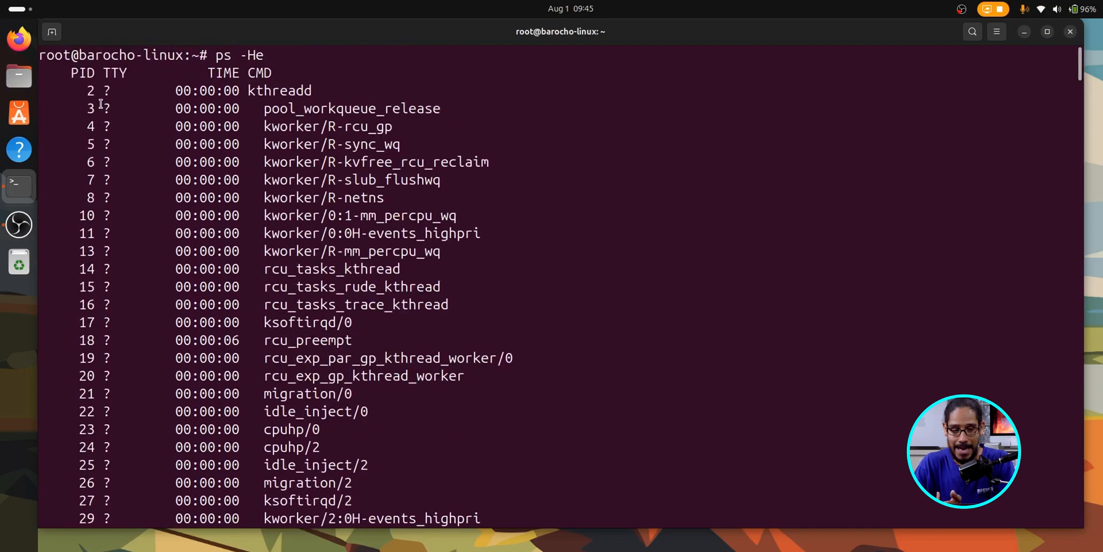
scroll("down", 3)
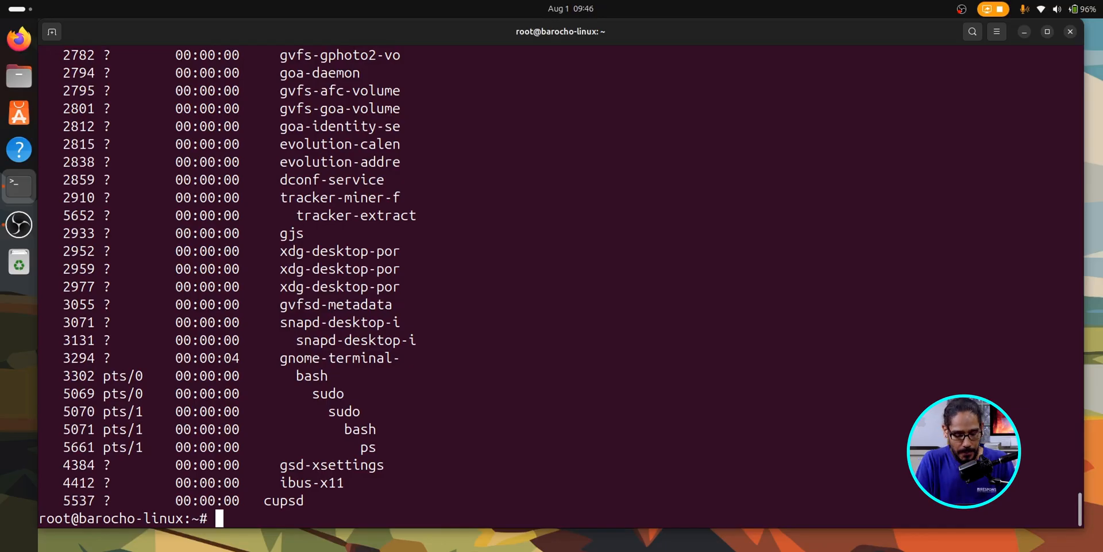
Enter kill 5537 to target the cupsd process
type("kill")
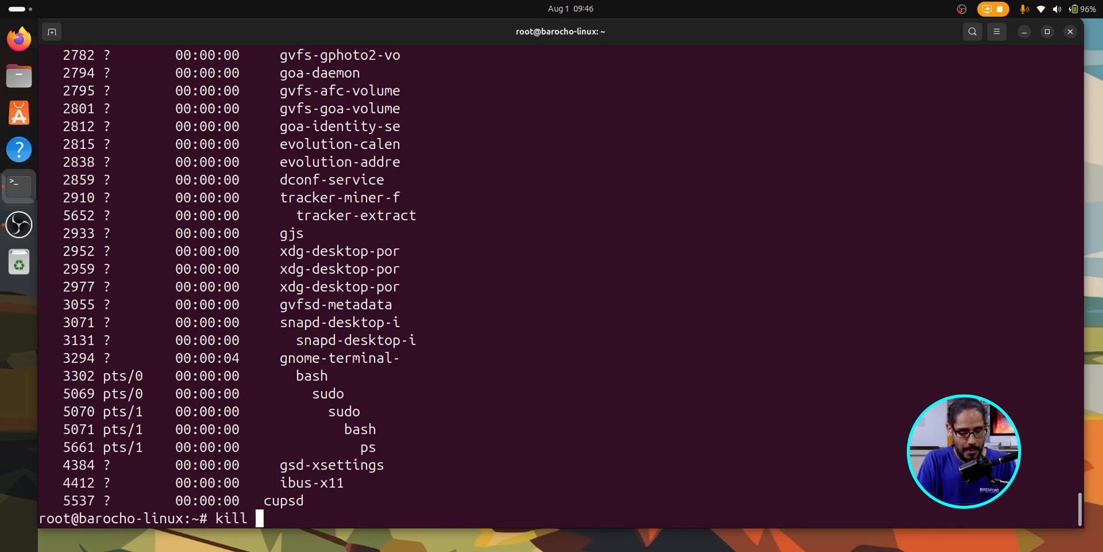
type("55")
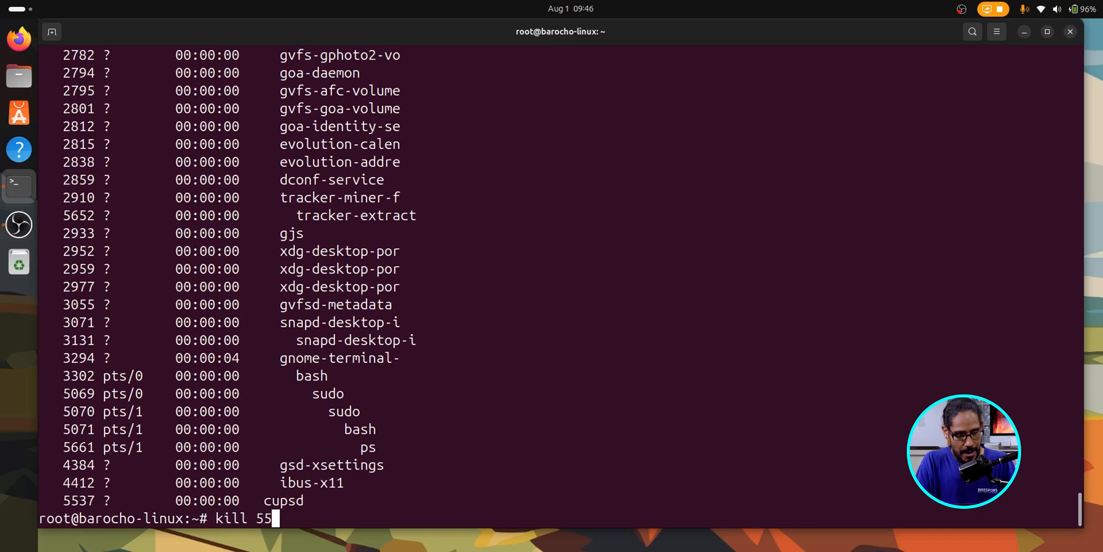
type("37")
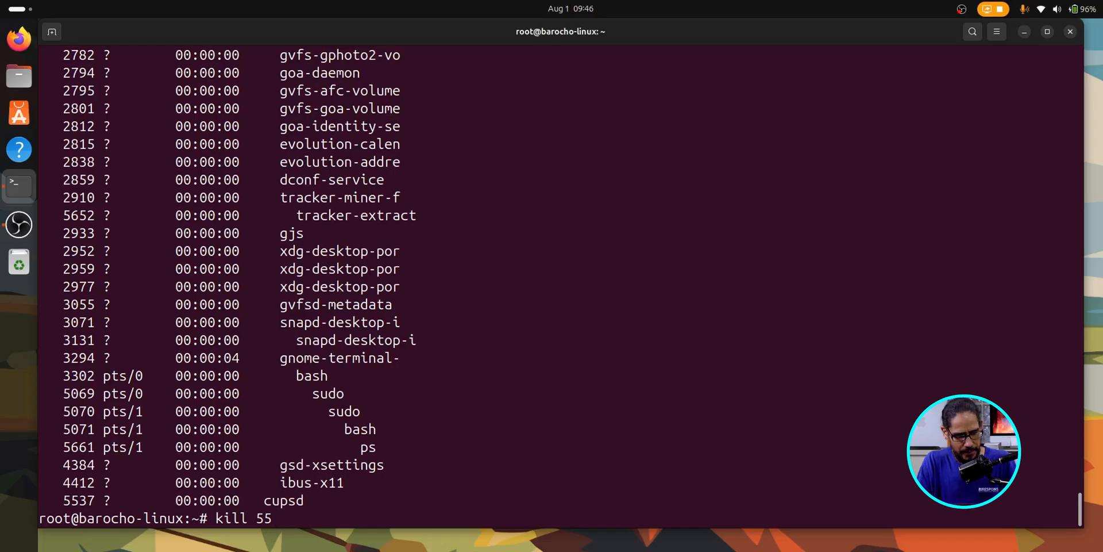
type("37")
type("pin")
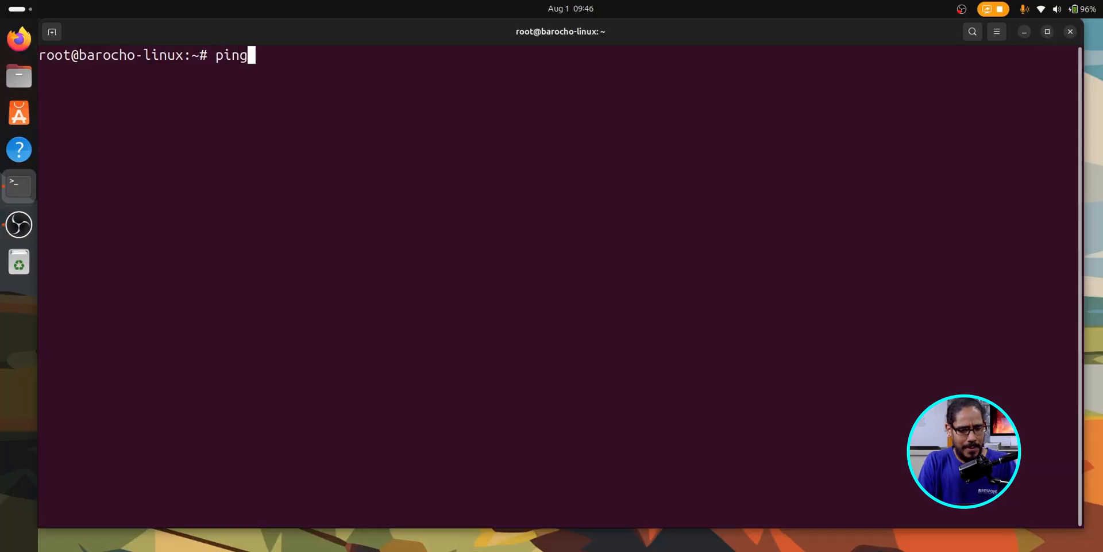
Ping google.com and stop the ping after several replies
type("google.com")
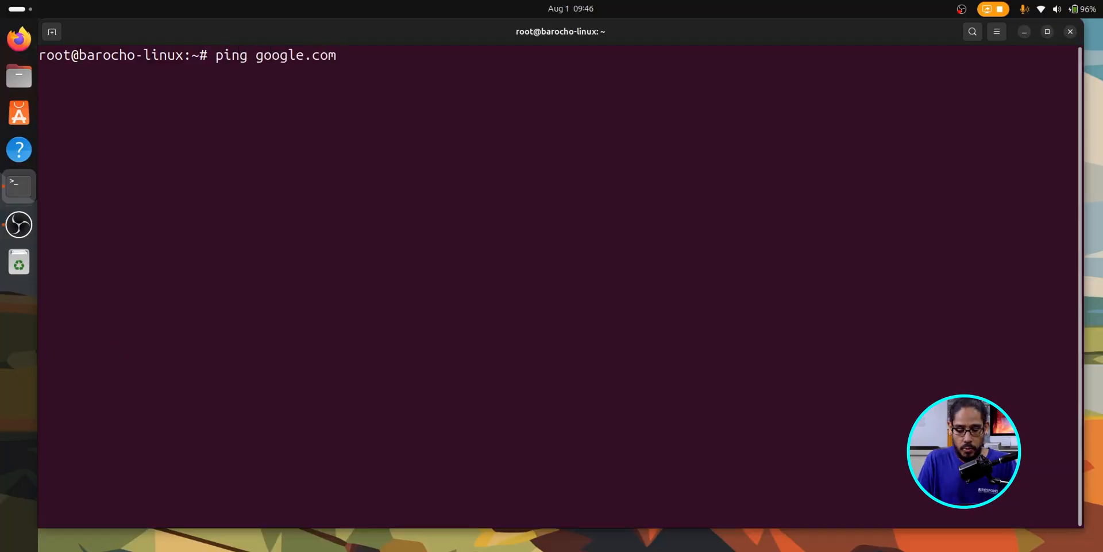
key("Return")
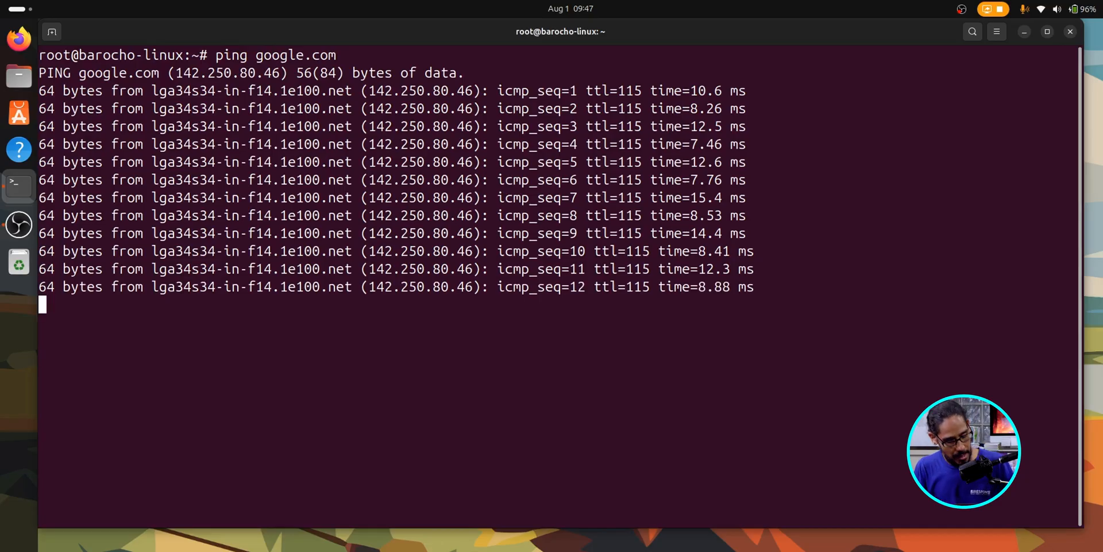
key("ctrl+c")
type("ls")
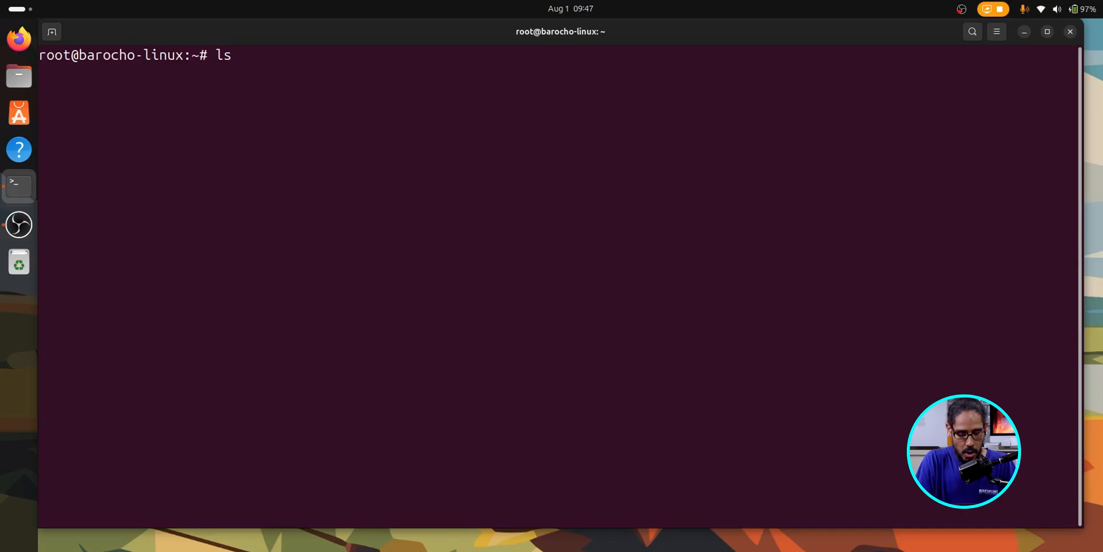
Run lsof -i to list open network connections and listening ports
type("of")
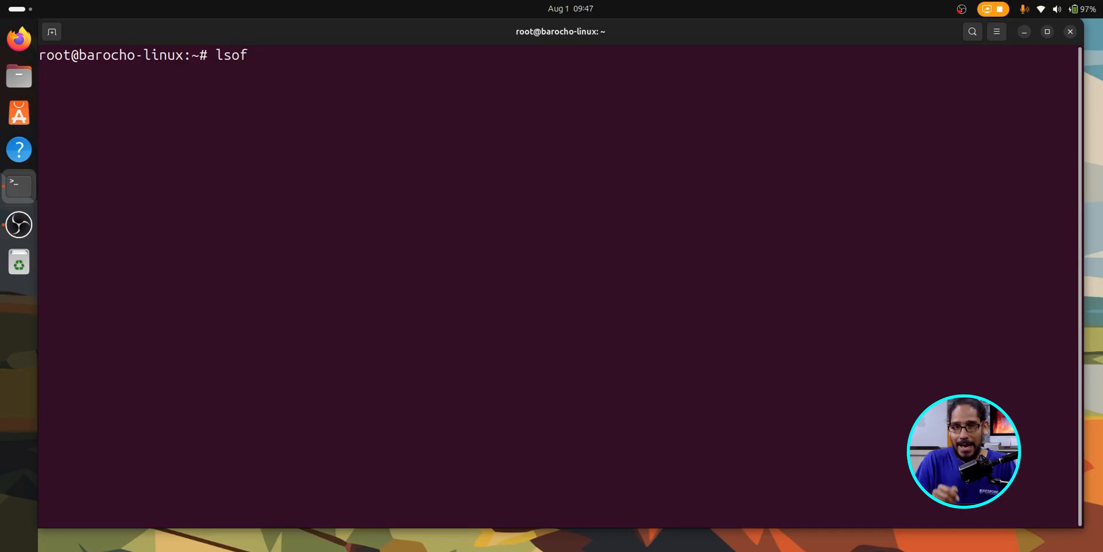
type("-")
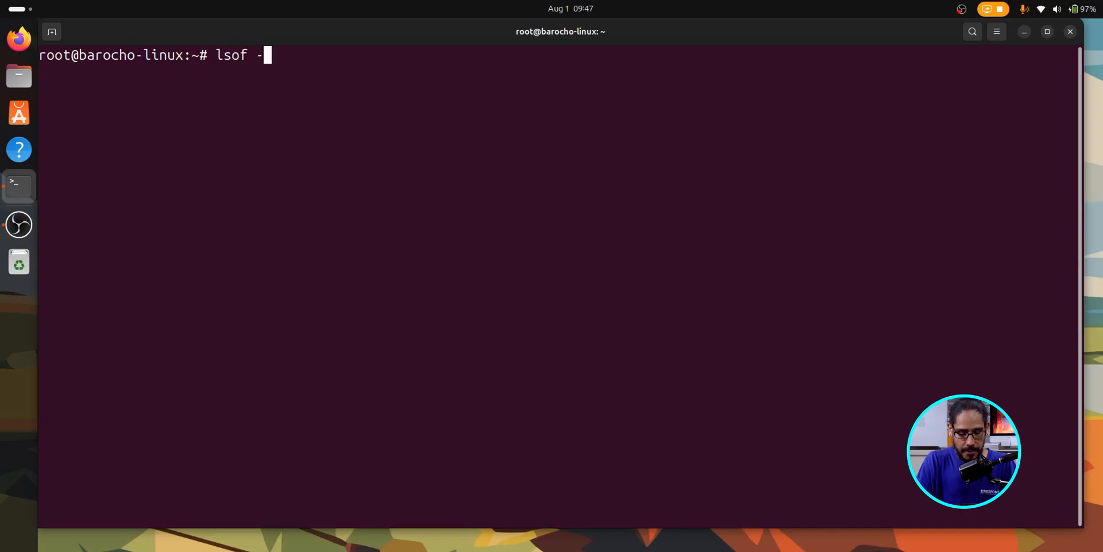
type("i")
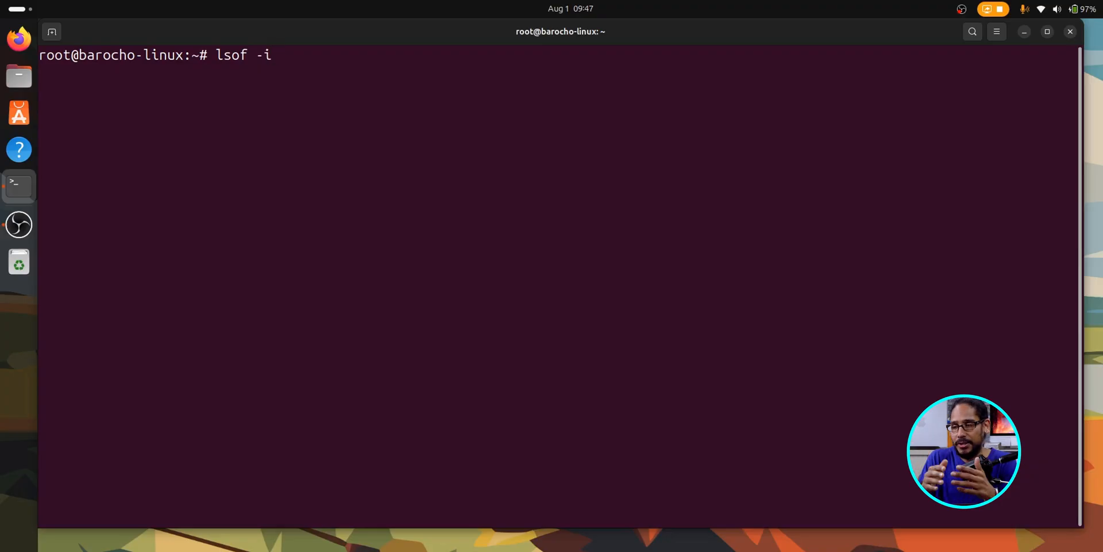
key("Return")
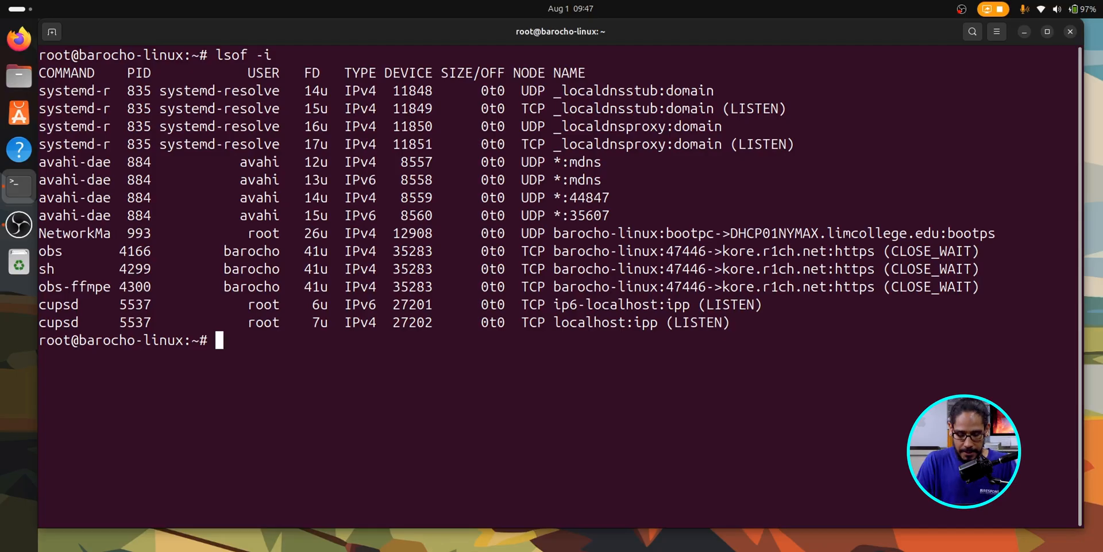
Run lsof +D /var/log to list files open under /var/log
type("ls")
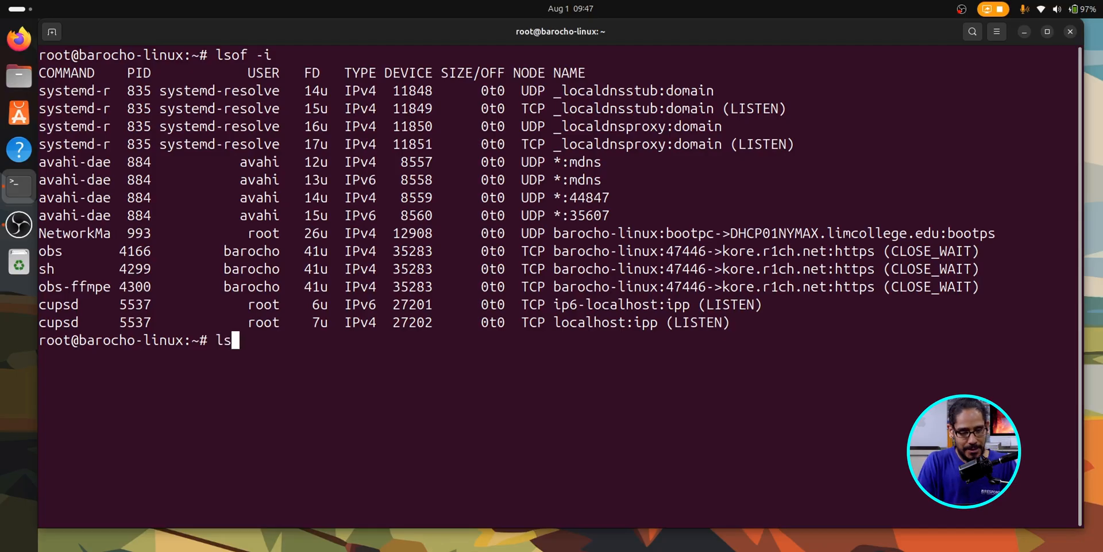
type("sof +")
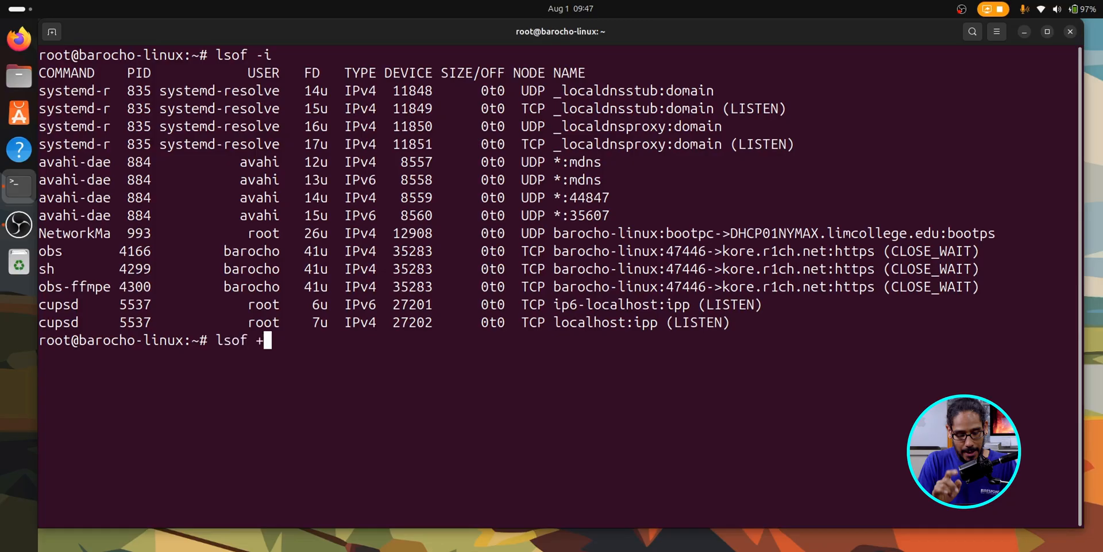
type("D /")
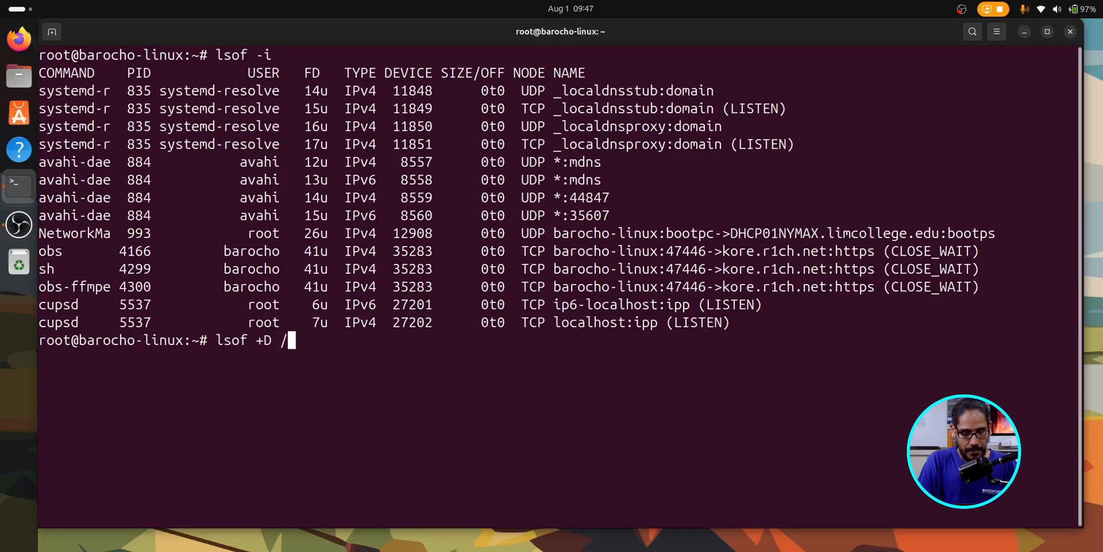
type("var/")
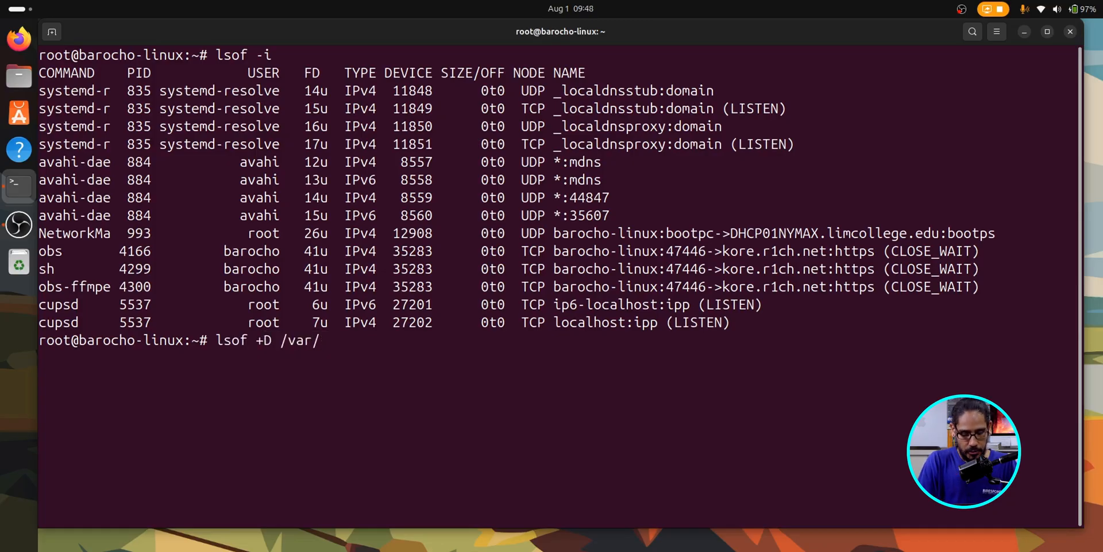
type("log")
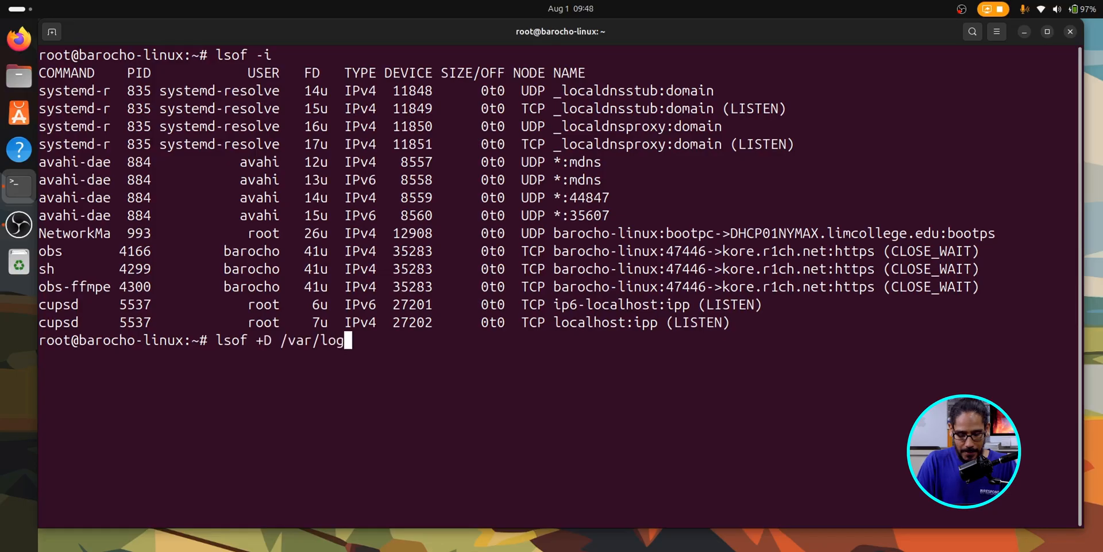
key("Return")
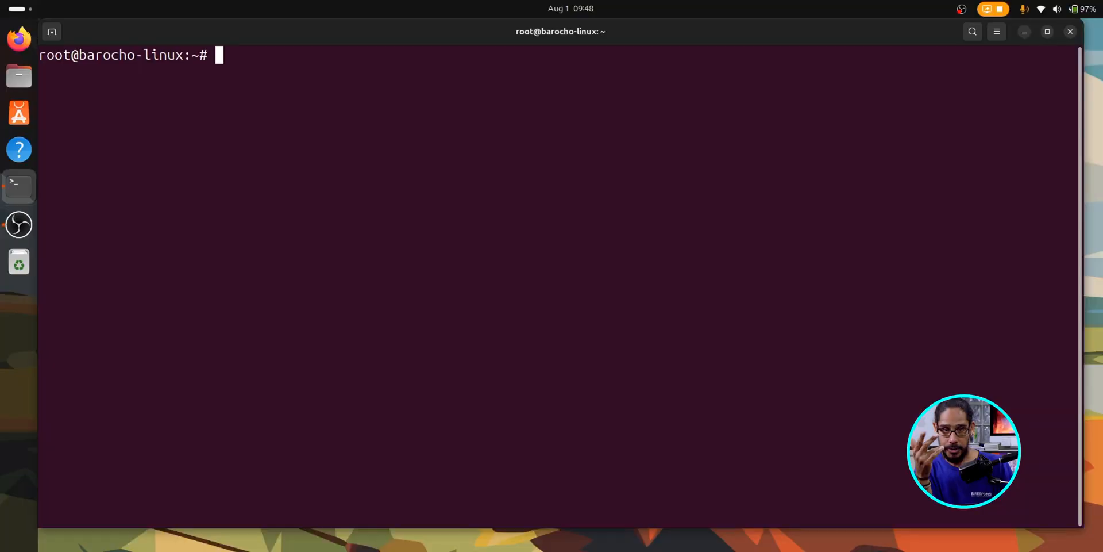
Change to /var/log and list its files in detail with ls -l
type("cd /var/log")
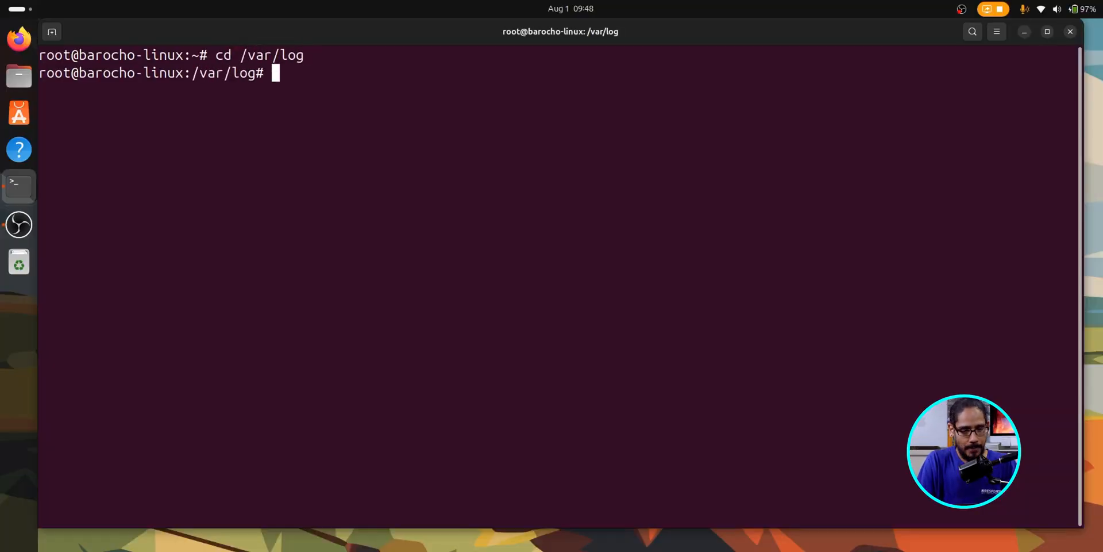
type("ls")
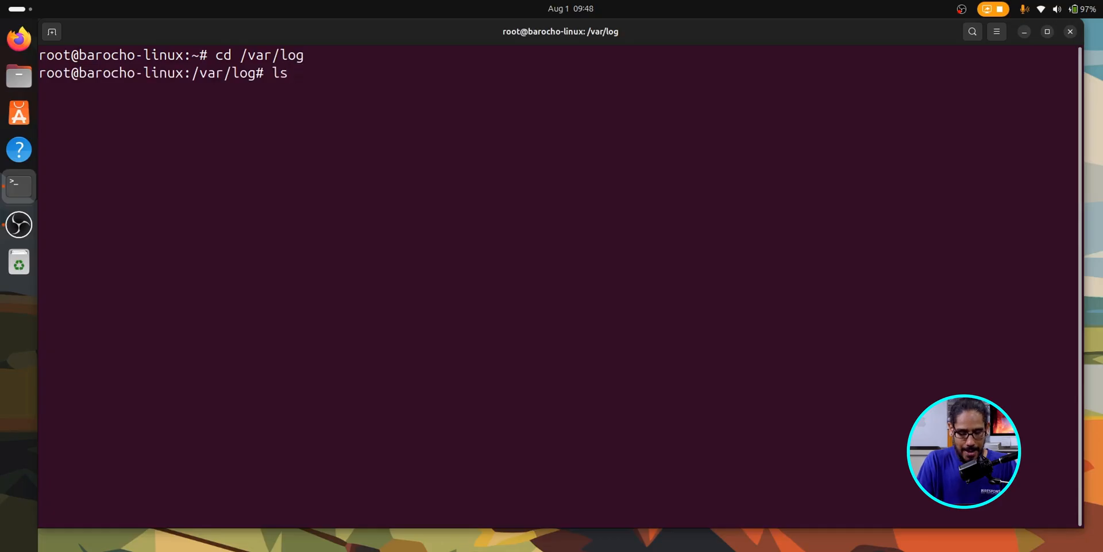
type("-l")
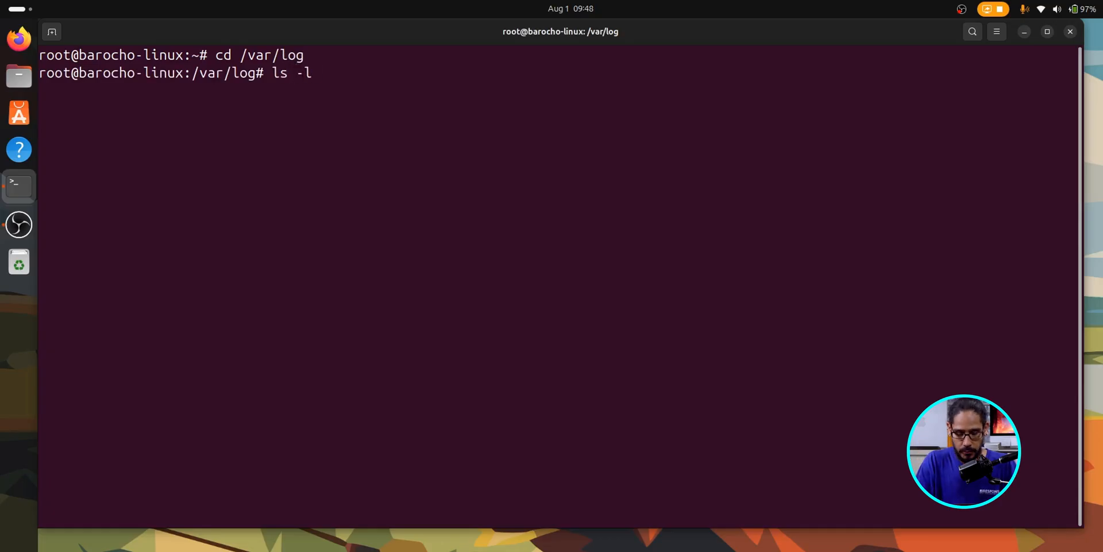
key("Return")
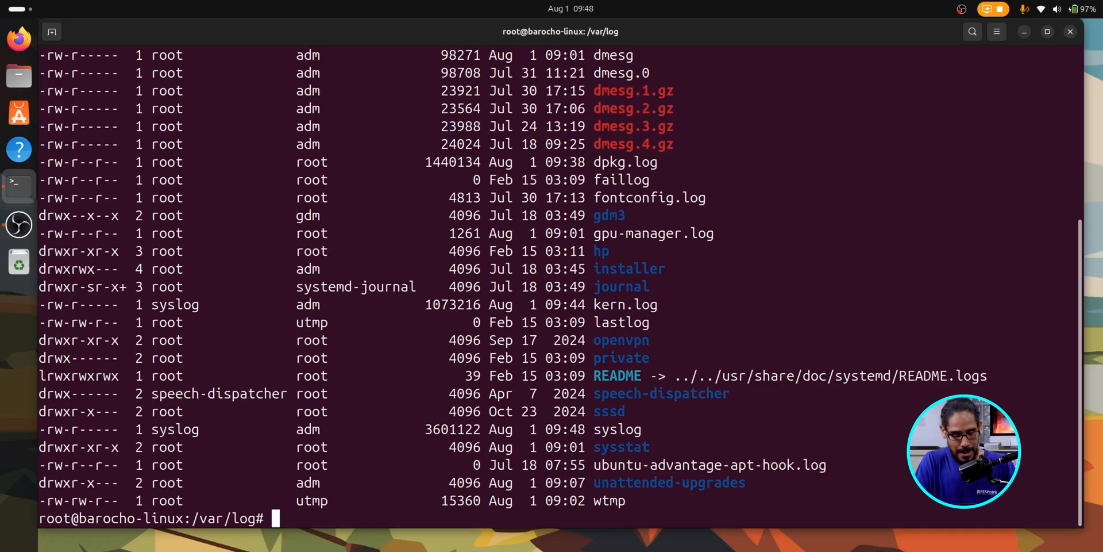
Type grep -i error syslog to search syslog case-insensitively for errors
type("grep")
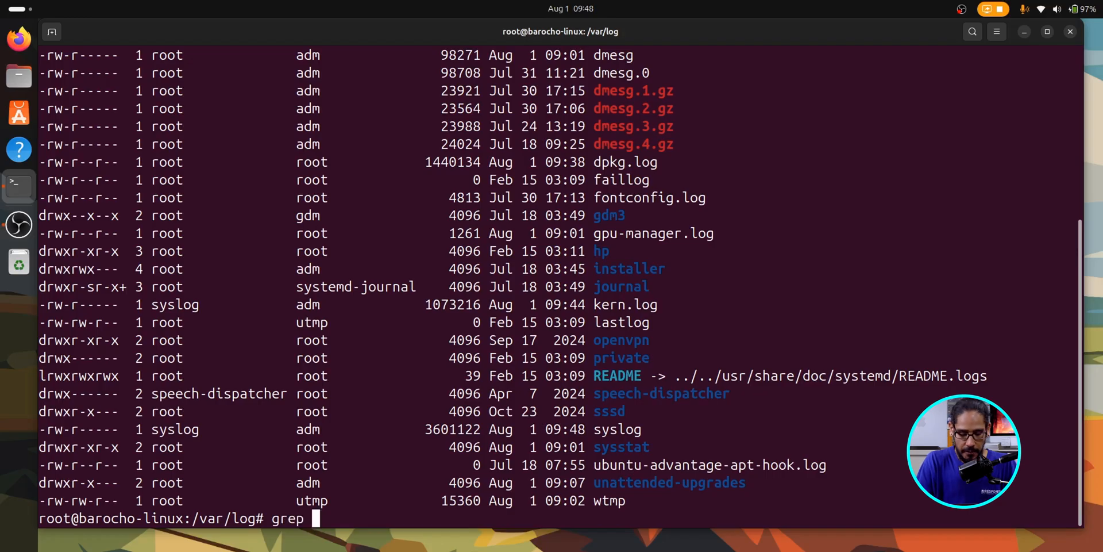
type("-i")
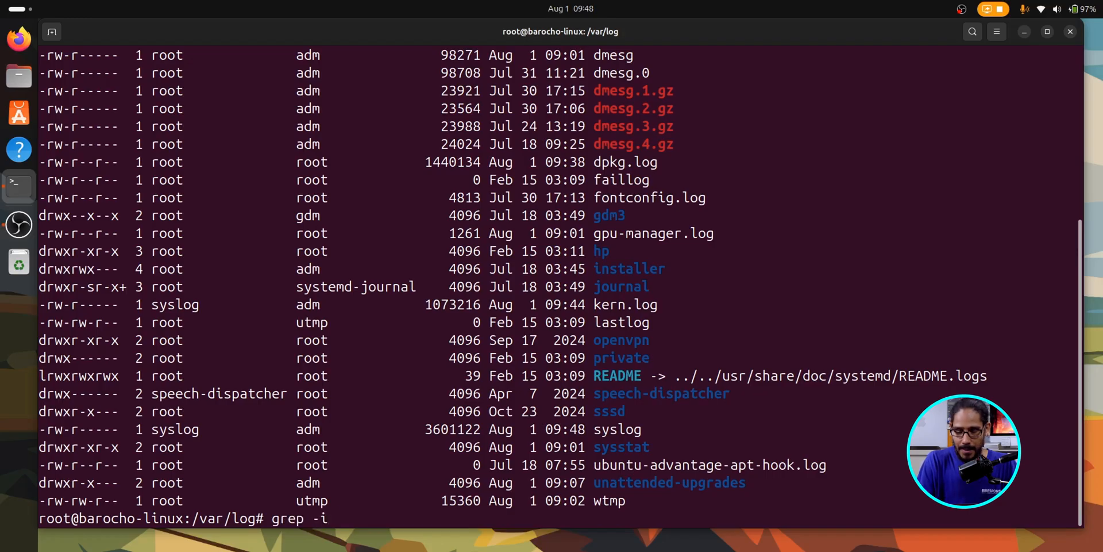
type("er")
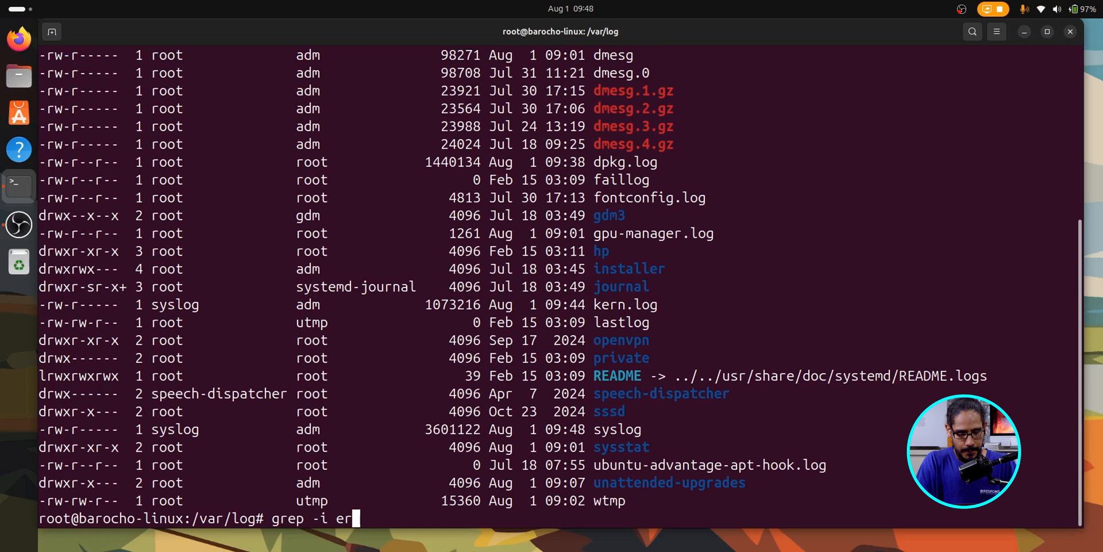
type("ror")
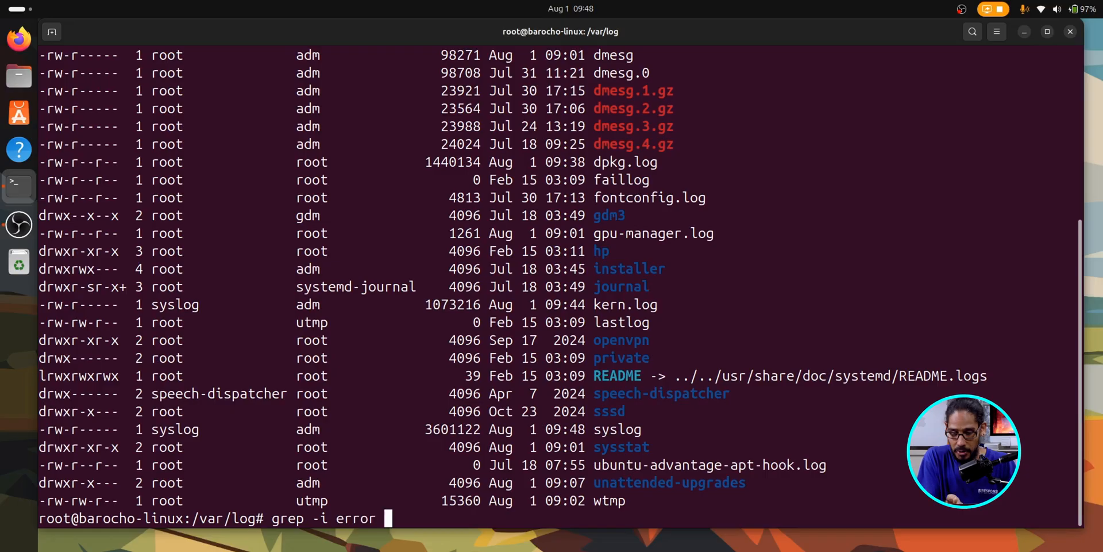
type("syst")
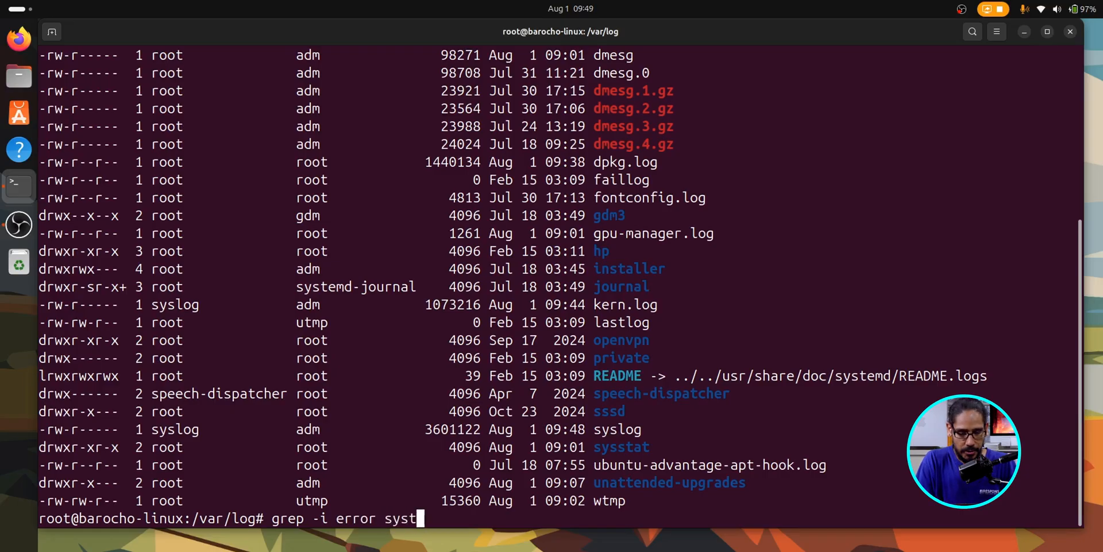
key("BackSpace")
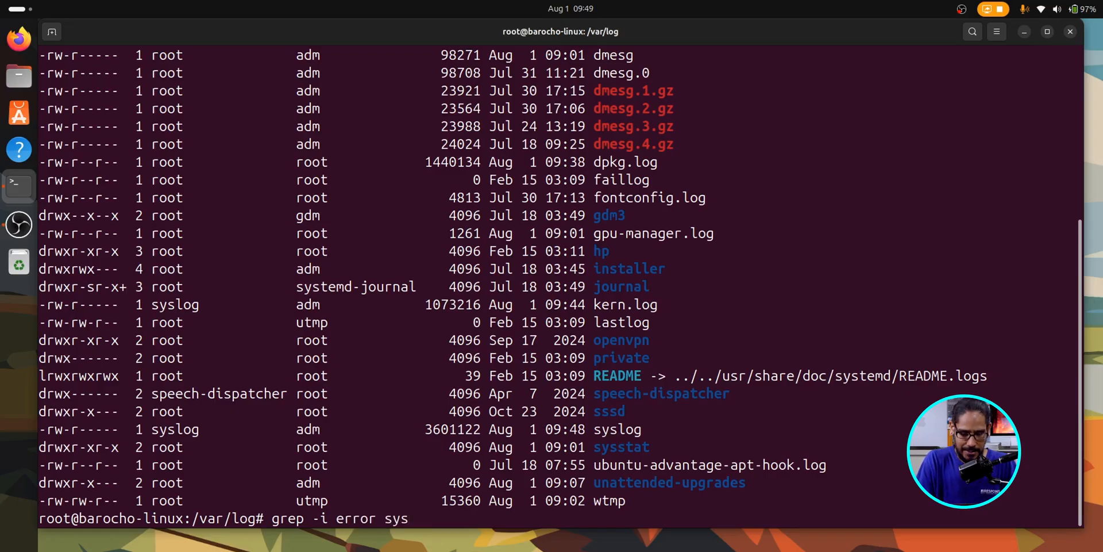
type("log")
type("cd")
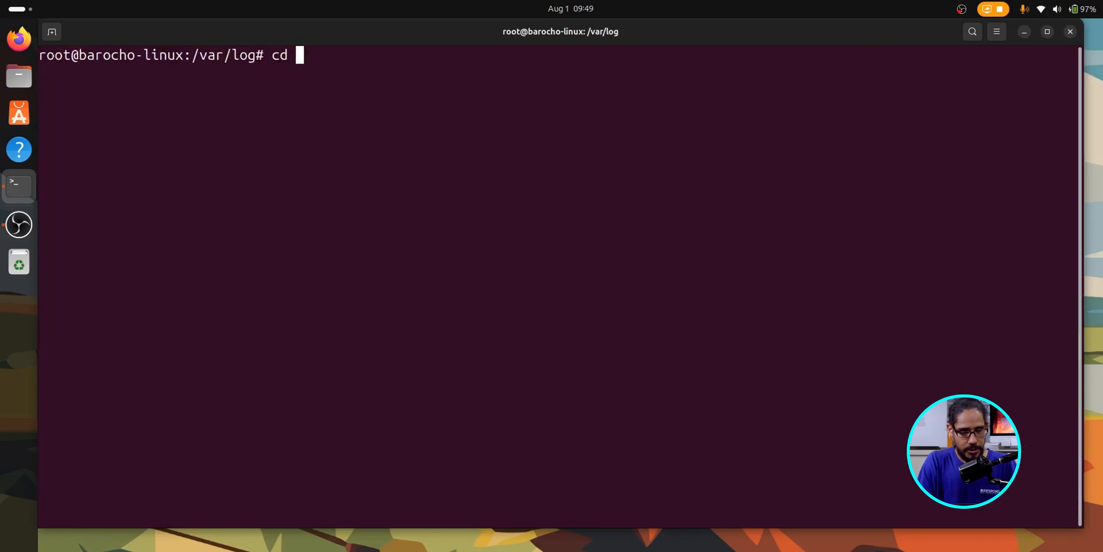
Move up to /var, type grep -r syslog /log, and return to /var/log
type("..")
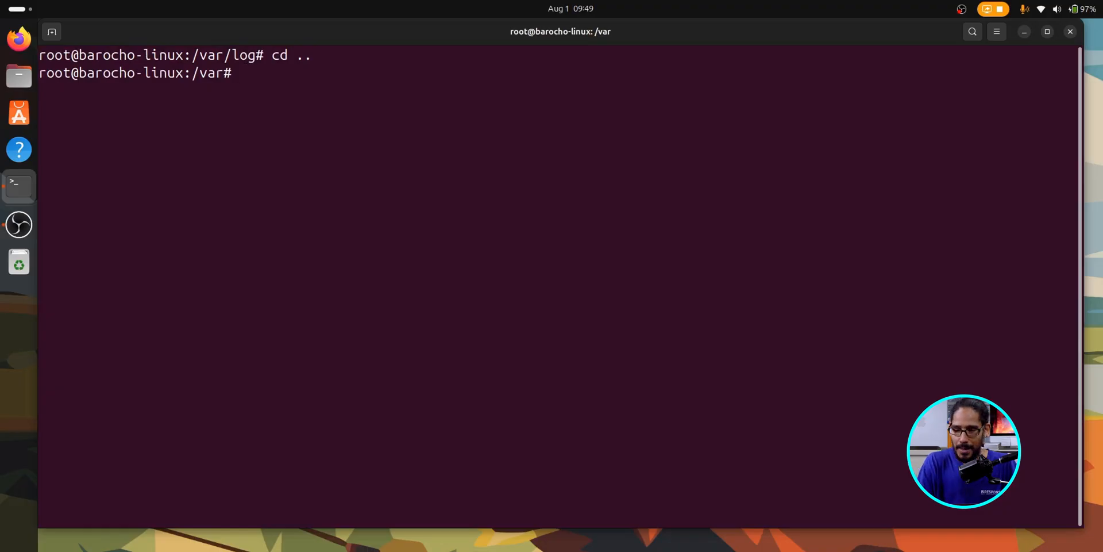
type("grep -r")
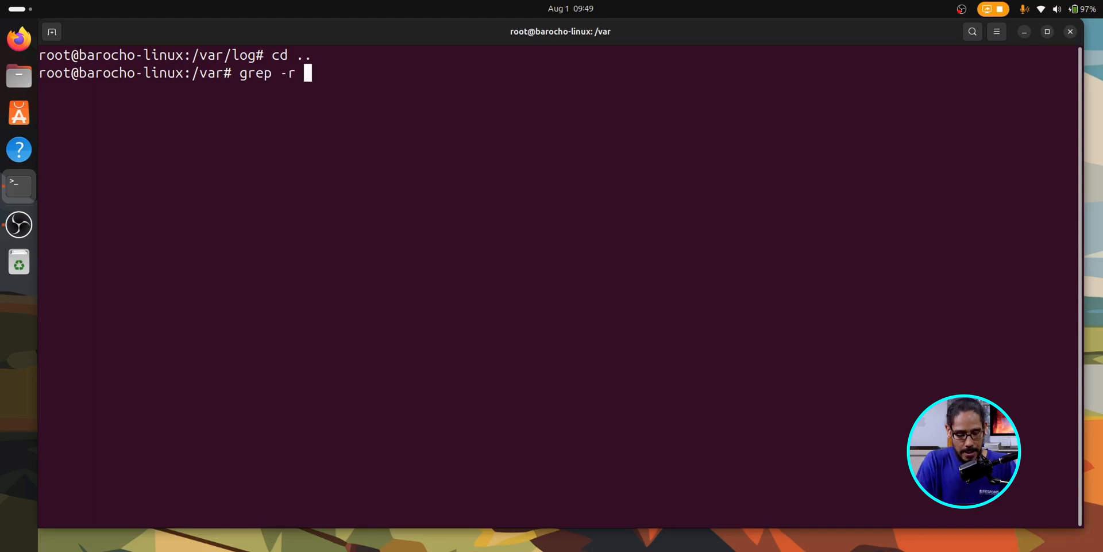
type("syslog")
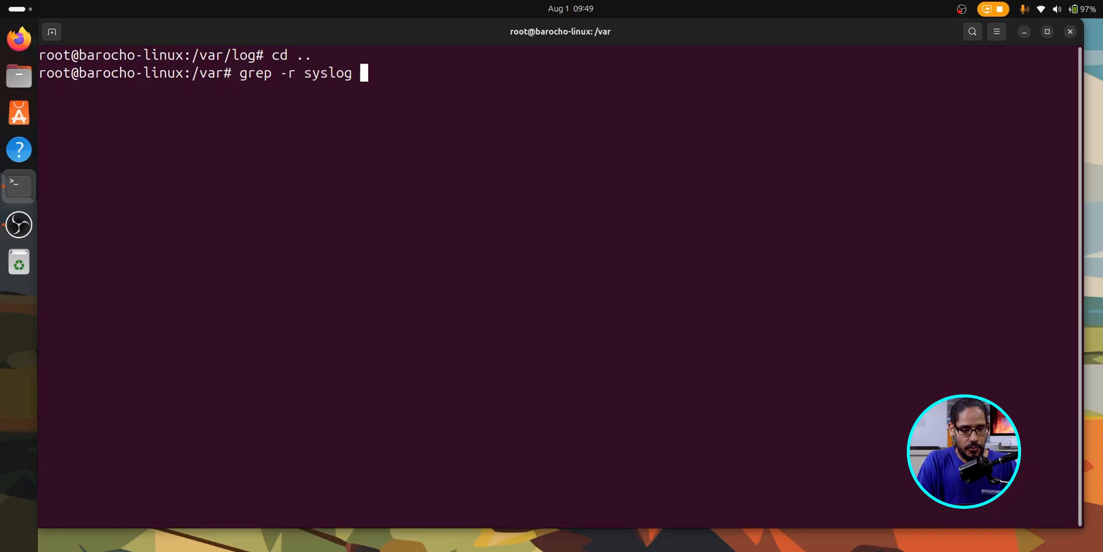
type("/")
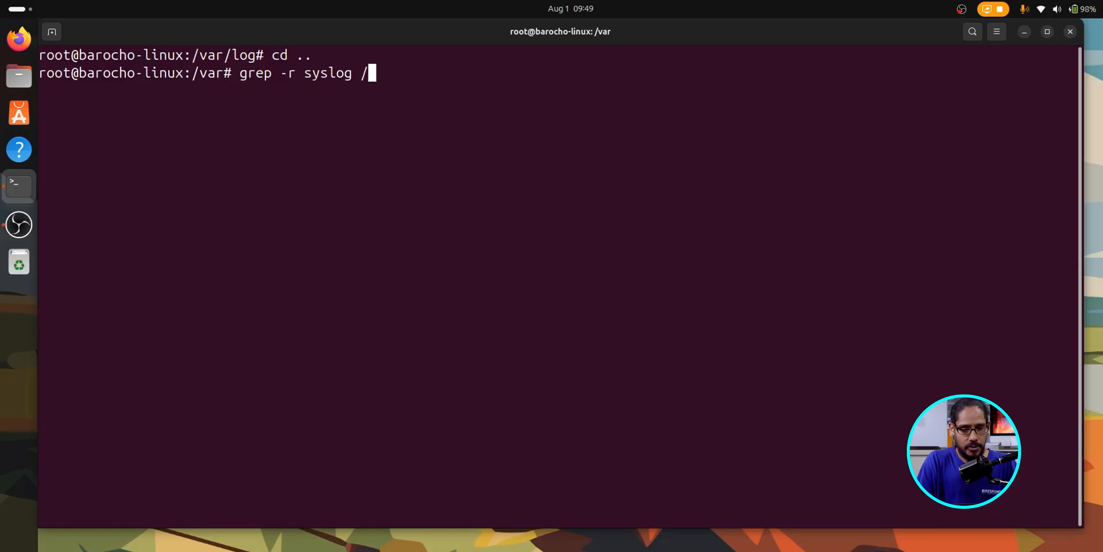
type("log")
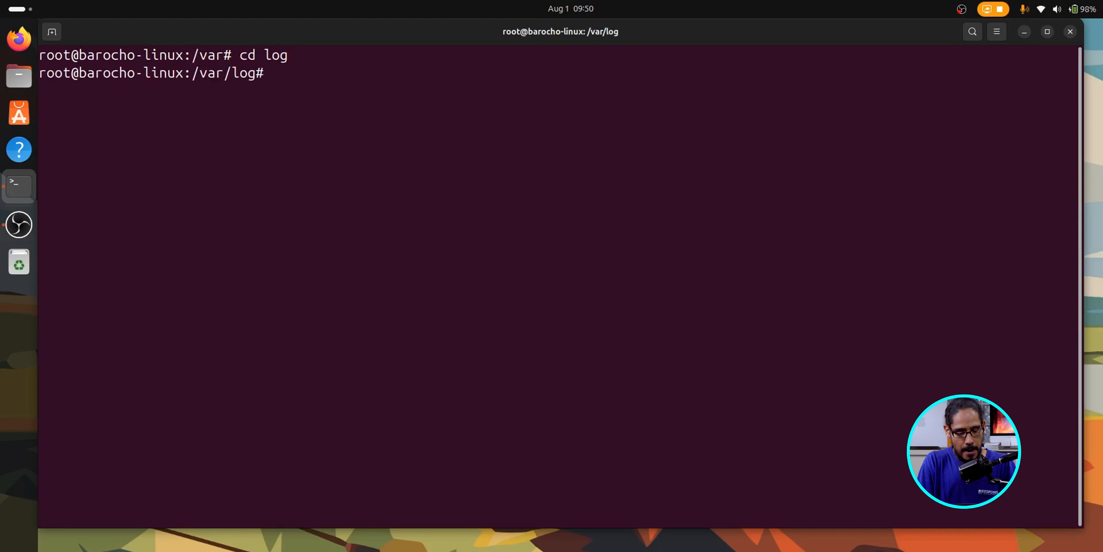
List the log directory with ls -l, follow syslog live with tail -f, then stop and clear
type("ls -l")
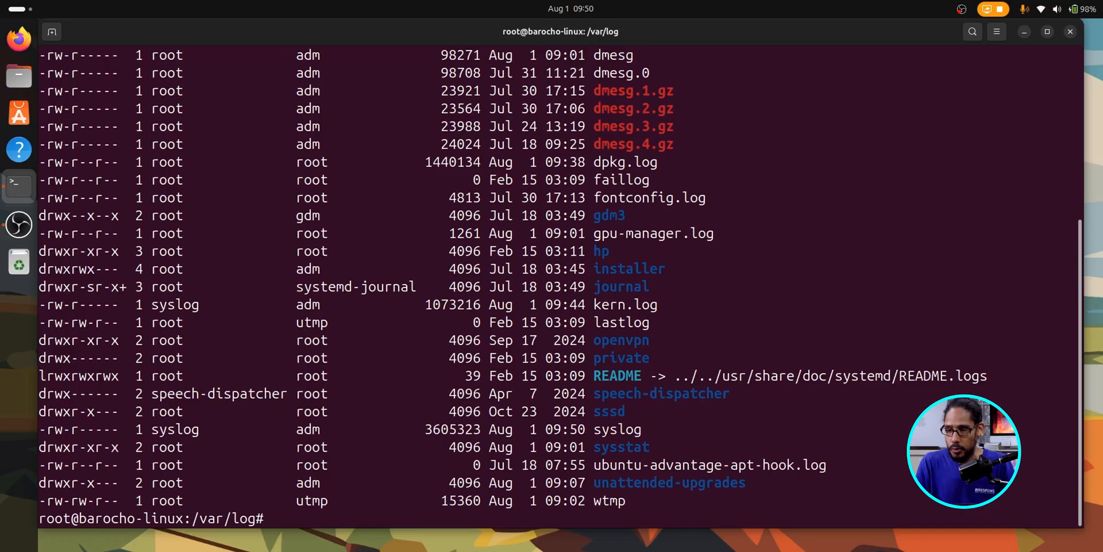
type("tail")
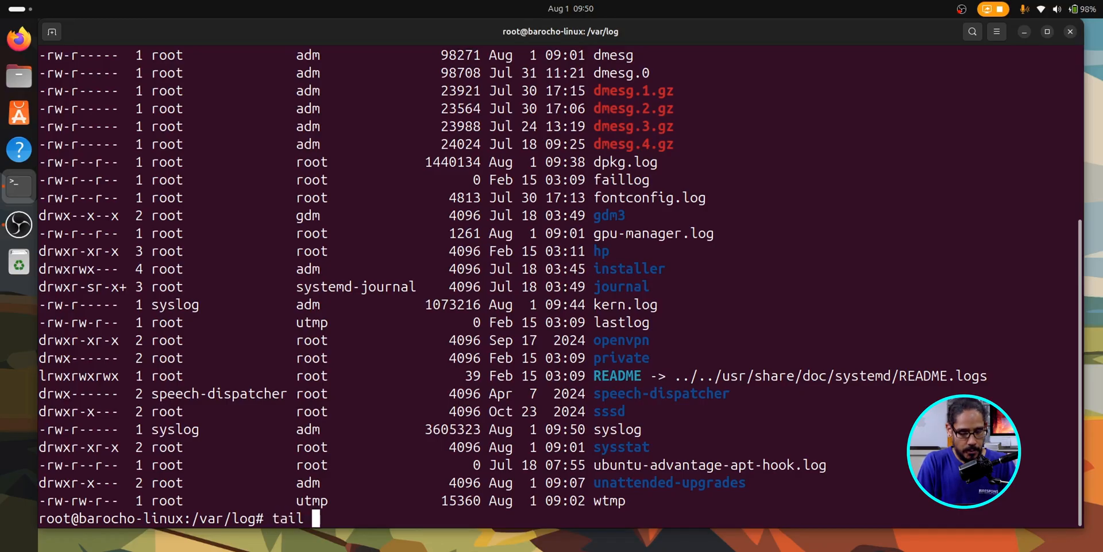
type("-")
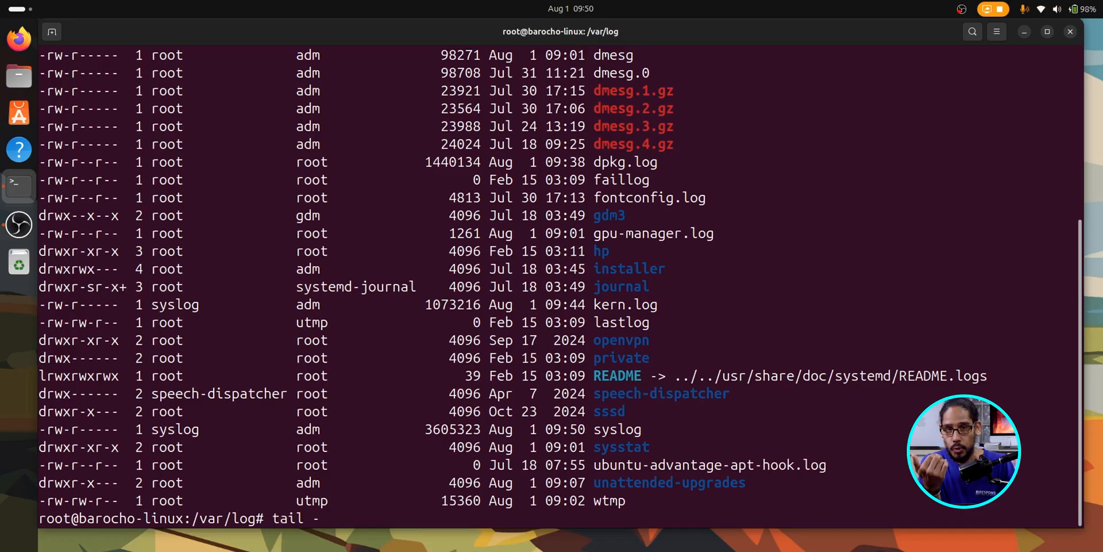
type("f")
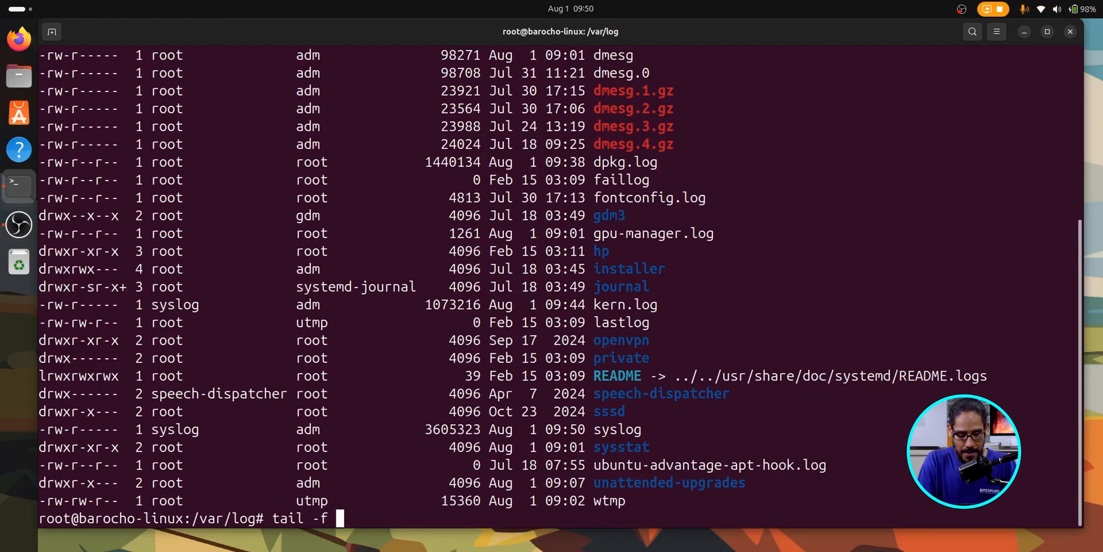
type("syslog")
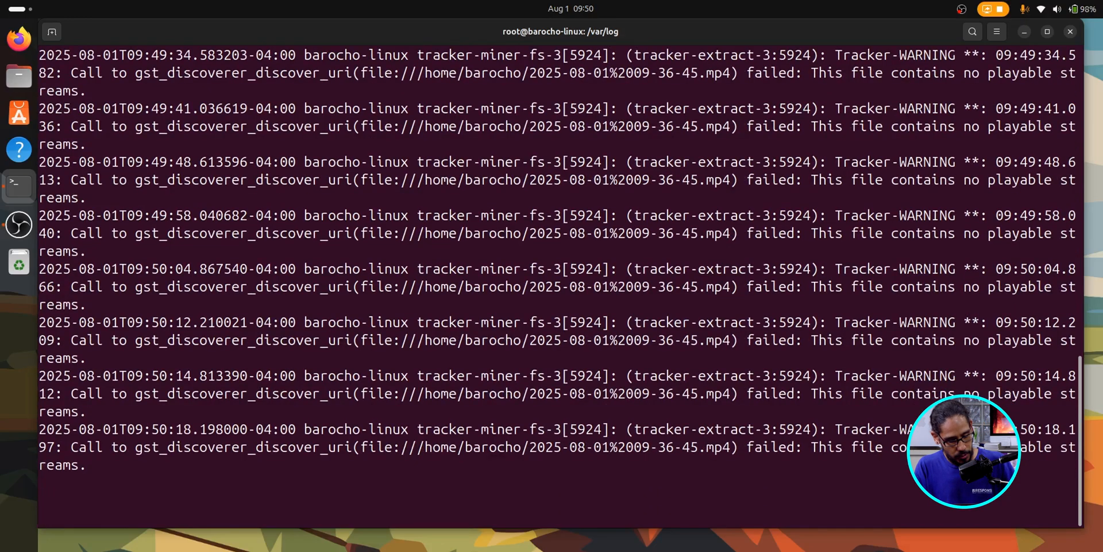
key("ctrl+c")
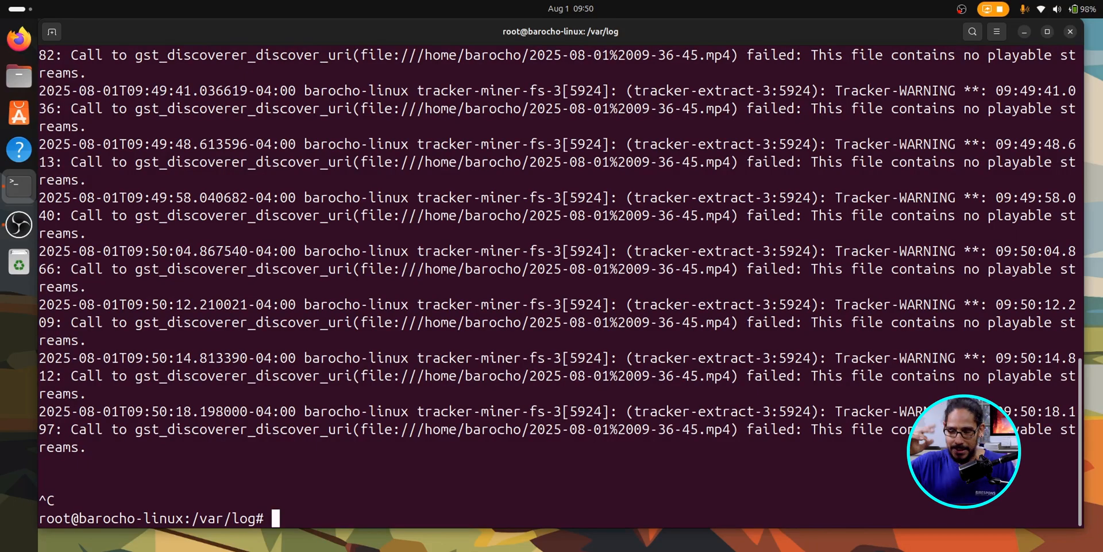
type("cle")
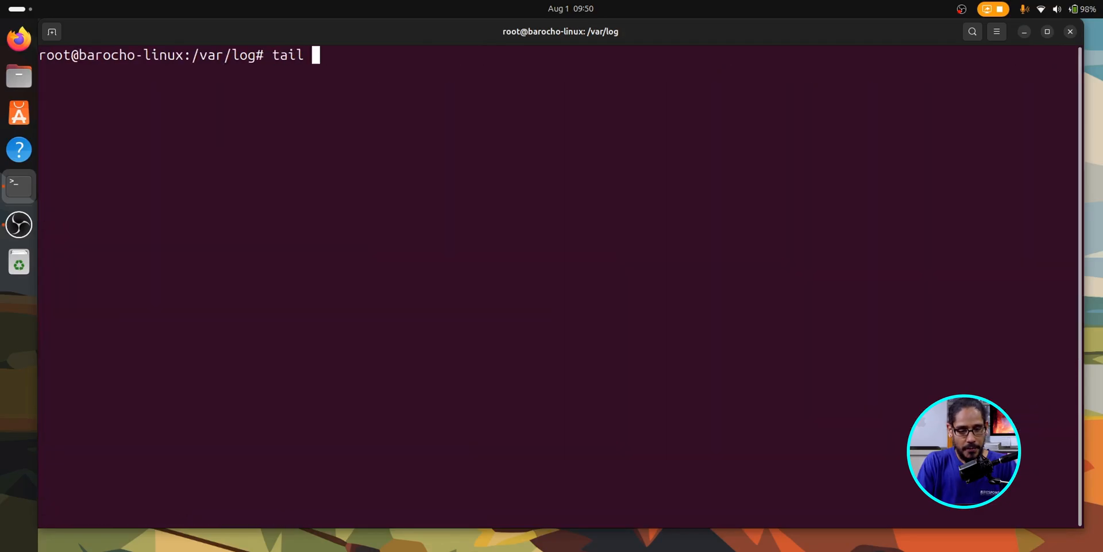
Print the last 20 syslog entries with tail -n 20, then clear the screen
type("-")
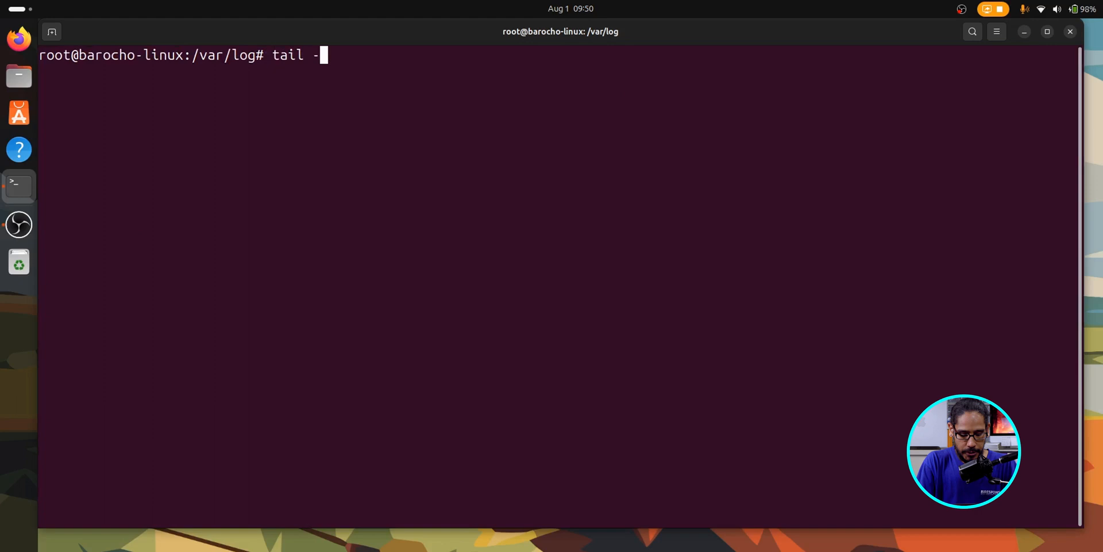
type("n 2")
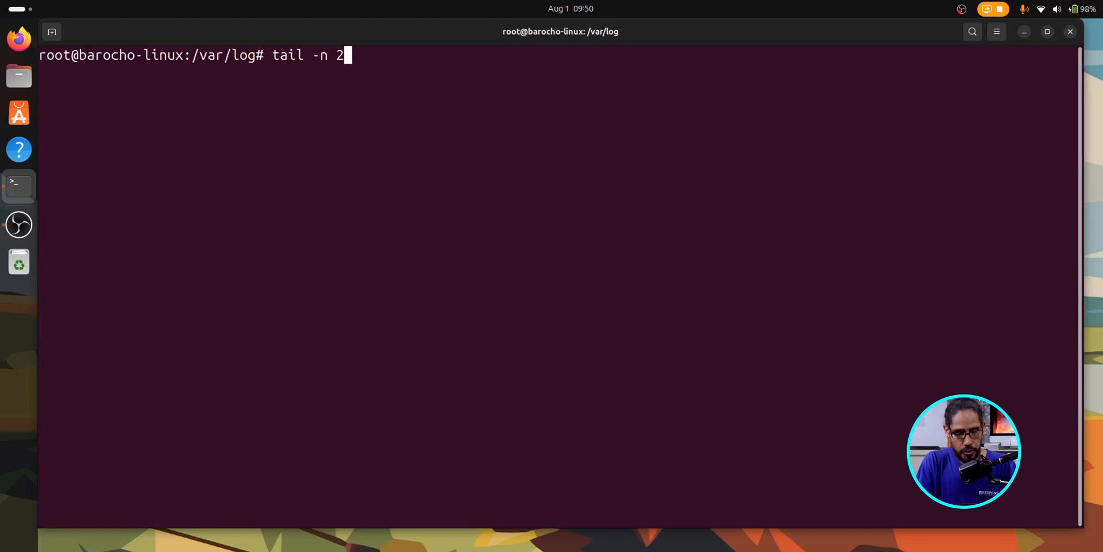
type("0")
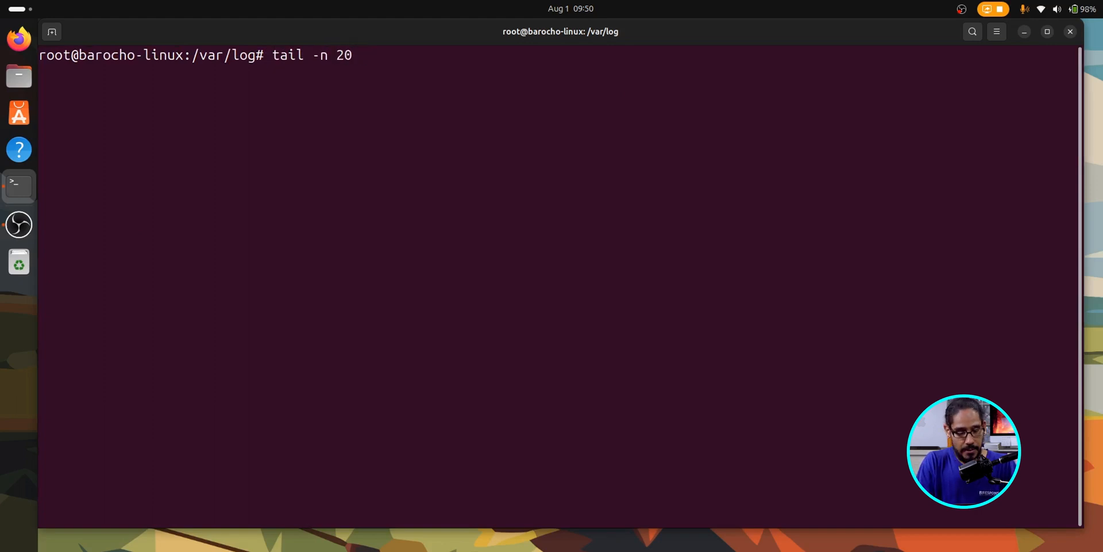
key("Return")
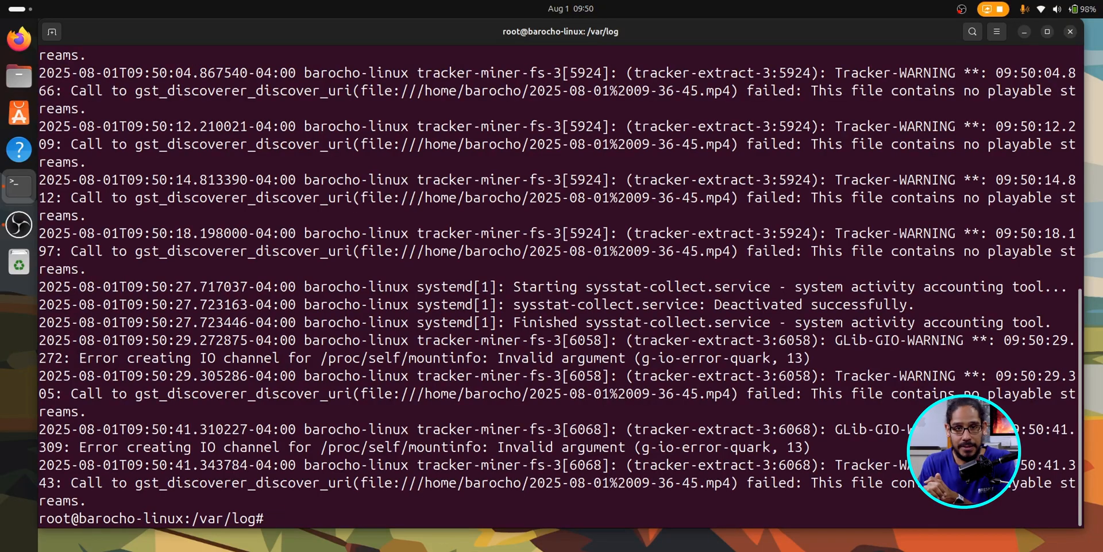
type("sudo")
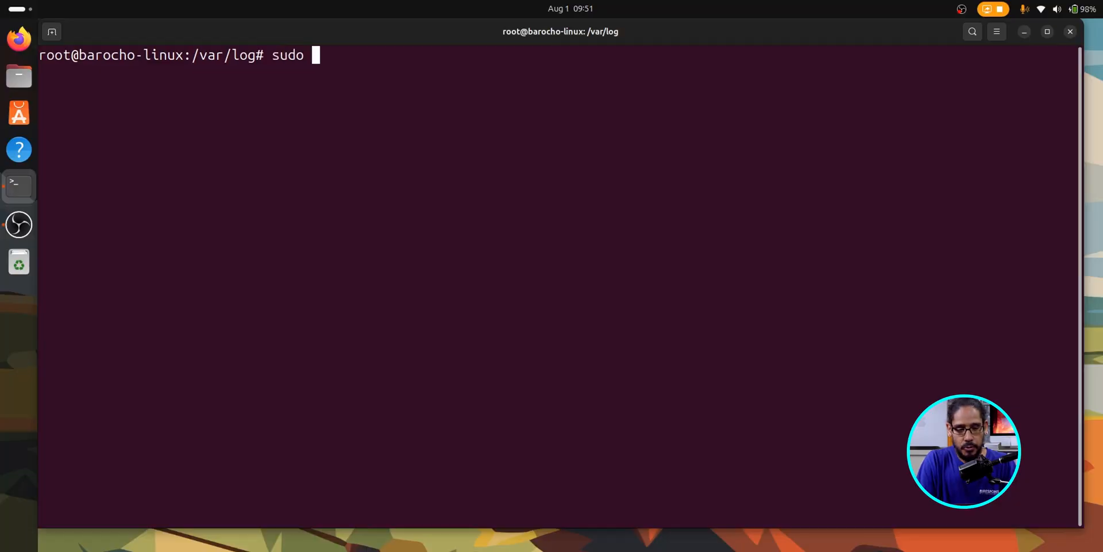
Run journalctl after fixing the typo, scroll through the kernel boot messages, and quit the pager
key("ctrl+u")
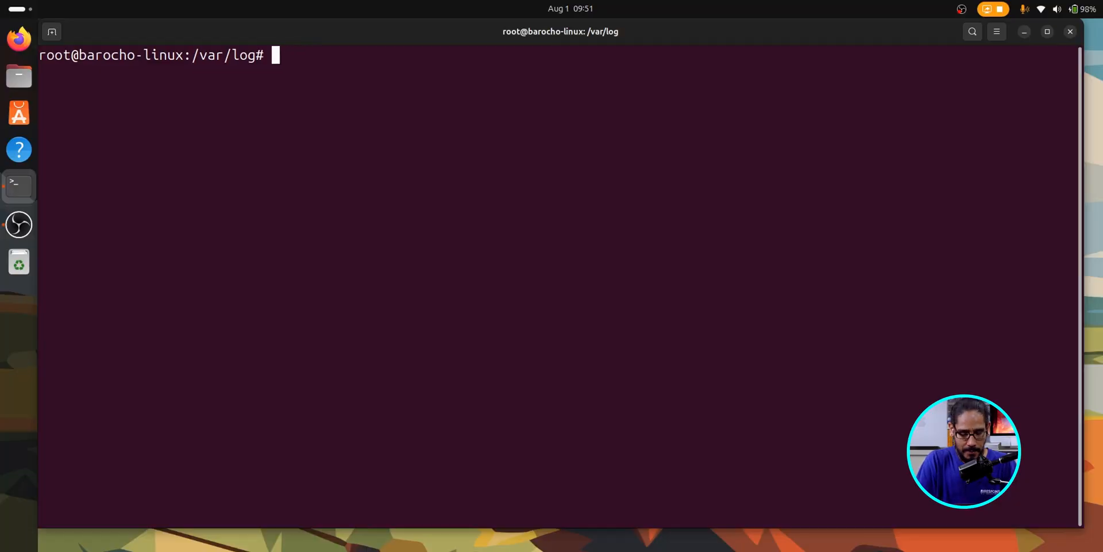
type("jor")
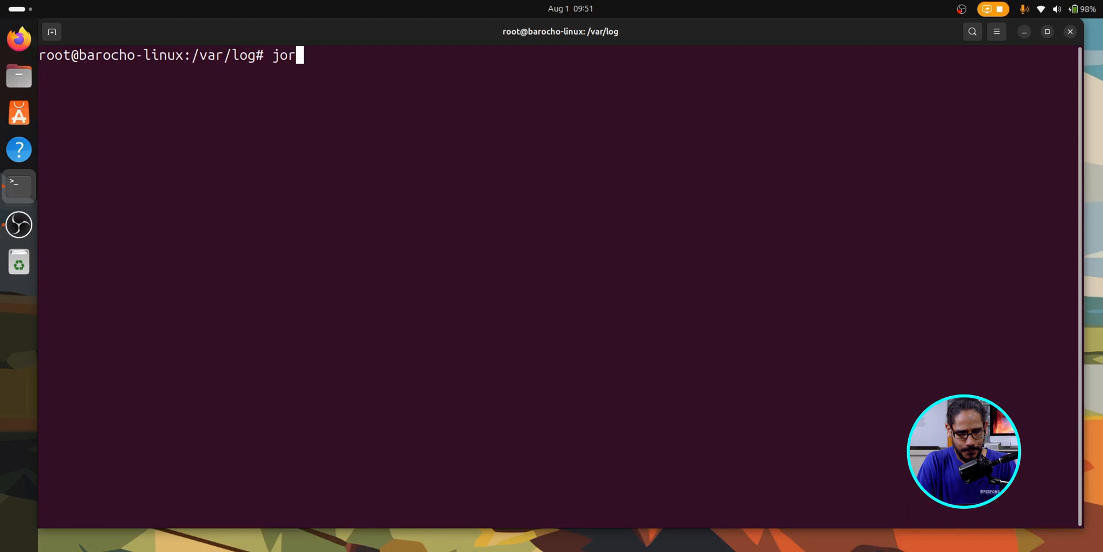
type("nalctl")
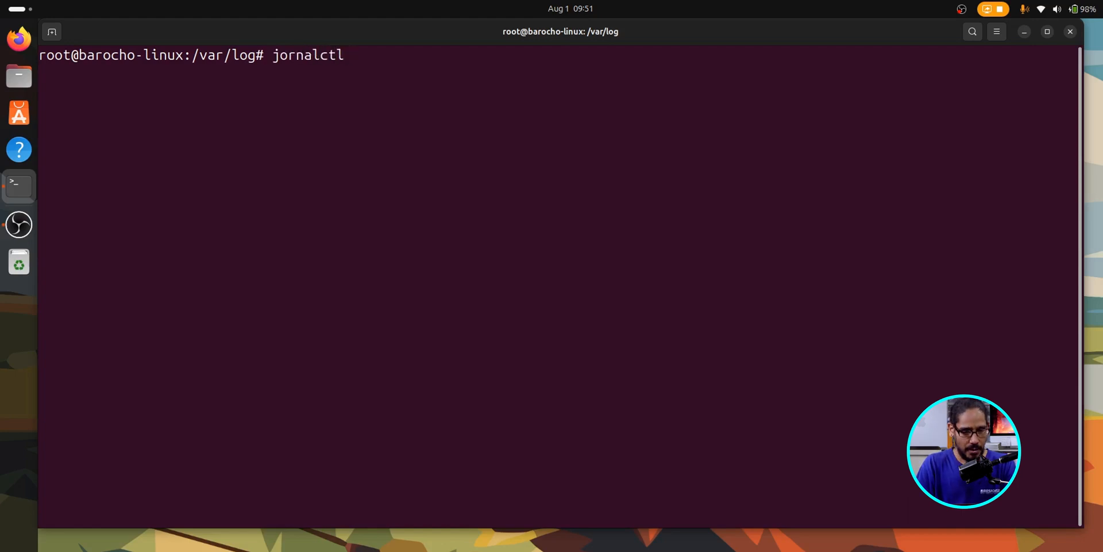
key("BackSpace")
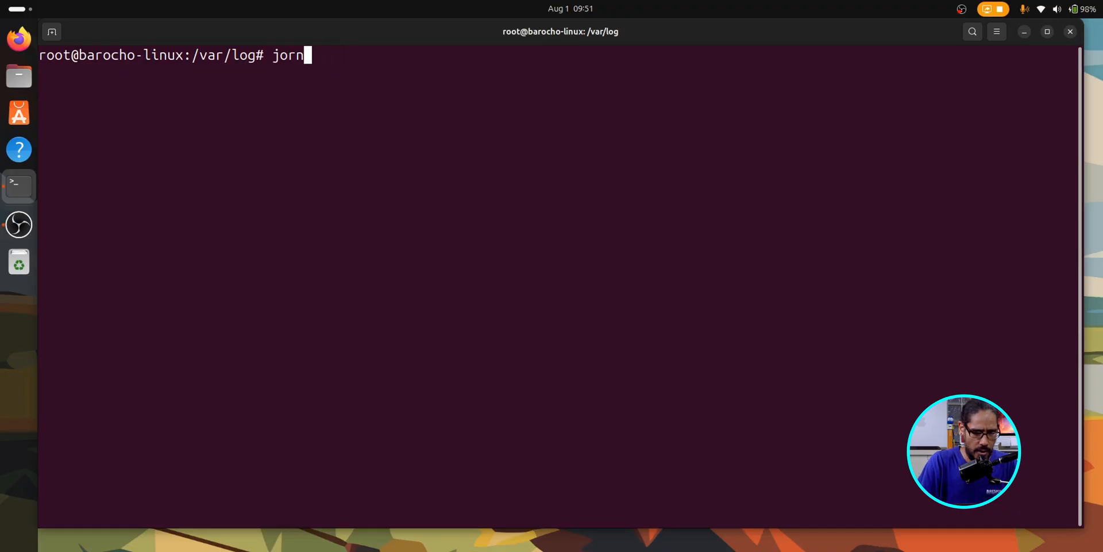
type("journalc")
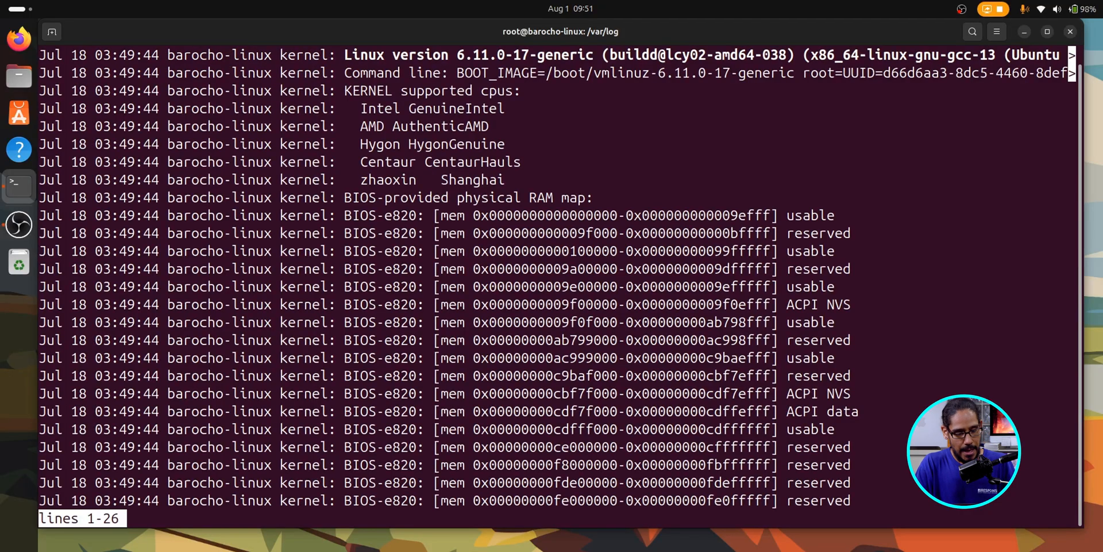
scroll("down", 3)
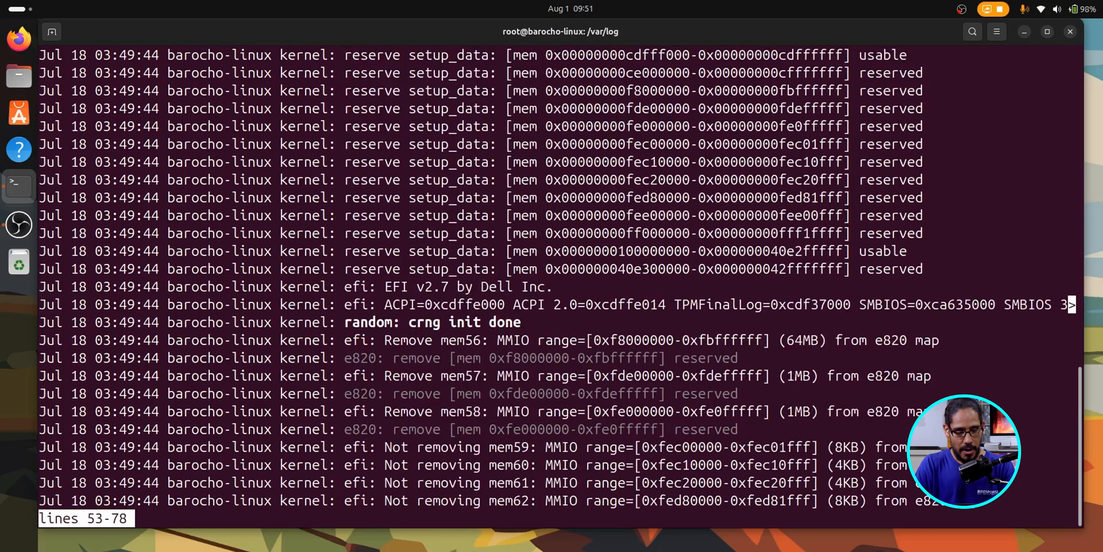
scroll("down", 3)
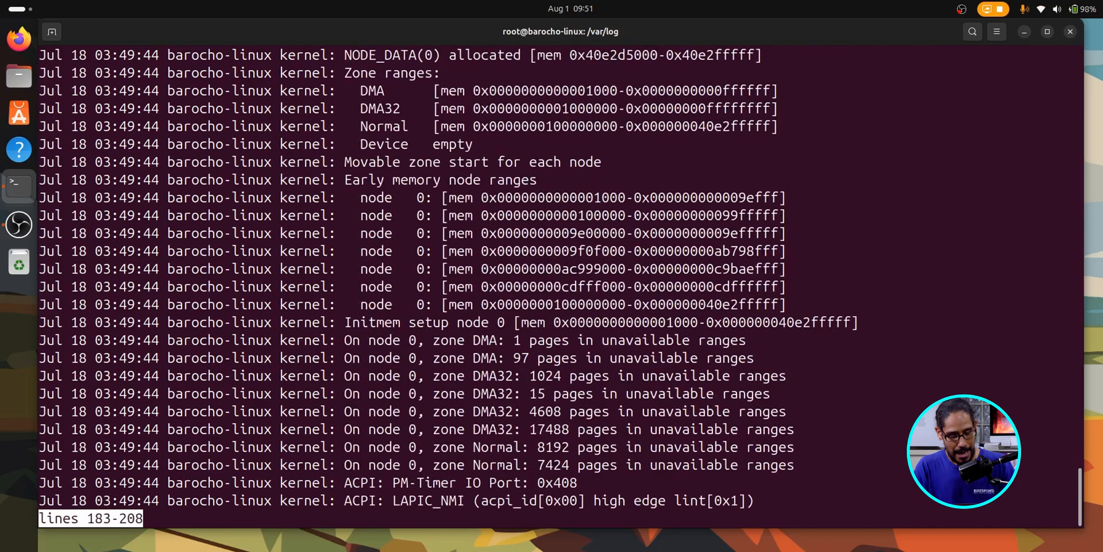
key("q")
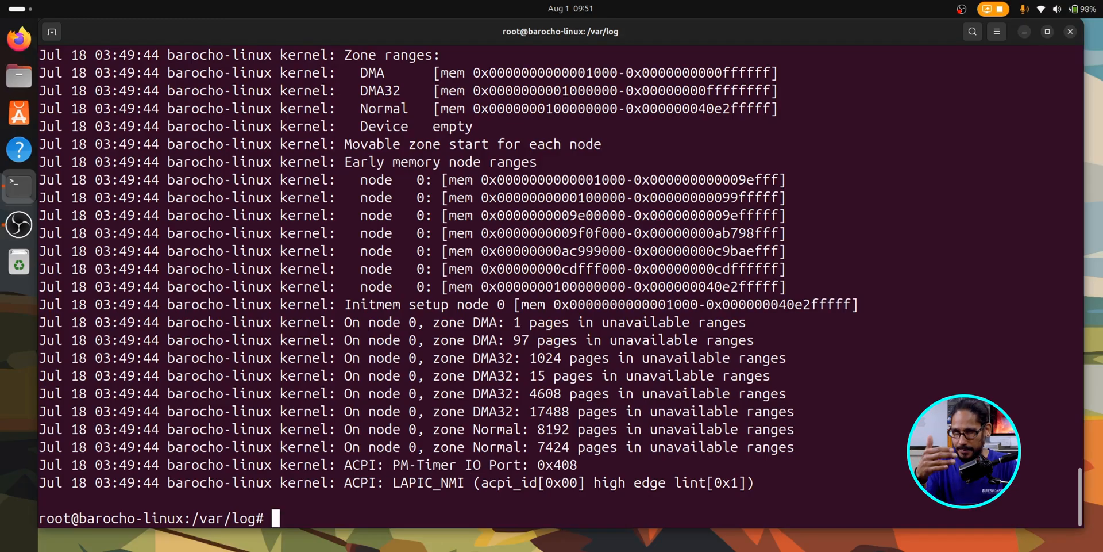
Show the newest journal entries with explanatory notes using journalctl -xe, then quit
type("journalctl")
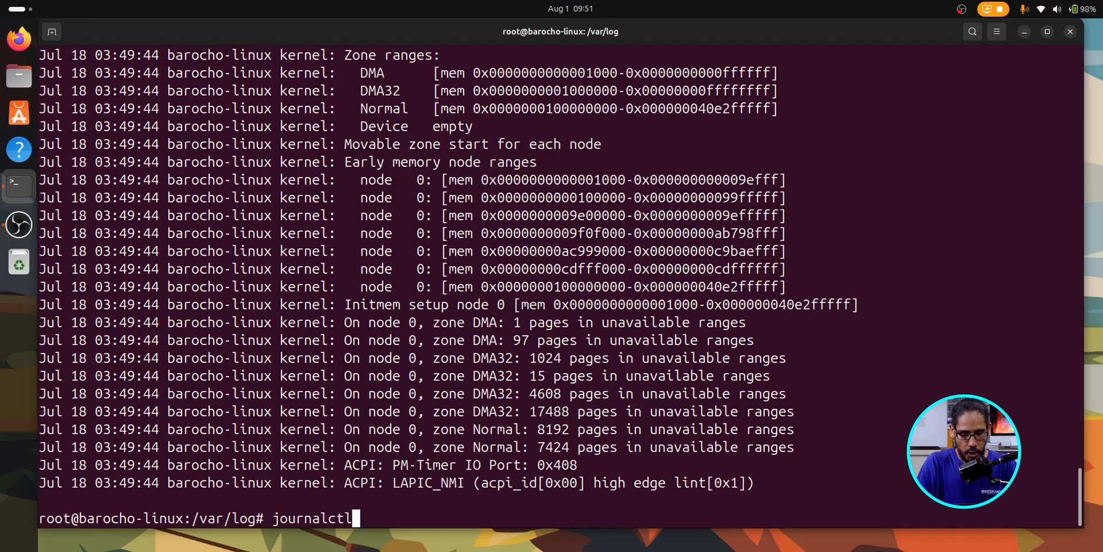
type("\" \"")
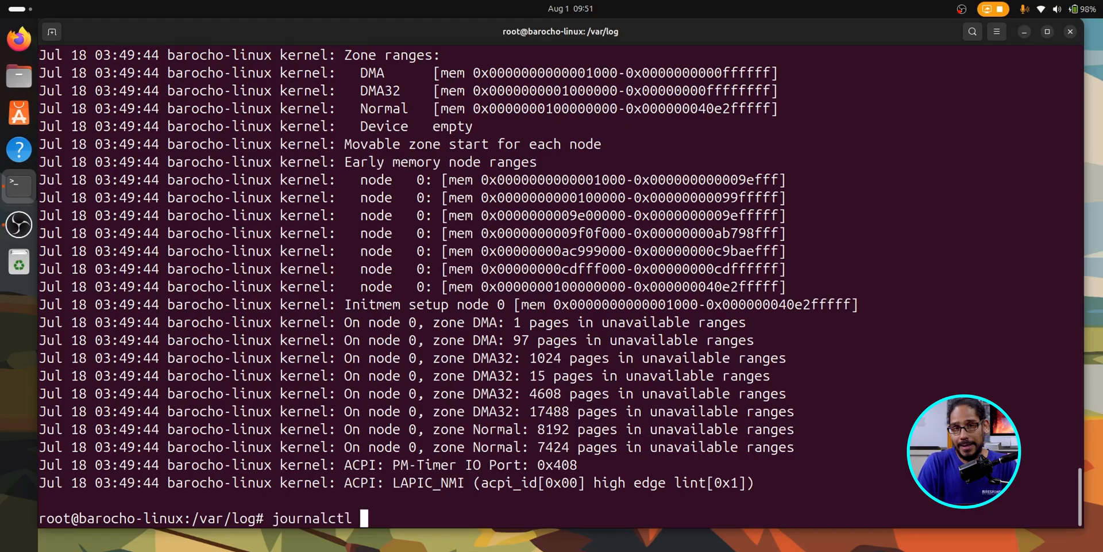
type("-x")
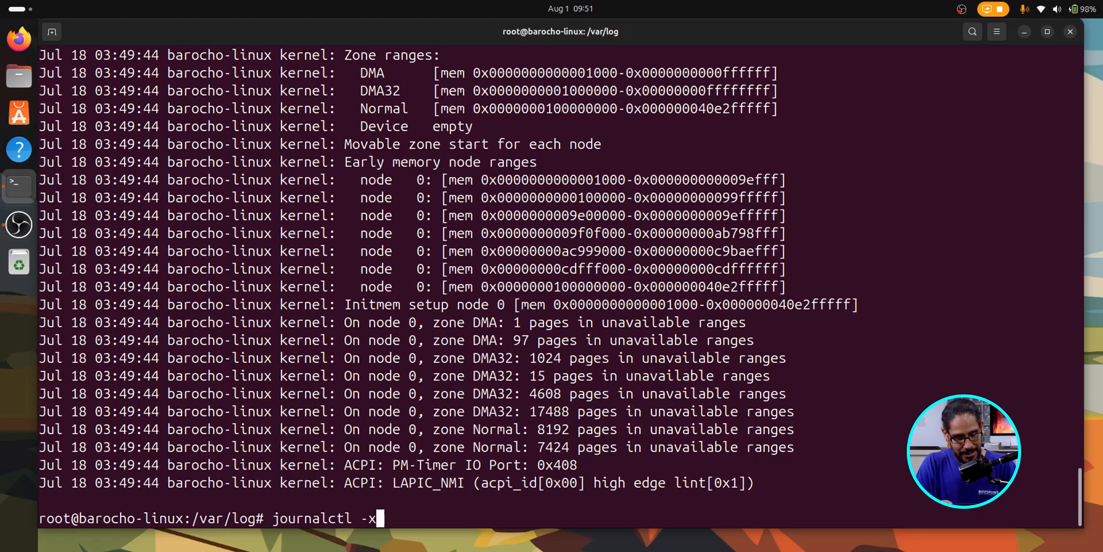
key("Return")
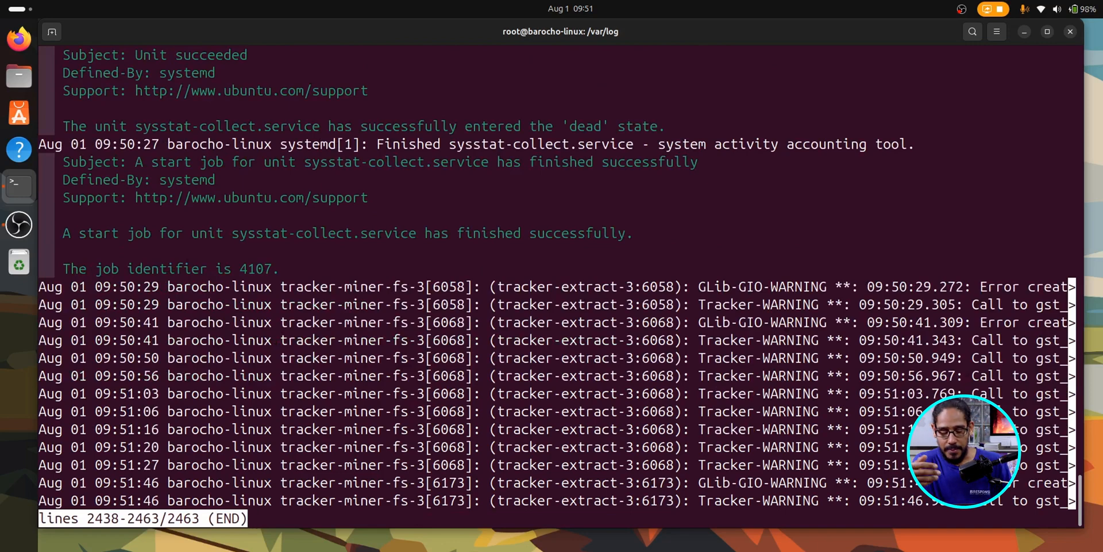
key("q")
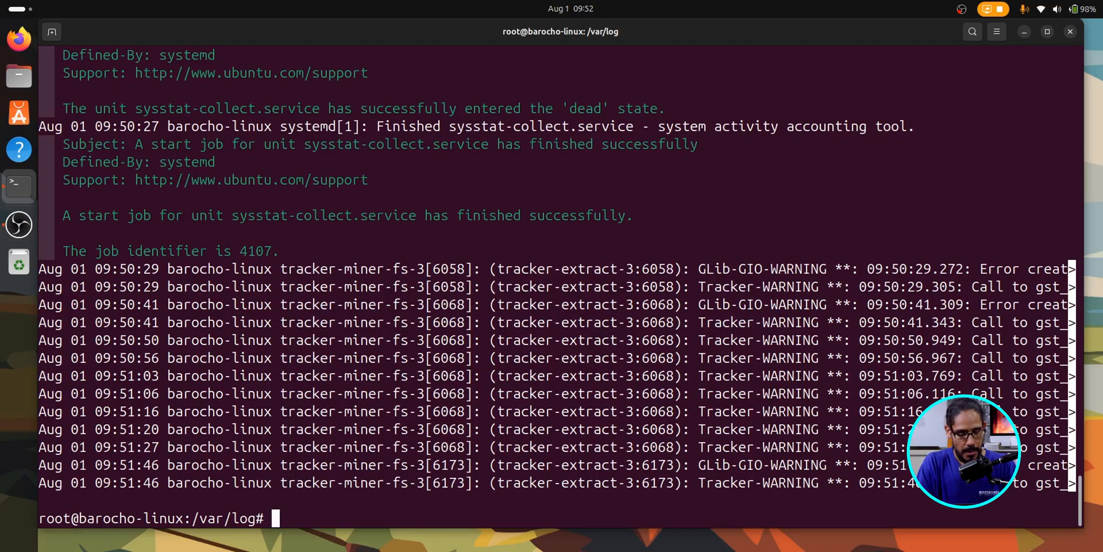
List the CUPS Scheduler's log history with journalctl -u cups.service, then leave the pager
type("journalctl -xe")
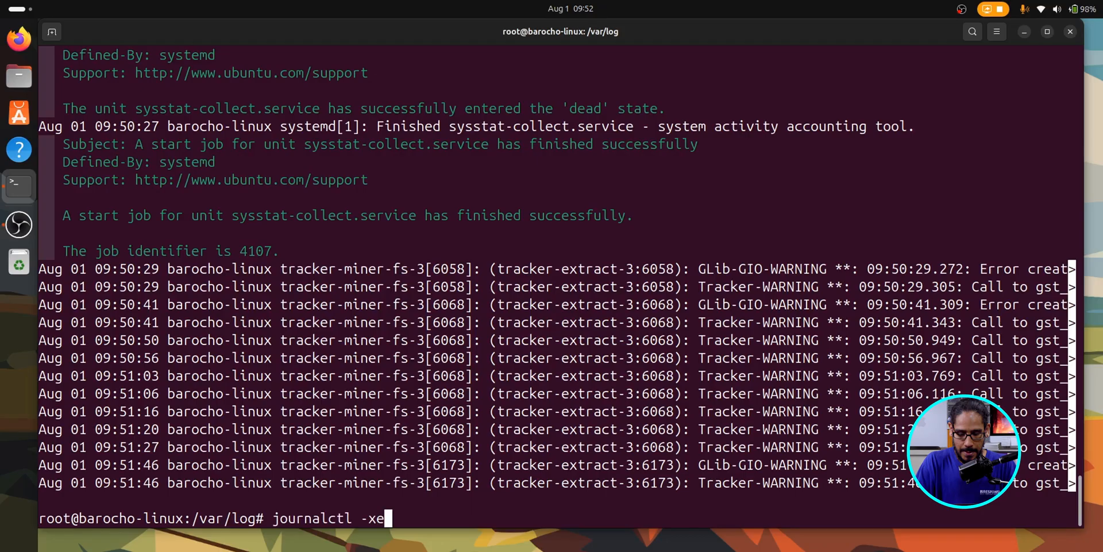
key("BackSpace")
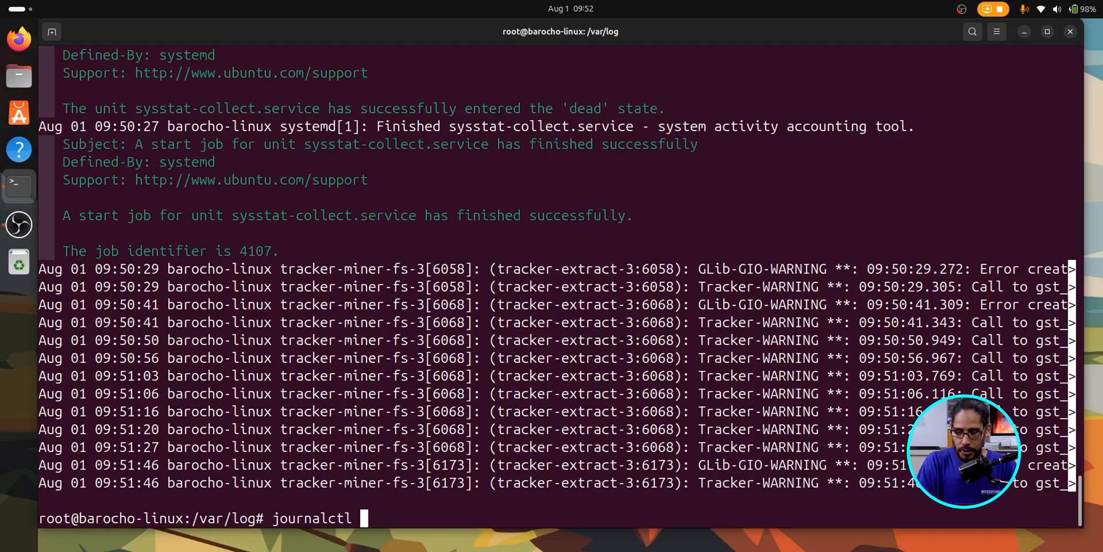
type("-u")
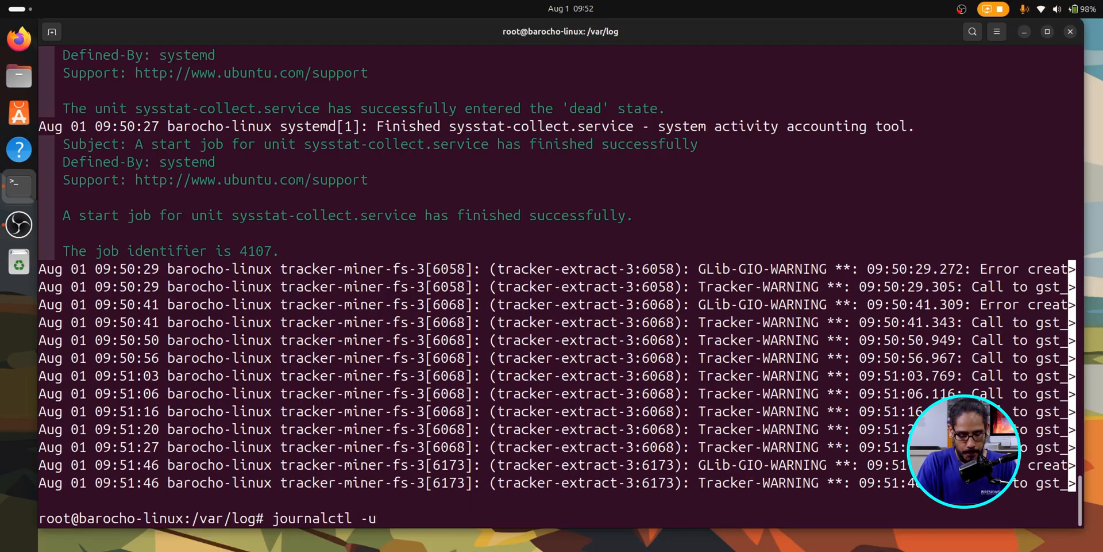
type("cup")
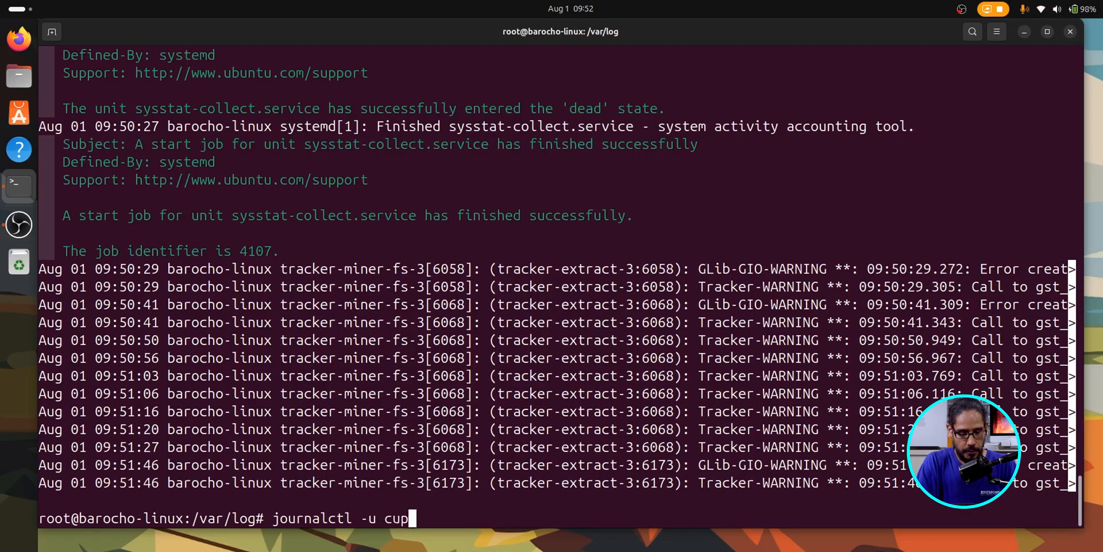
type("s.service")
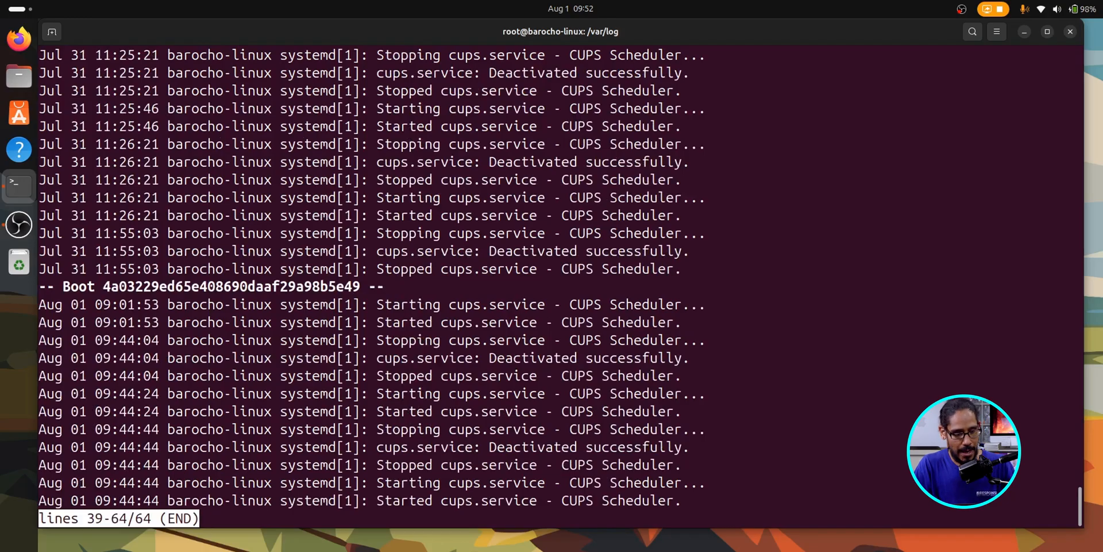
key("q")
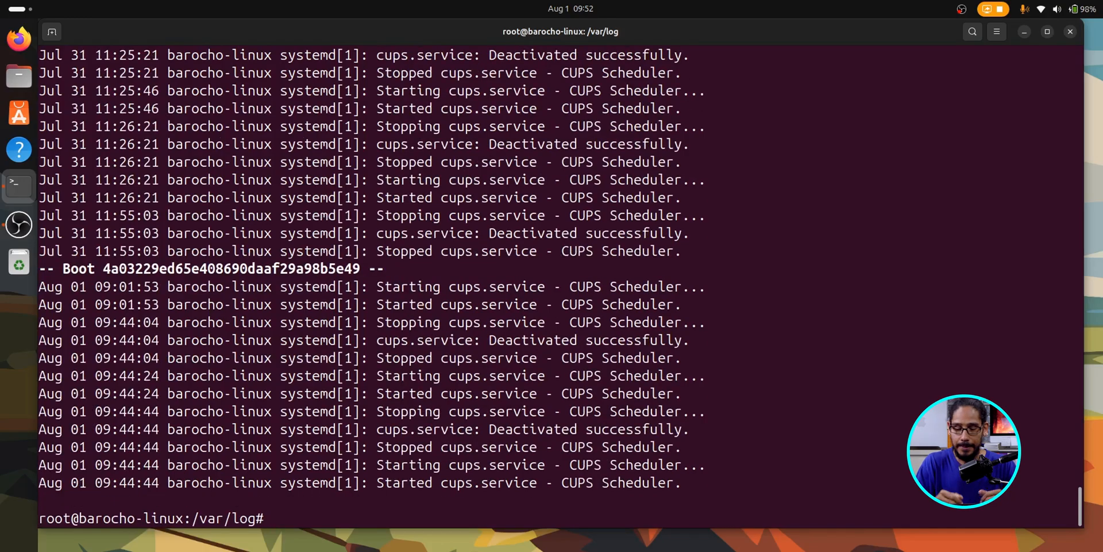
type("strace")
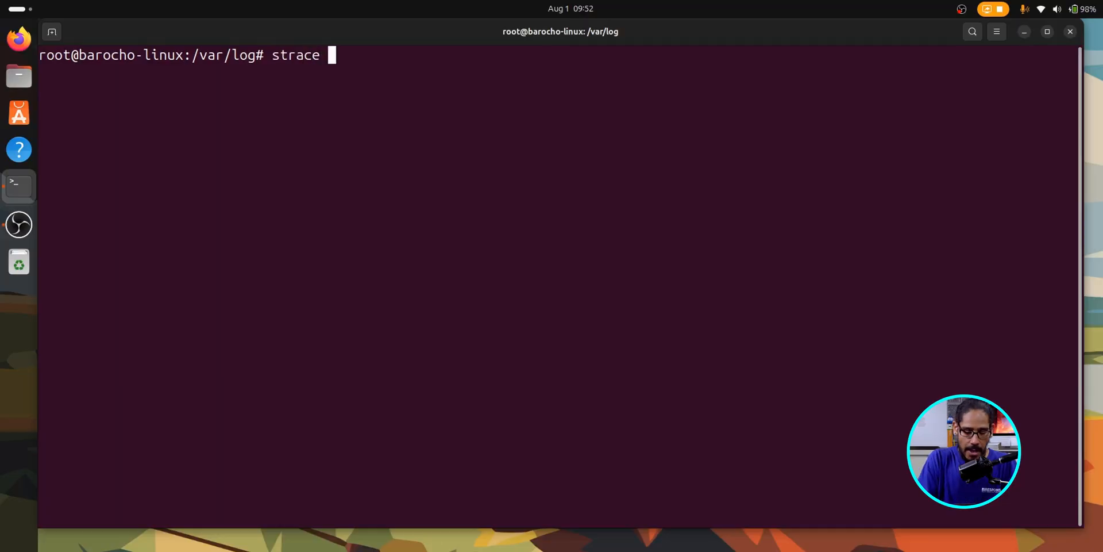
Trace the system calls of process 6280 with strace -p 6280
type("-p")
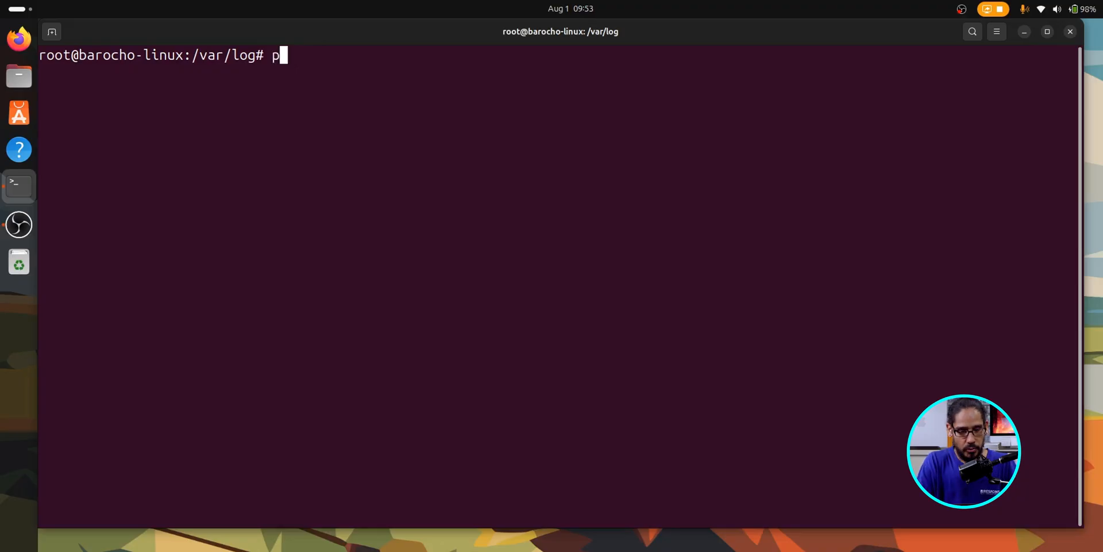
type("s")
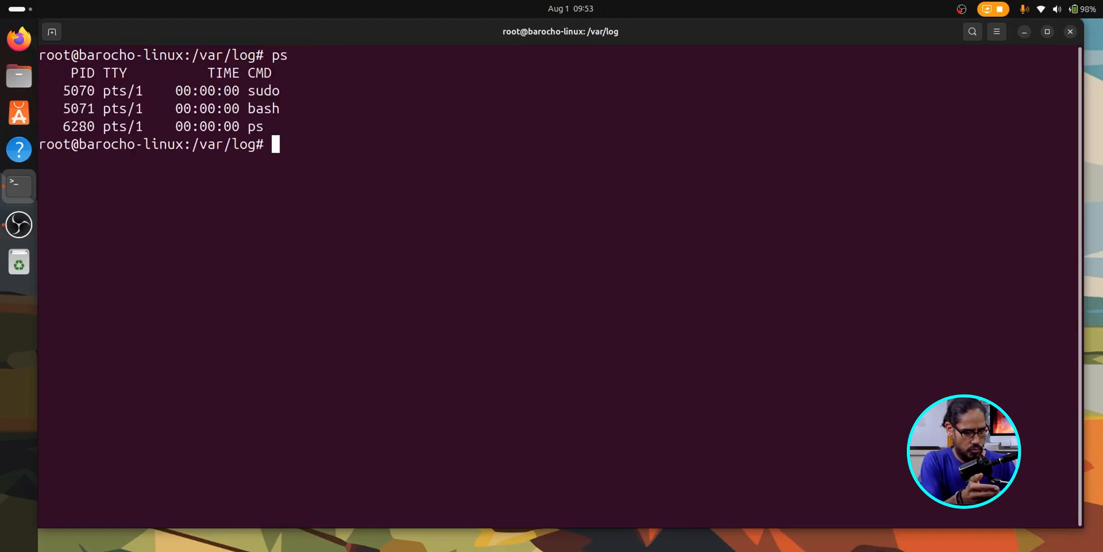
type("s")
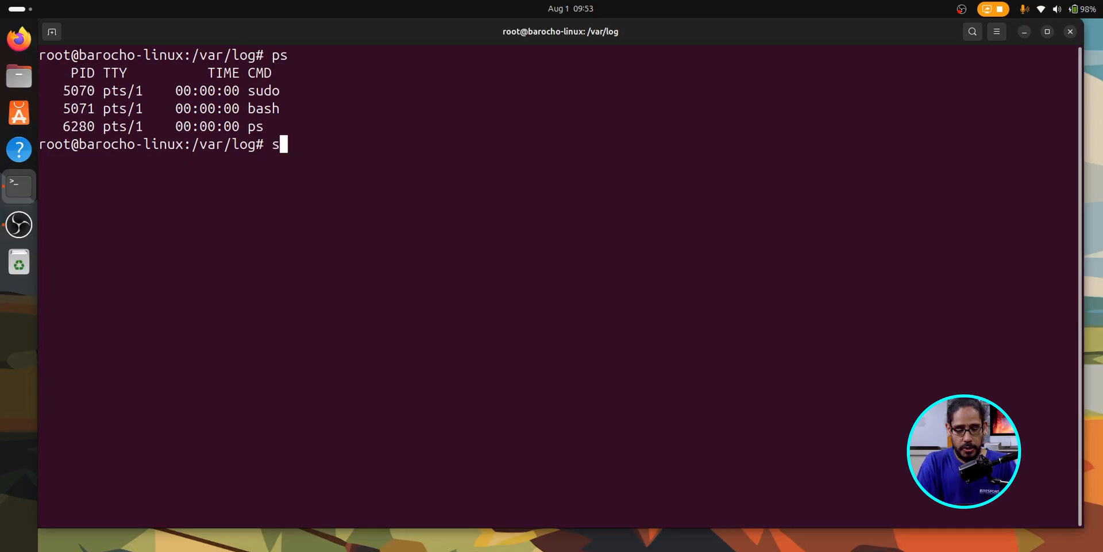
type("trace -p")
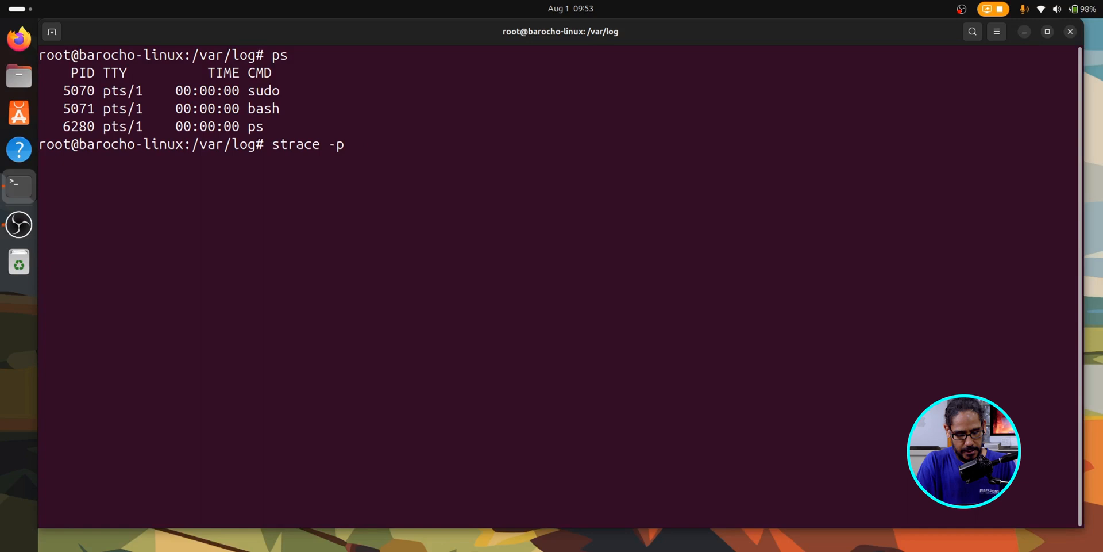
type("6280")
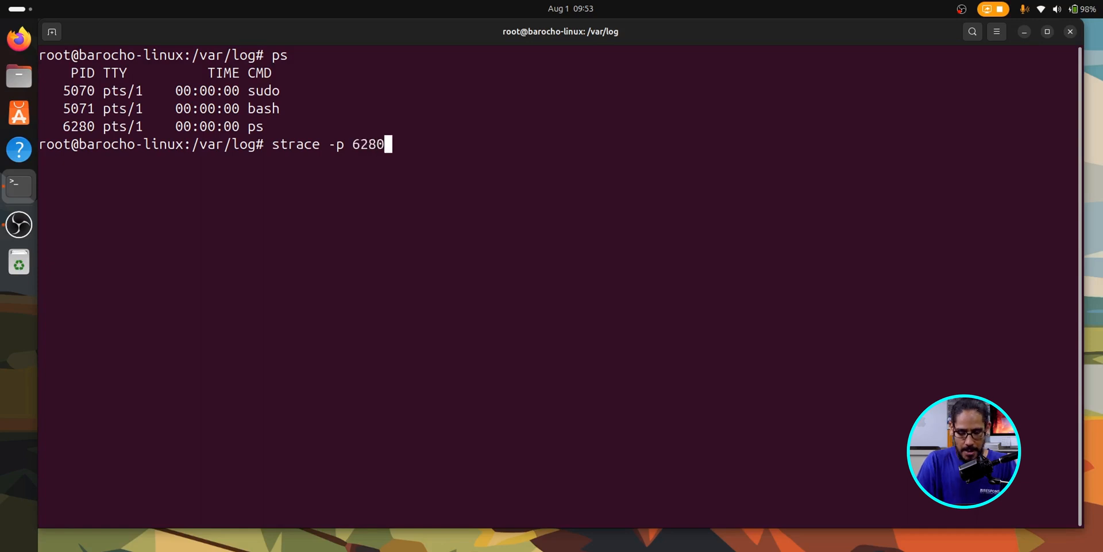
key("Return")
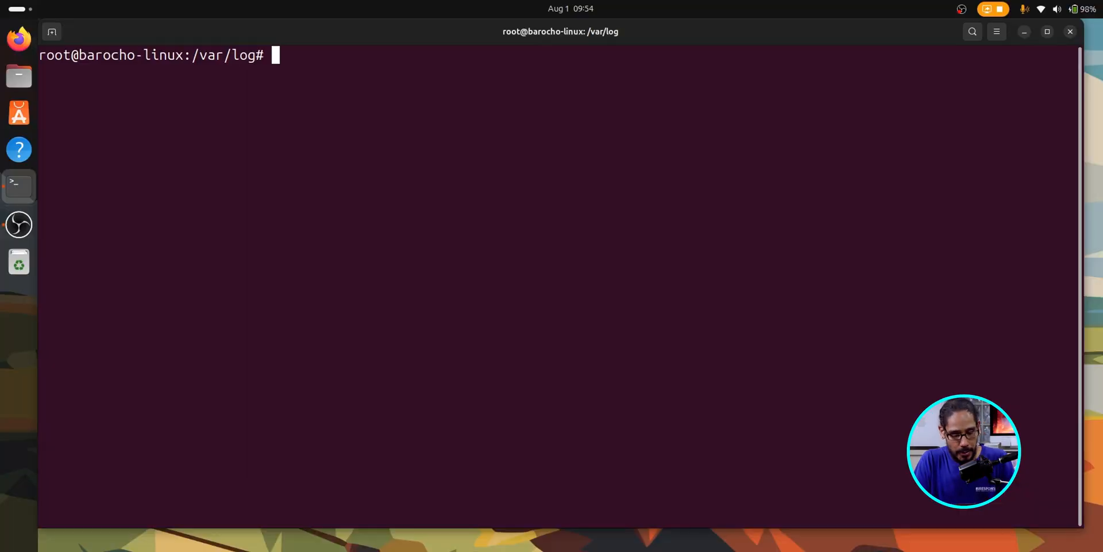
Move up to the root directory, clear the screen, and refresh package lists with apt-get update
type("cd ..")
type("clea")
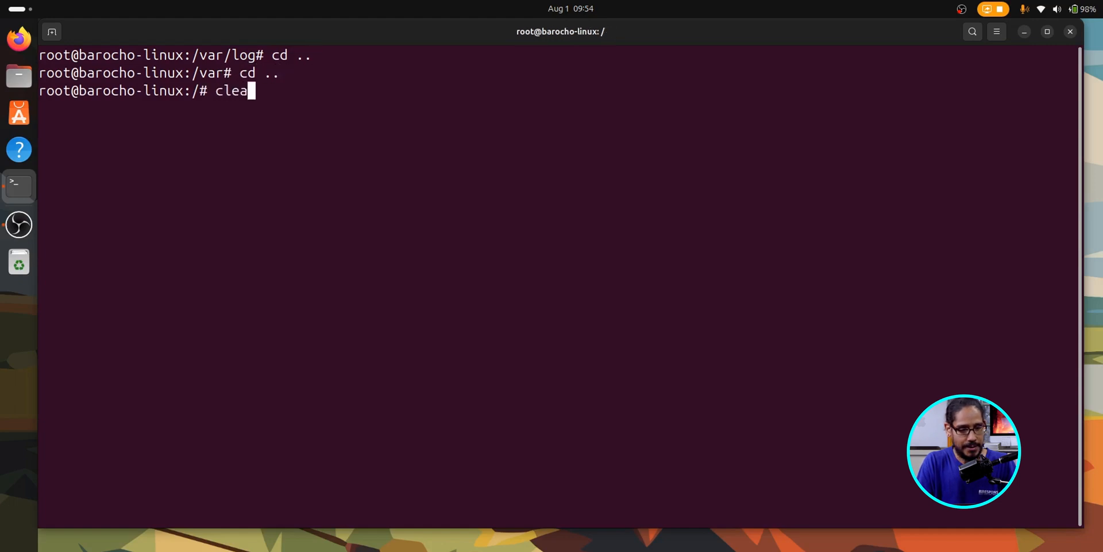
key("Return")
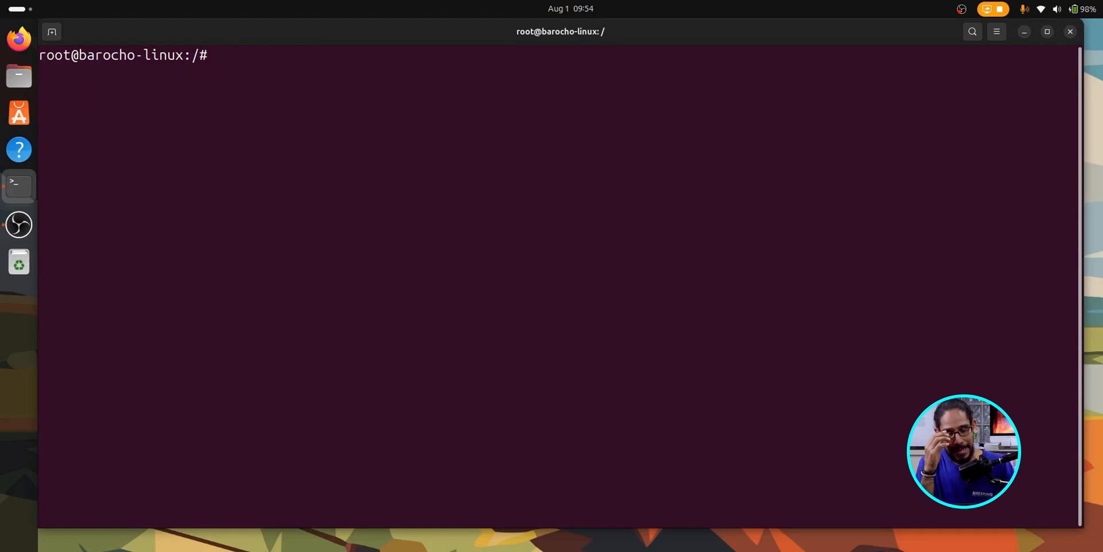
type("ap")
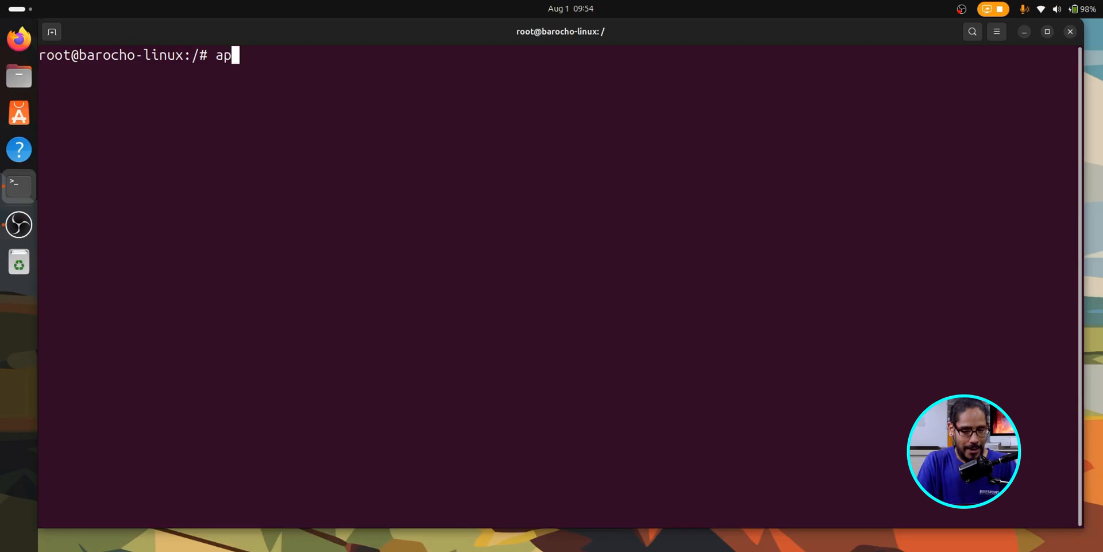
type("t-get")
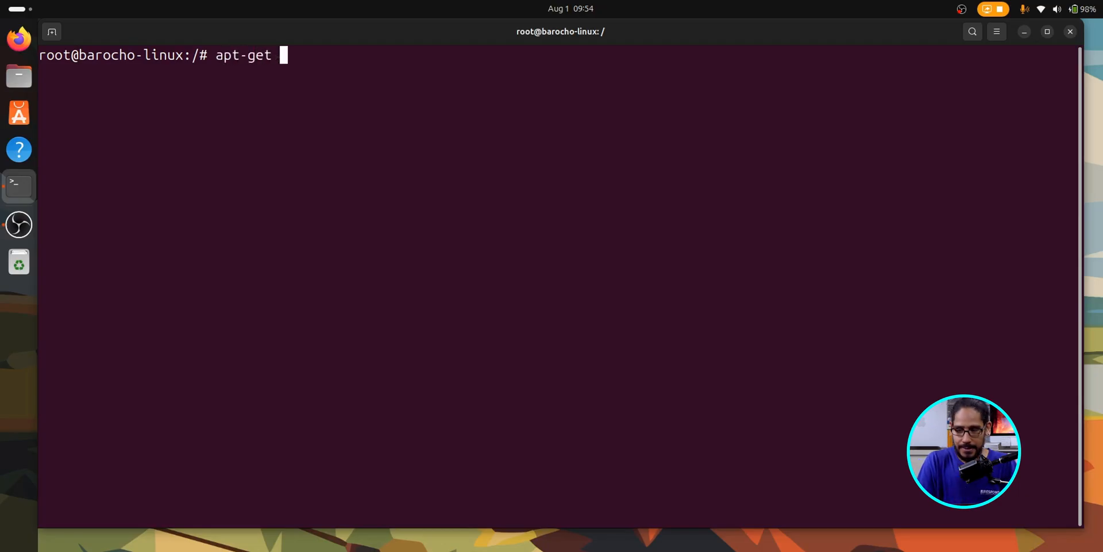
type("update")
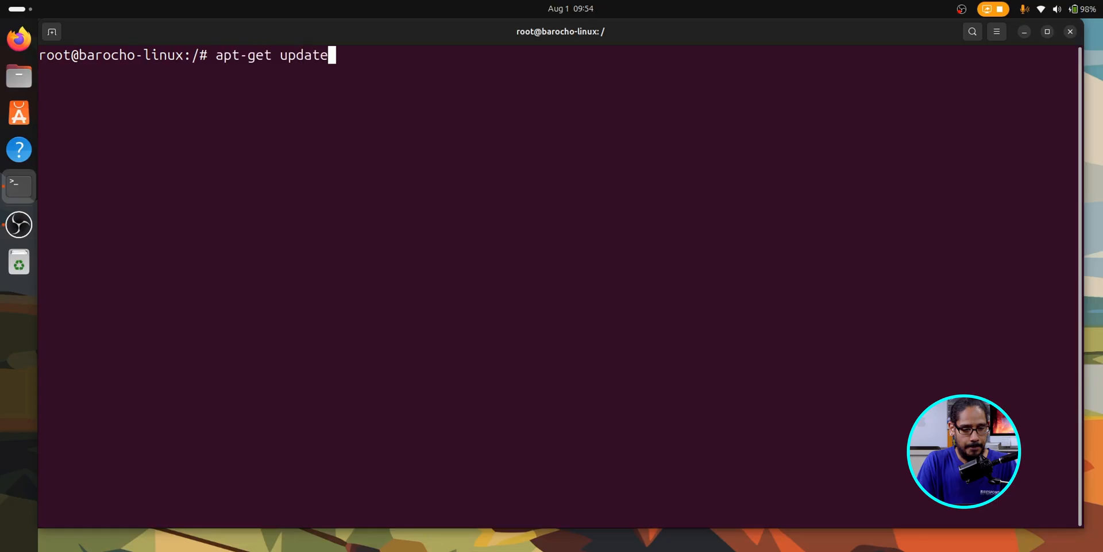
key("Return")
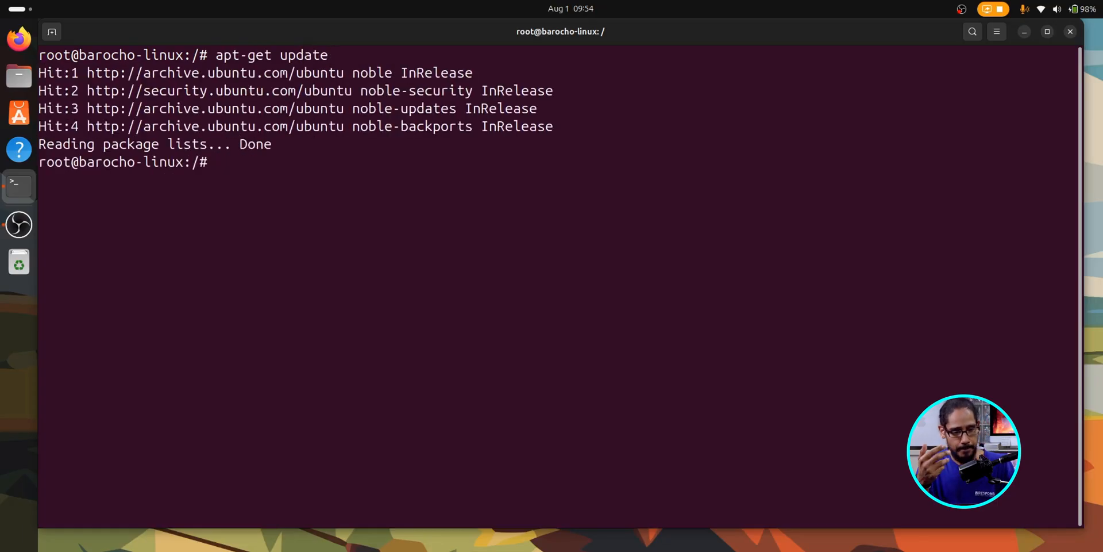
Upgrade installed packages with apt-get upgrade, confirming with Y, then clear the screen
type("apt-get u")
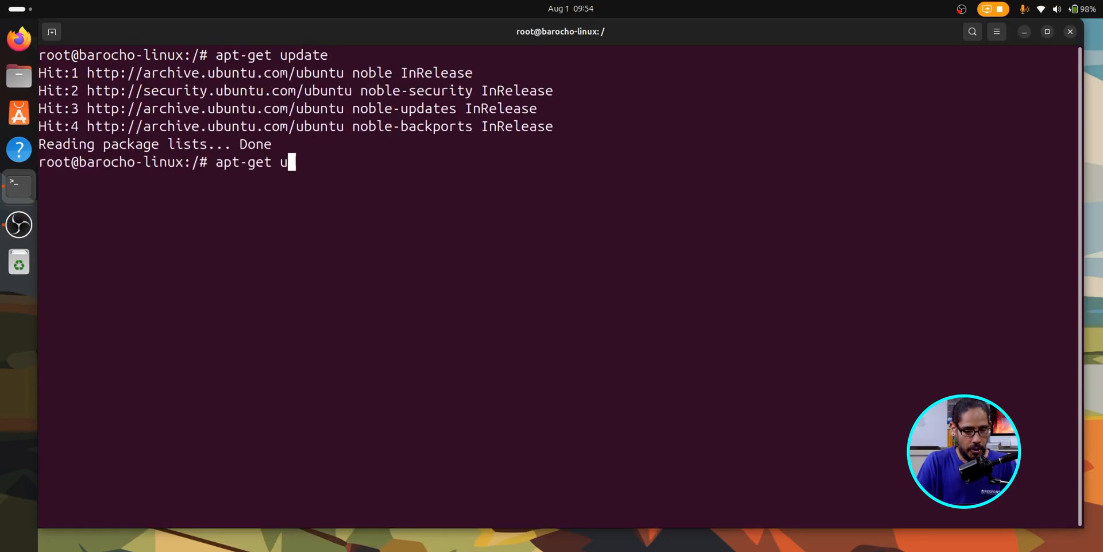
type("pgrade")
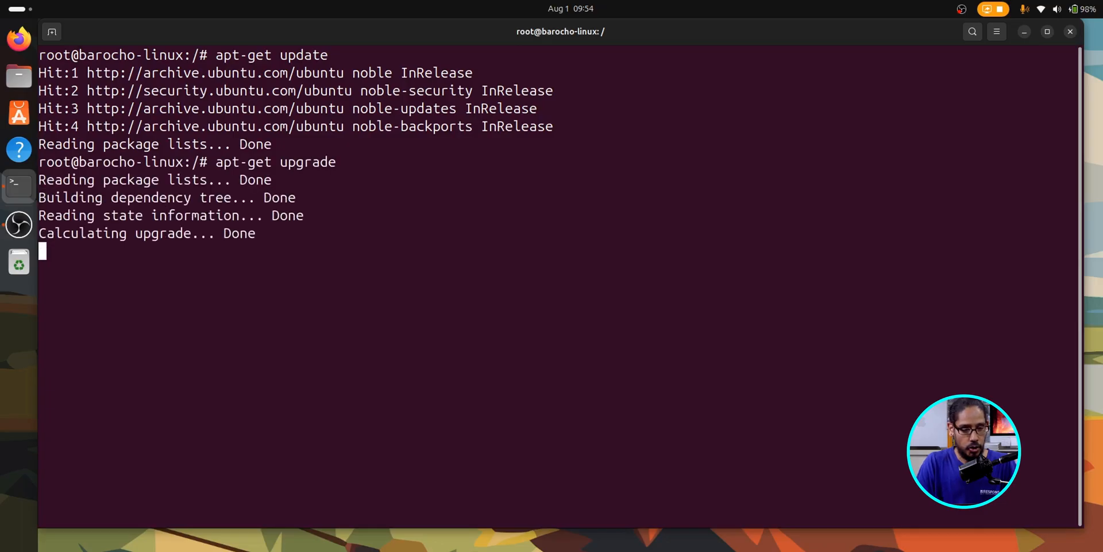
type("Y/n] Y")
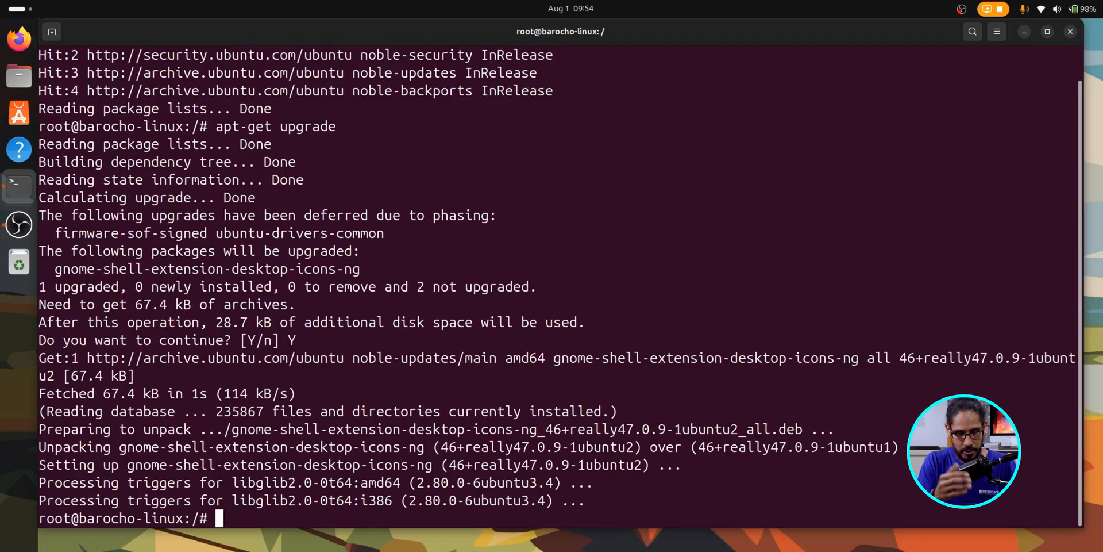
type("c")
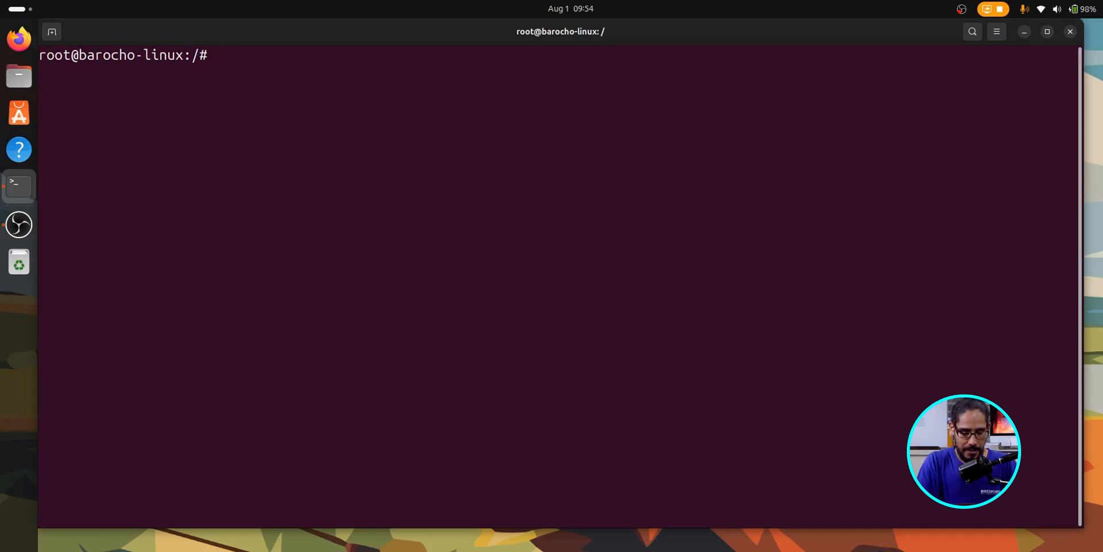
Confirm htop is at its newest version with apt install htop, then run htop and quit
type("apt install")
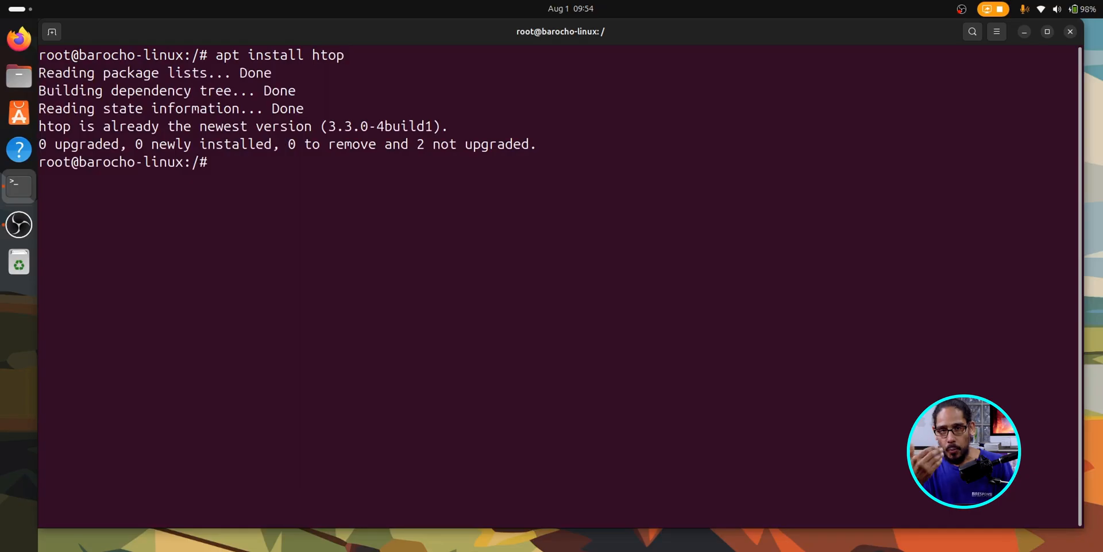
type("h")
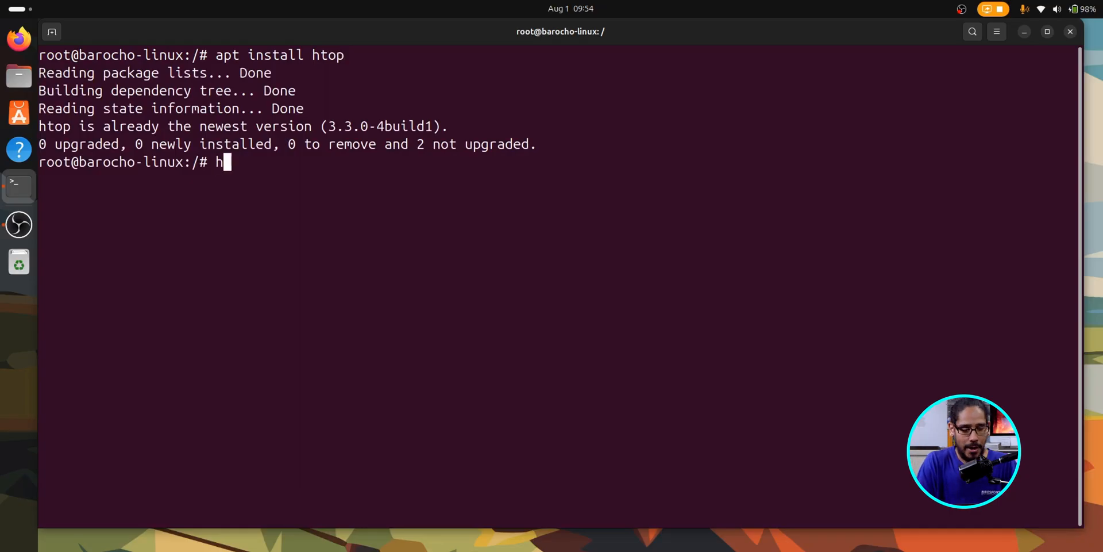
type("top")
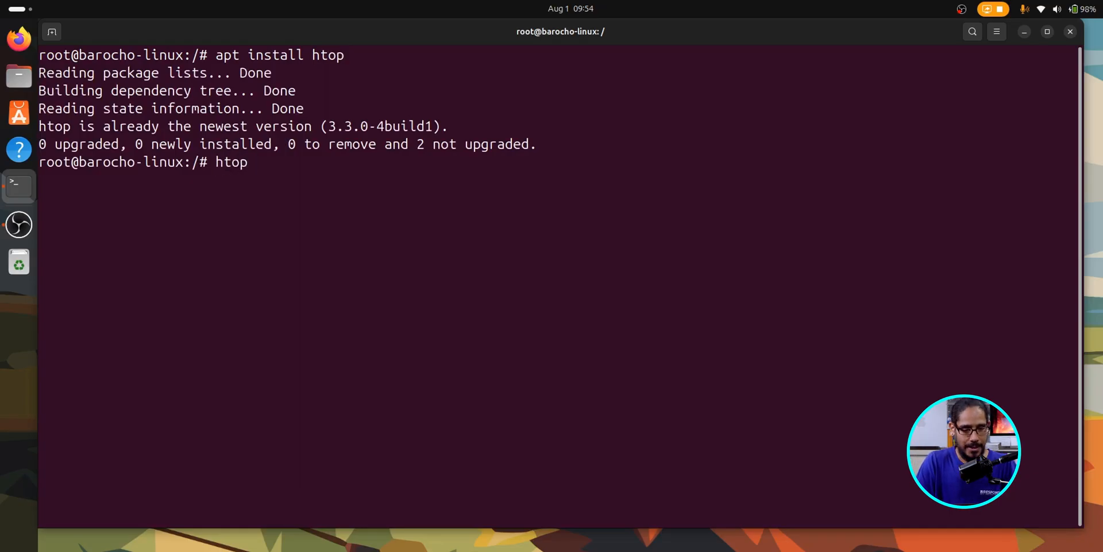
key("Return")
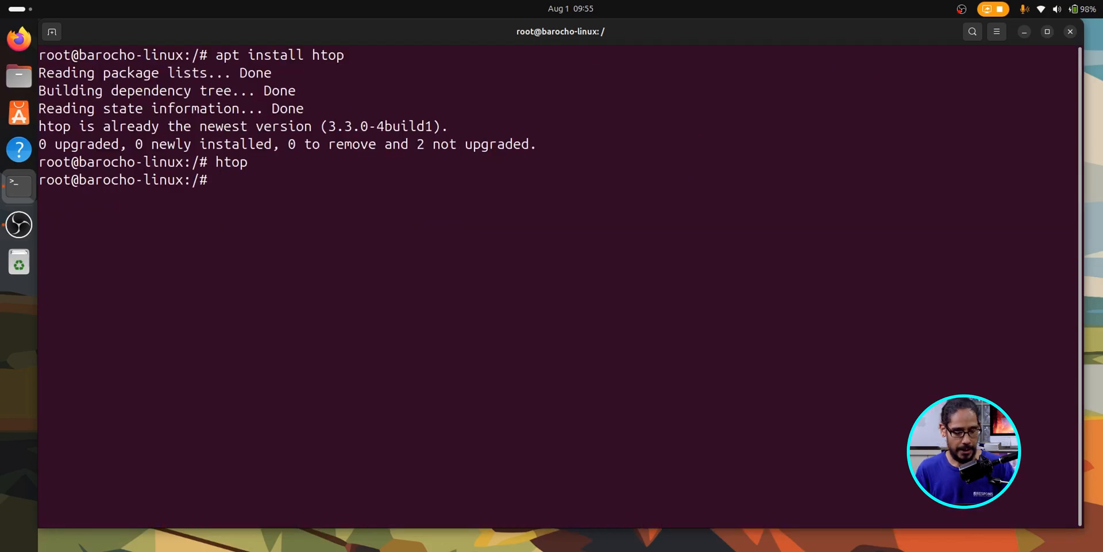
type("df")
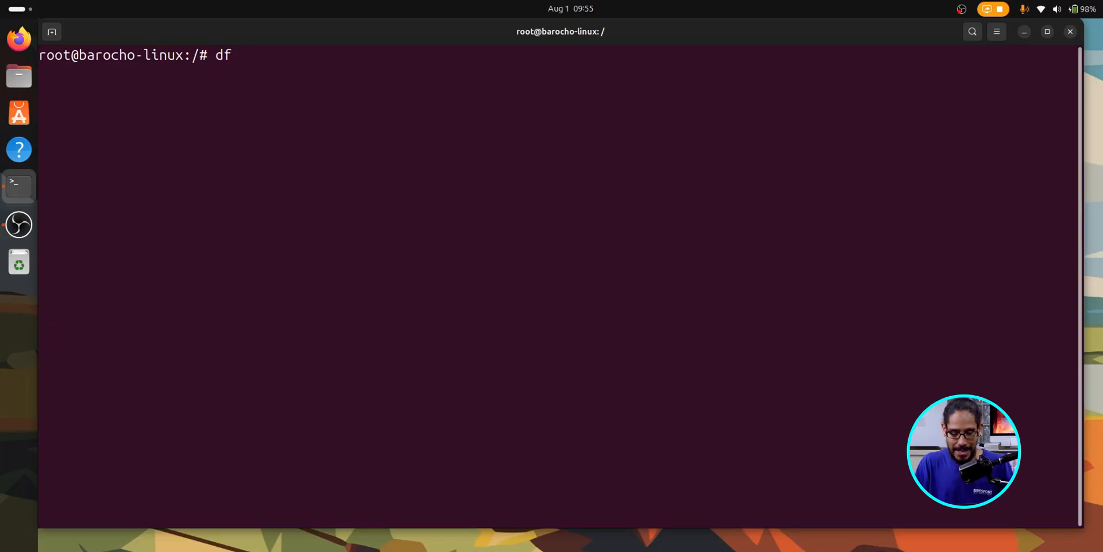
Show filesystem disk usage with df, then in human-readable sizes with df -h
key("Return")
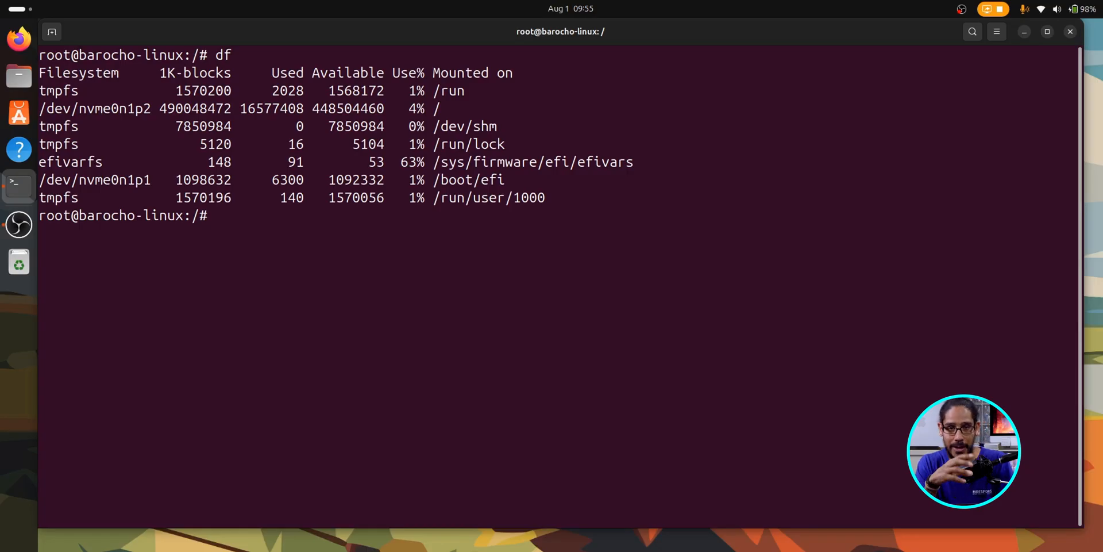
type("df -h")
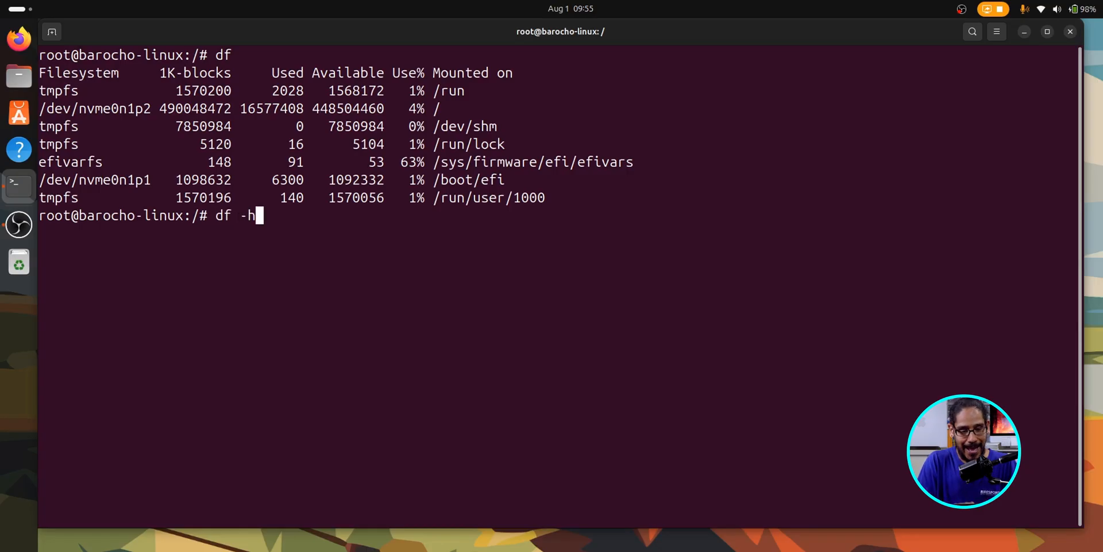
key("Return")
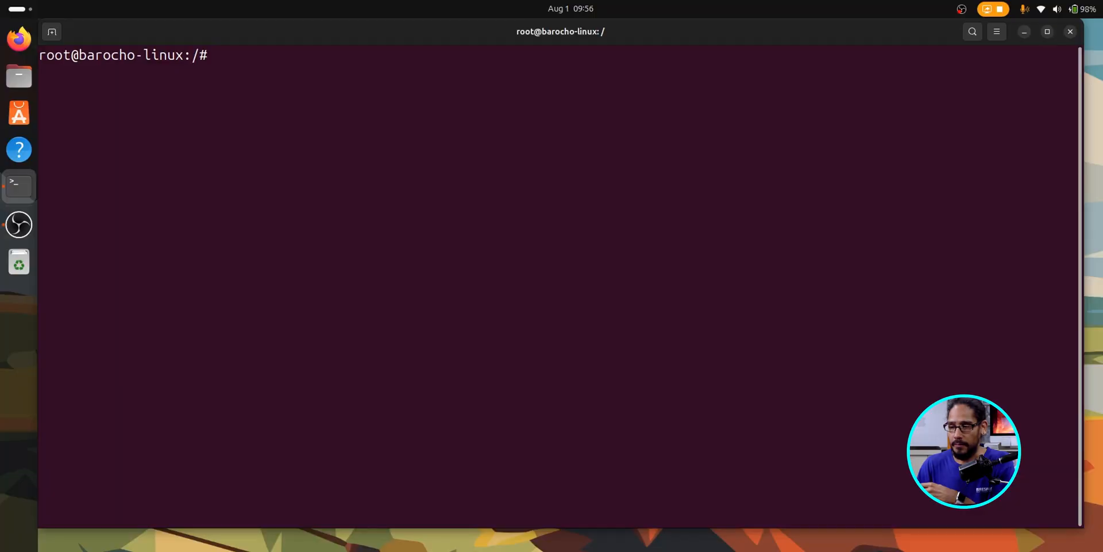
Print memory and swap usage with free and free -h, then clear the screen
type("free")
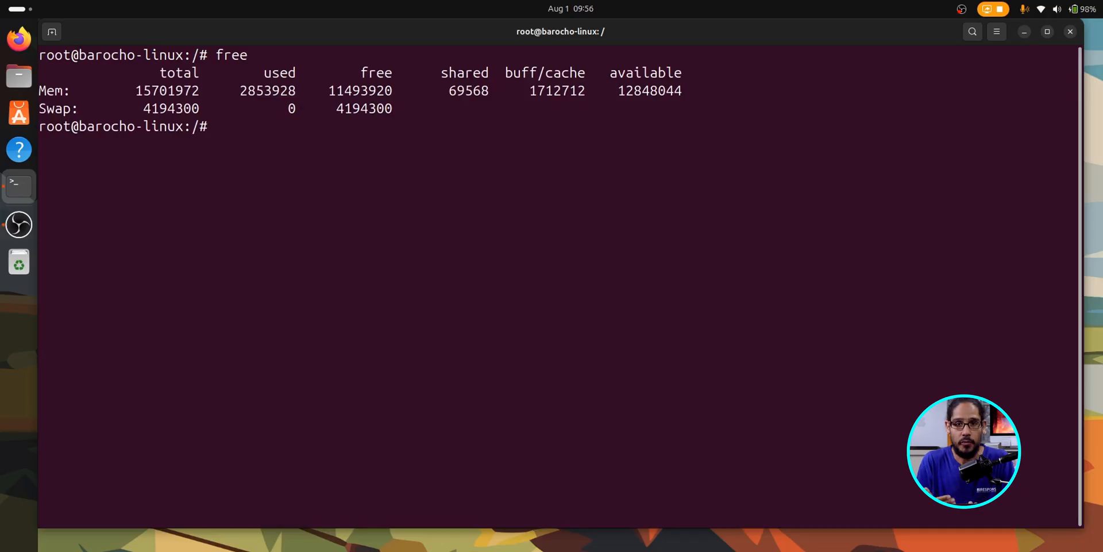
type("free")
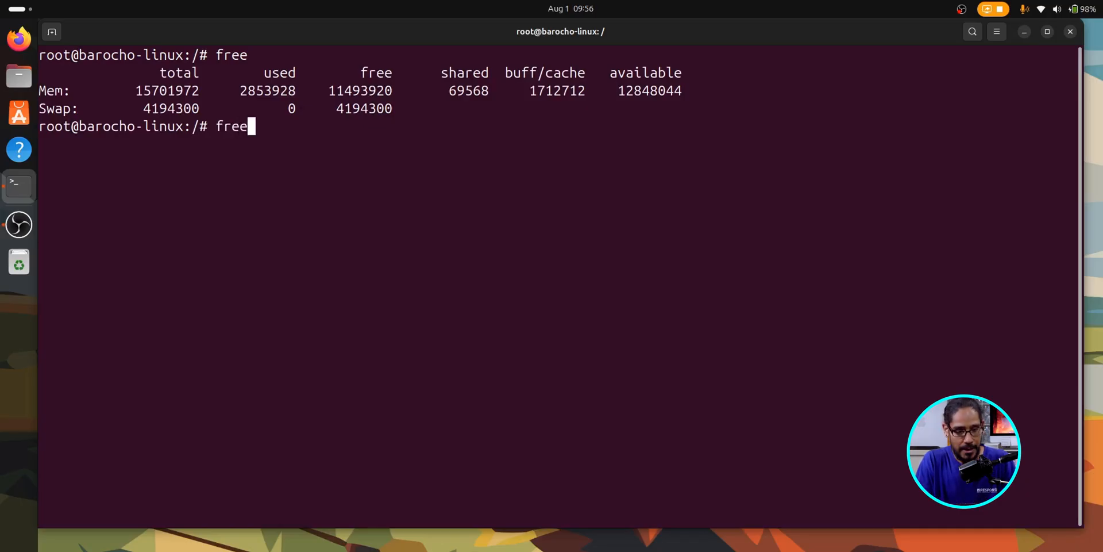
type("-h")
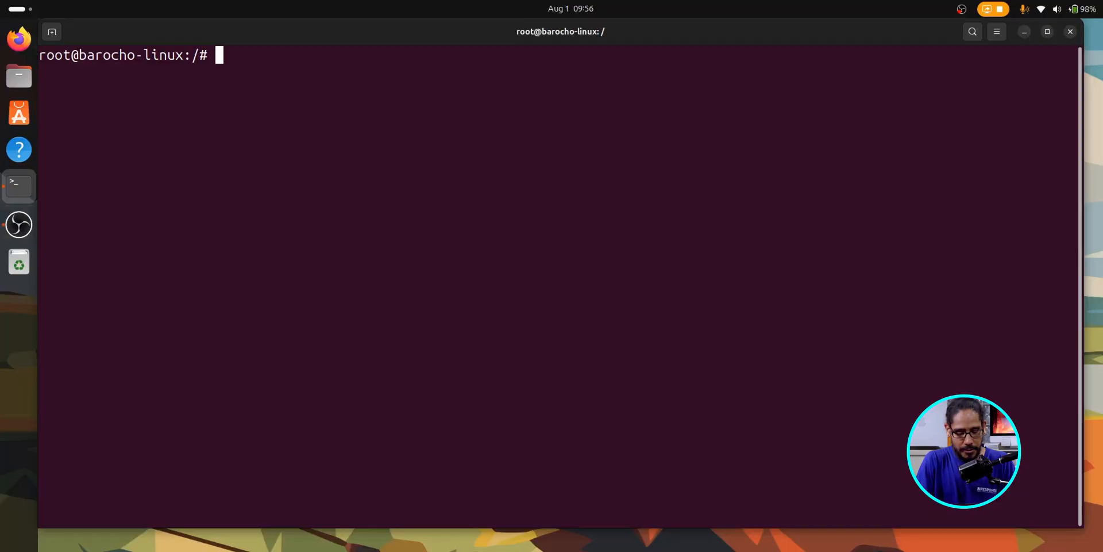
type("ls")
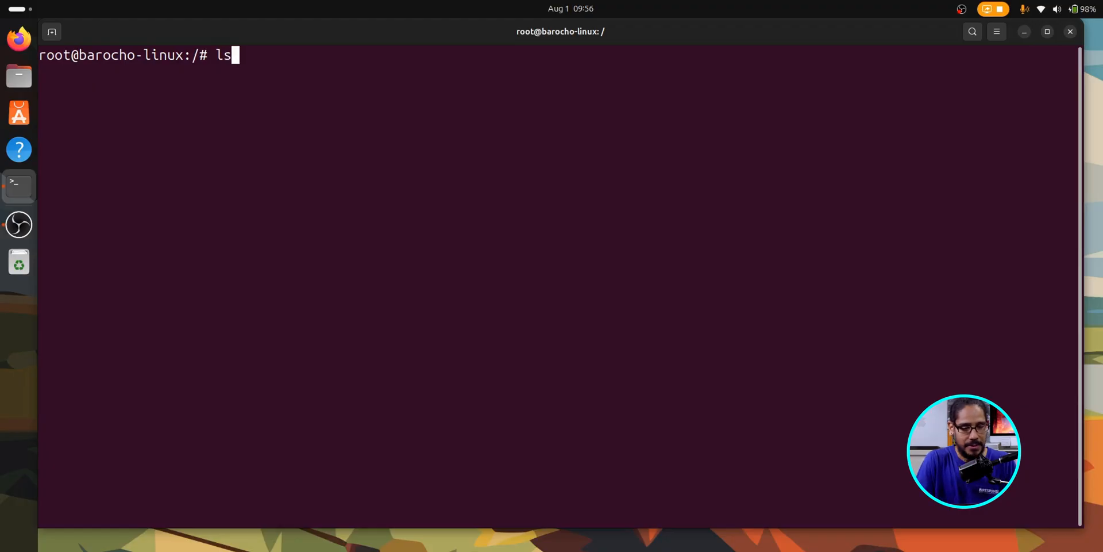